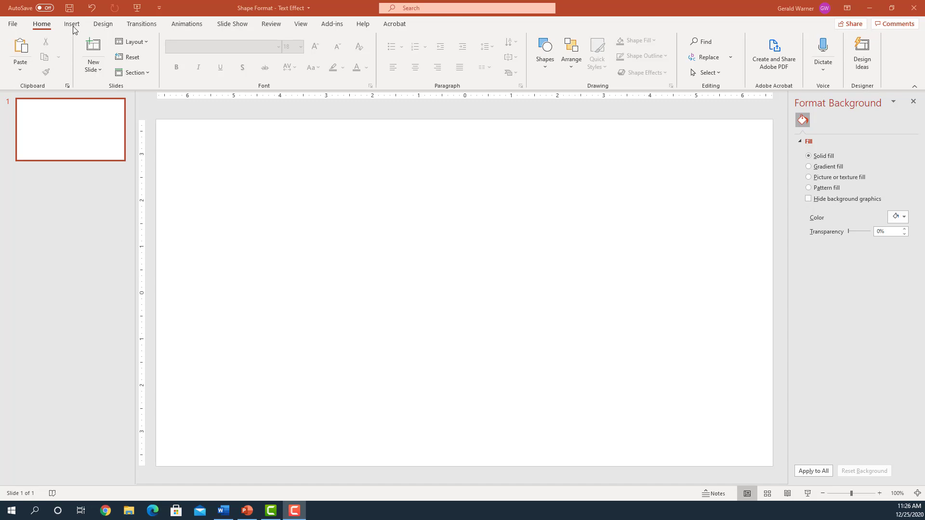
# Step: Insert a text box reading 'text' near the top centre of the blank slide
pyautogui.click(71, 23)
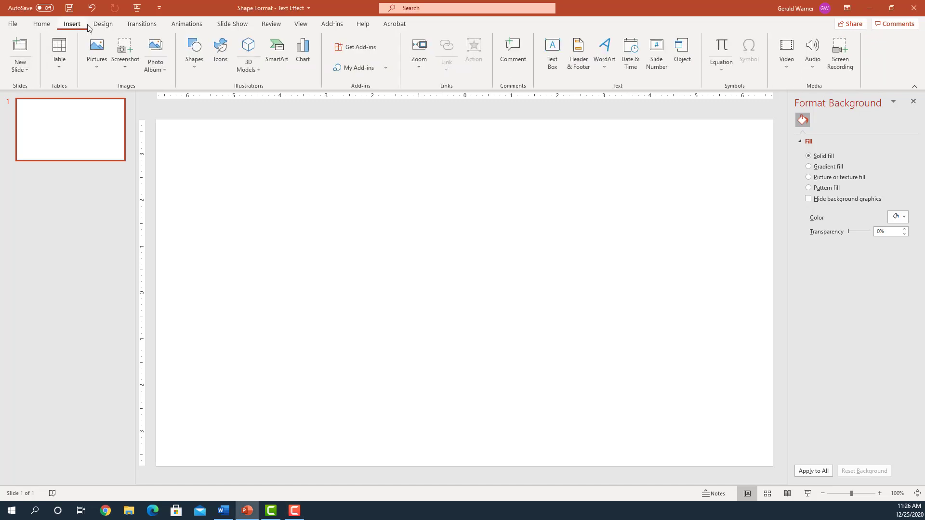
pyautogui.click(551, 53)
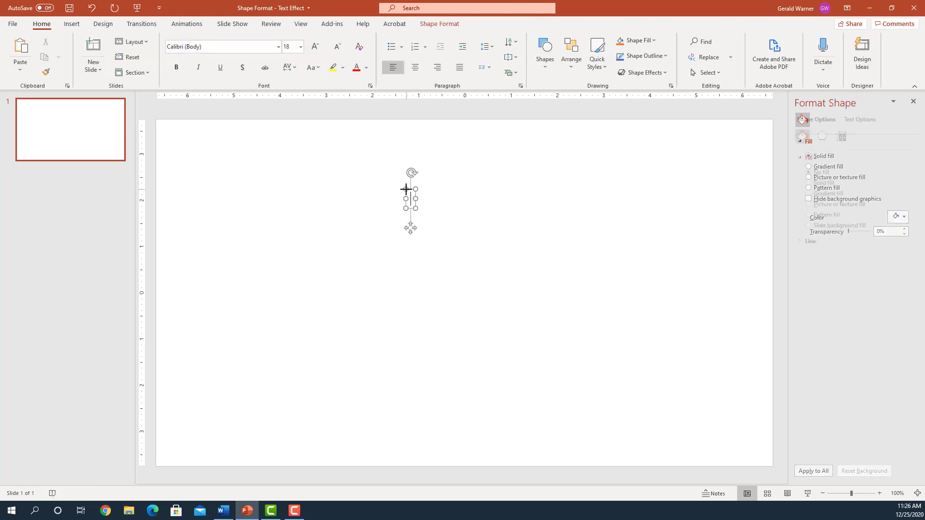
pyautogui.click(809, 171)
pyautogui.write('t')
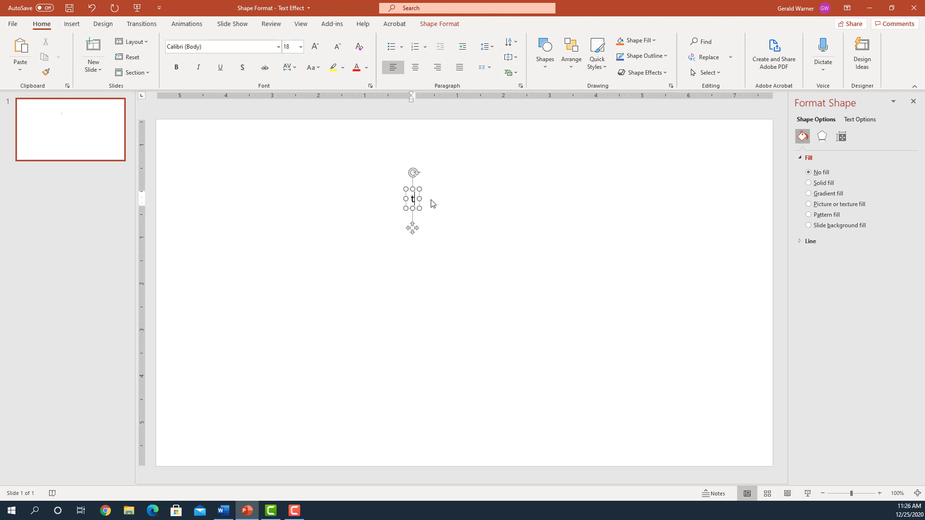
pyautogui.write('ext')
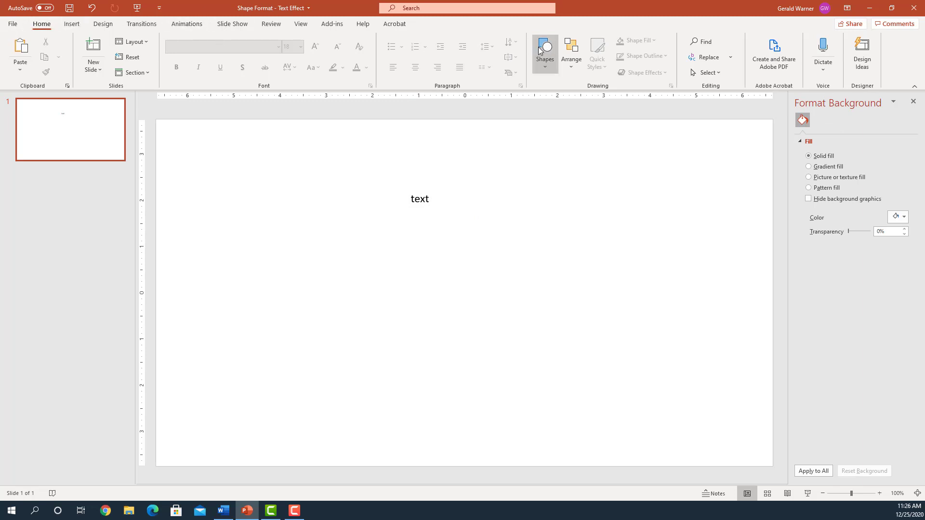
# Step: Add a second 'text' box from the Shapes gallery, below and left of the first
pyautogui.click(543, 50)
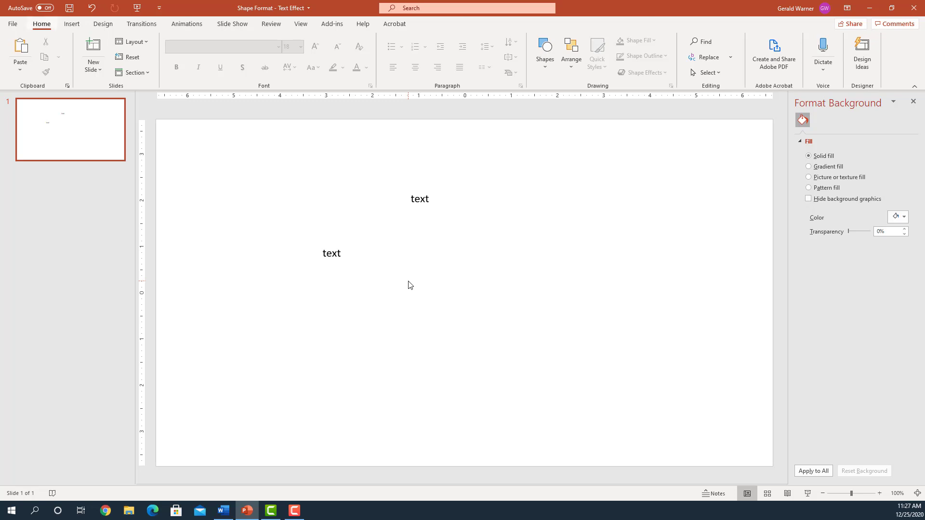
# Step: Begin inserting a third 'text' box to the lower right of the second
pyautogui.click(71, 23)
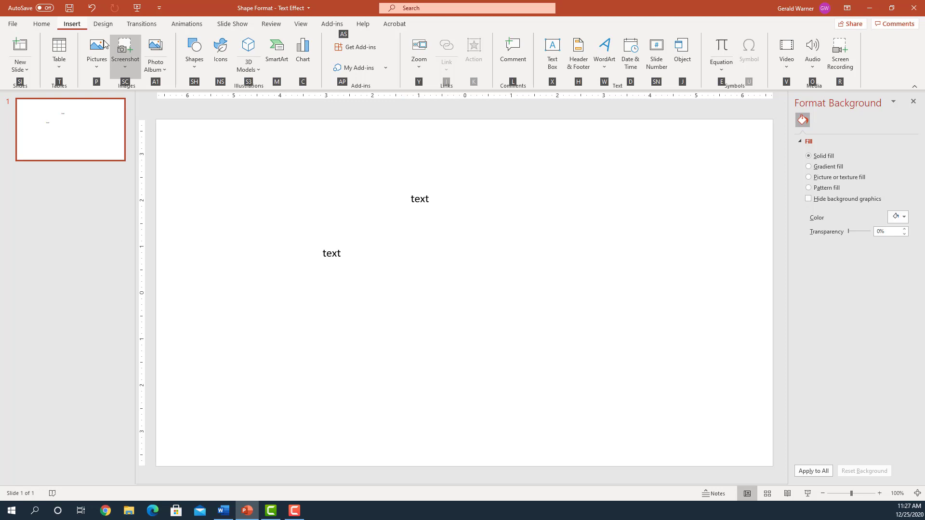
pyautogui.moveTo(606, 93)
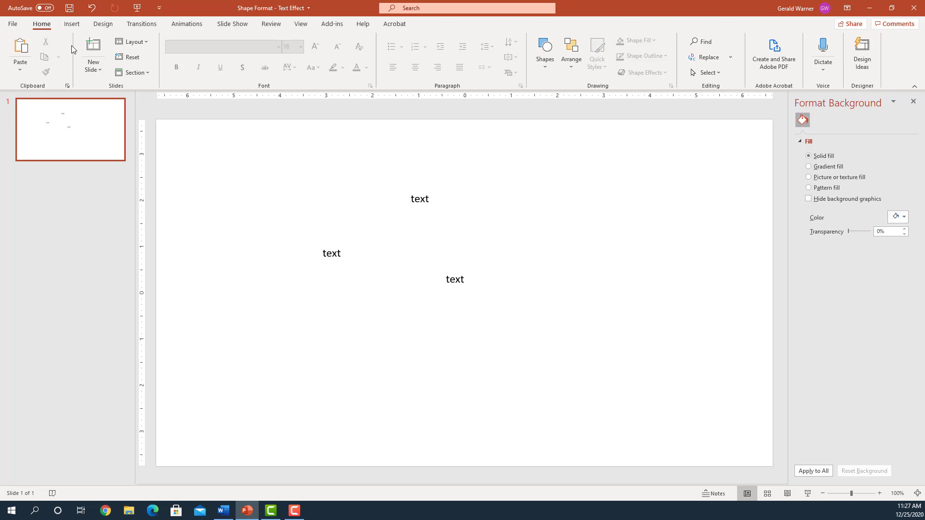
pyautogui.click(71, 23)
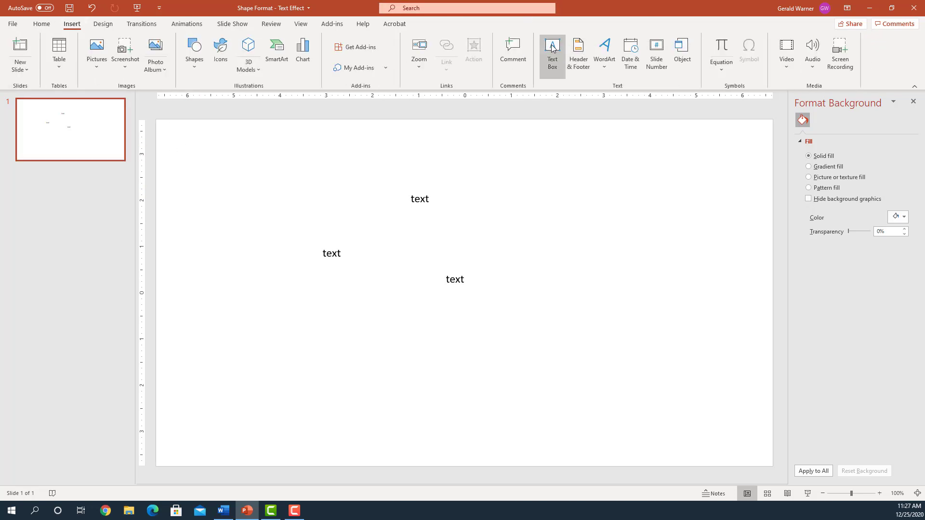
pyautogui.moveTo(551, 53)
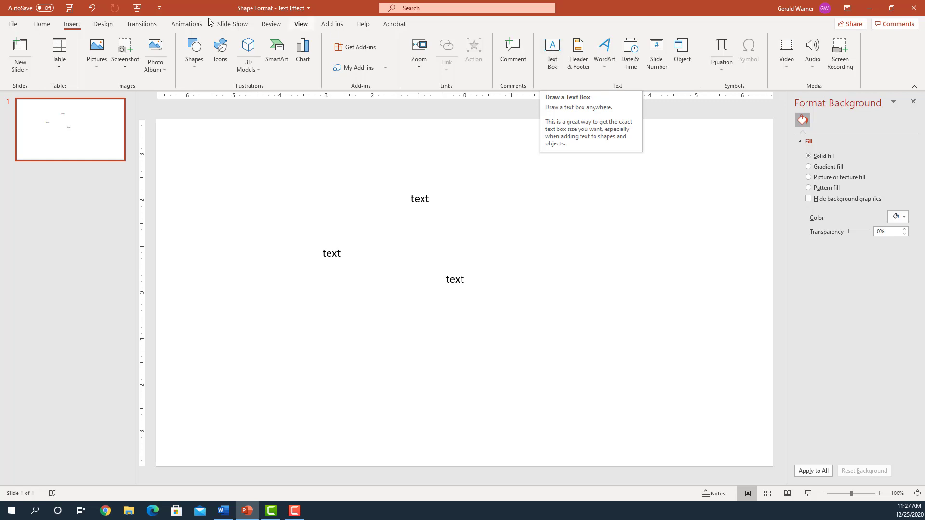
pyautogui.click(41, 23)
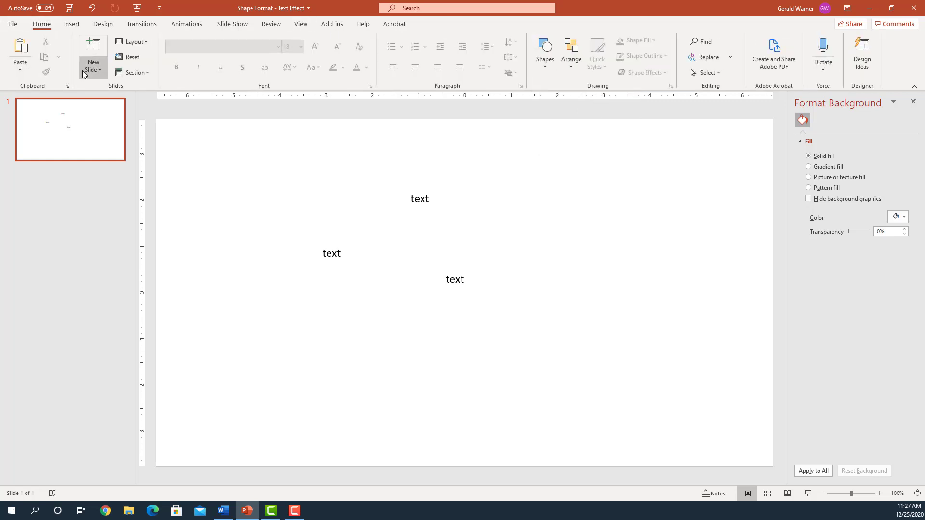
pyautogui.click(544, 53)
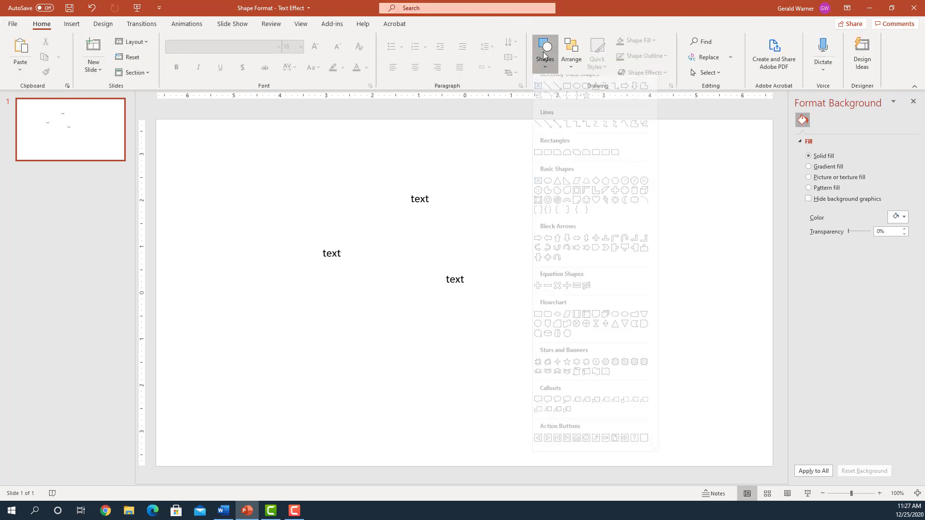
pyautogui.click(543, 53)
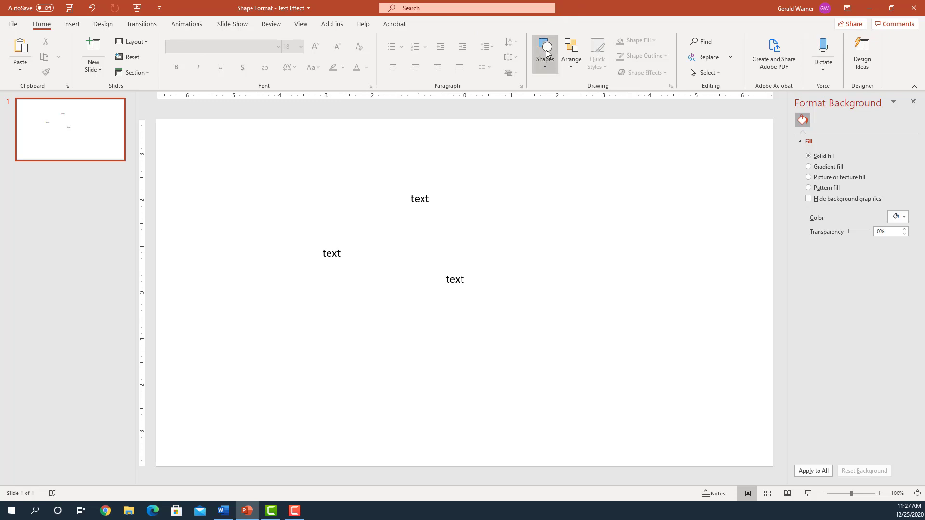
pyautogui.click(544, 53)
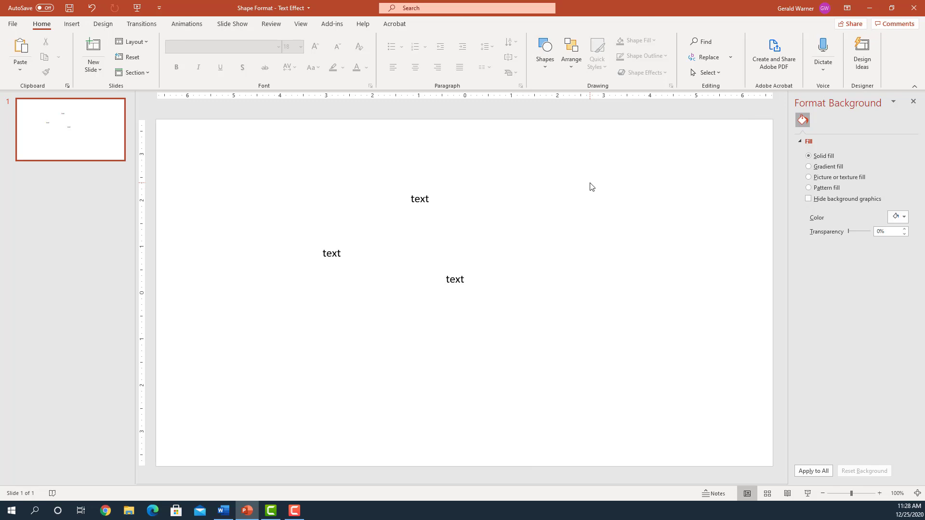
pyautogui.moveTo(450, 249)
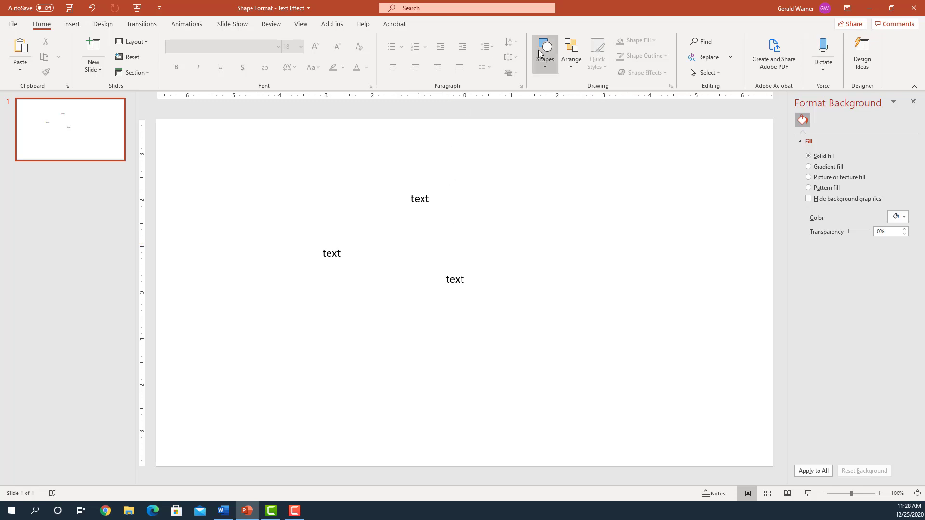
pyautogui.moveTo(422, 274)
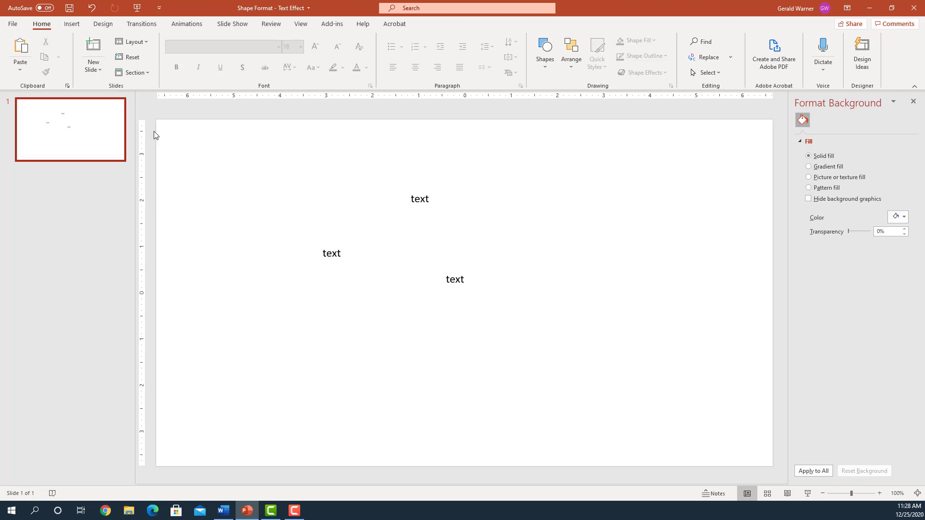
pyautogui.press('alt')
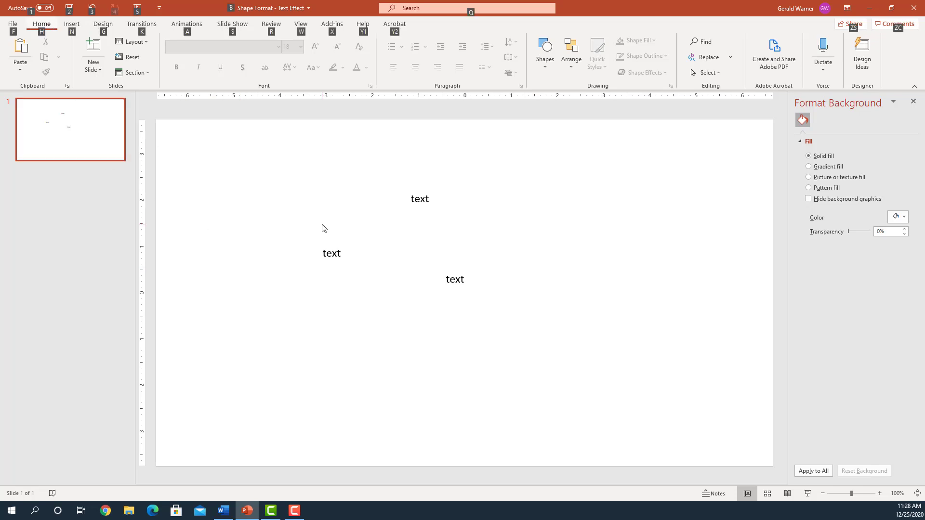
pyautogui.click(70, 23)
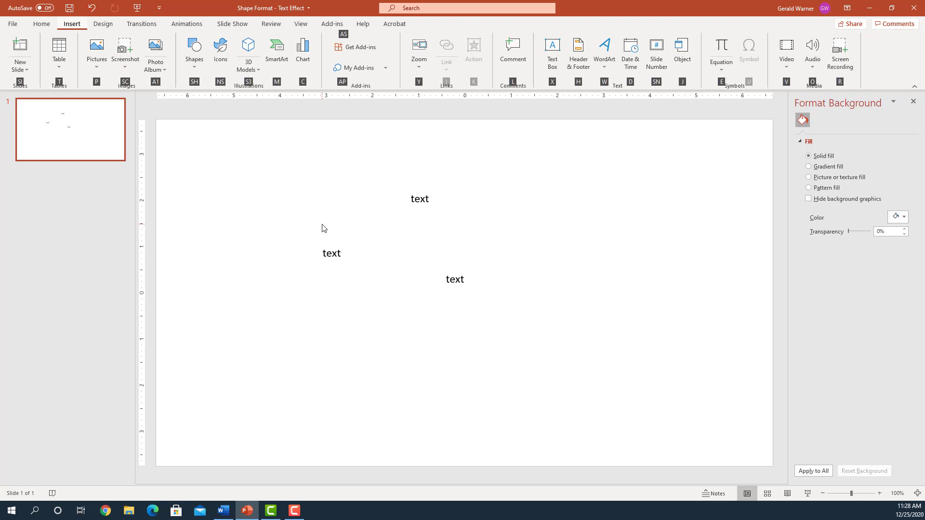
pyautogui.click(454, 280)
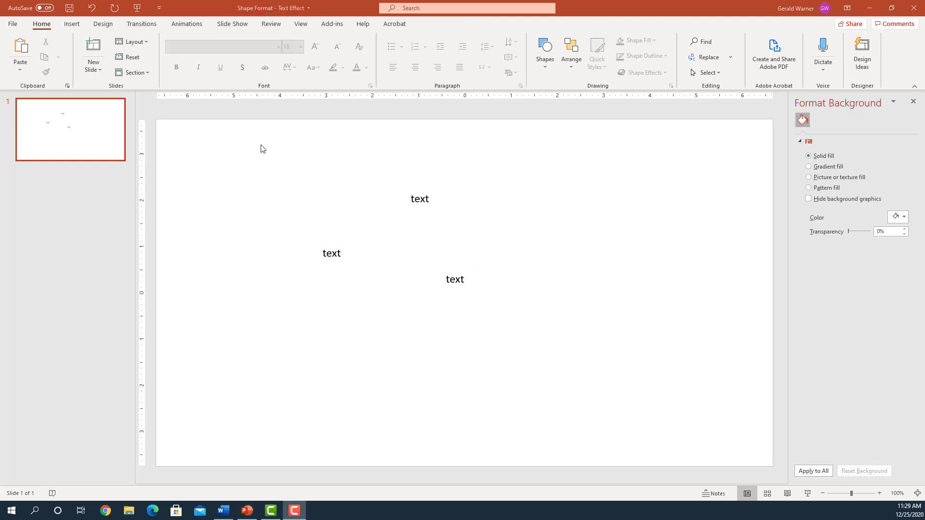
pyautogui.moveTo(419, 199)
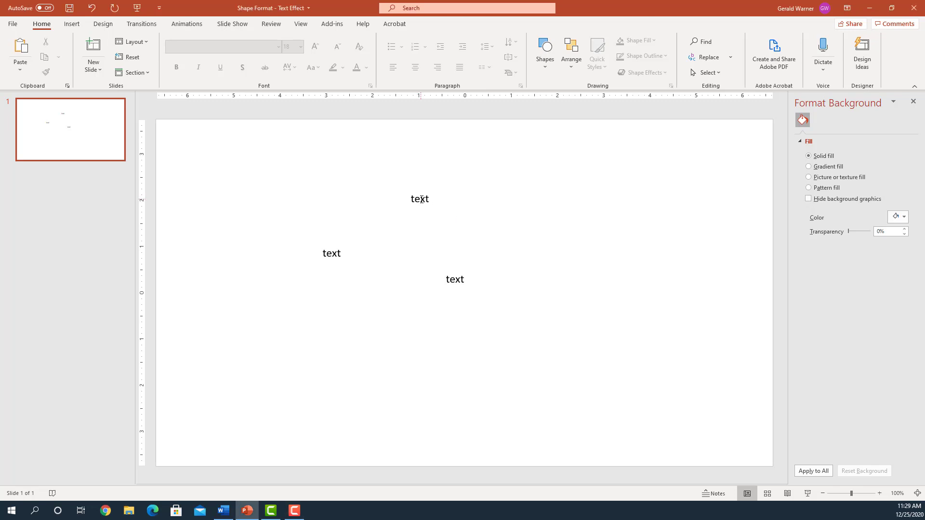
pyautogui.click(419, 199)
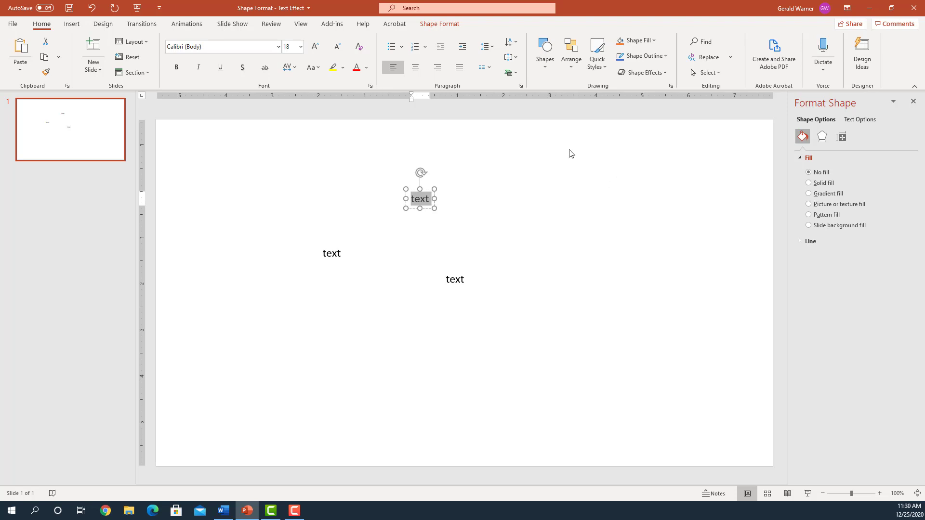
pyautogui.click(221, 46)
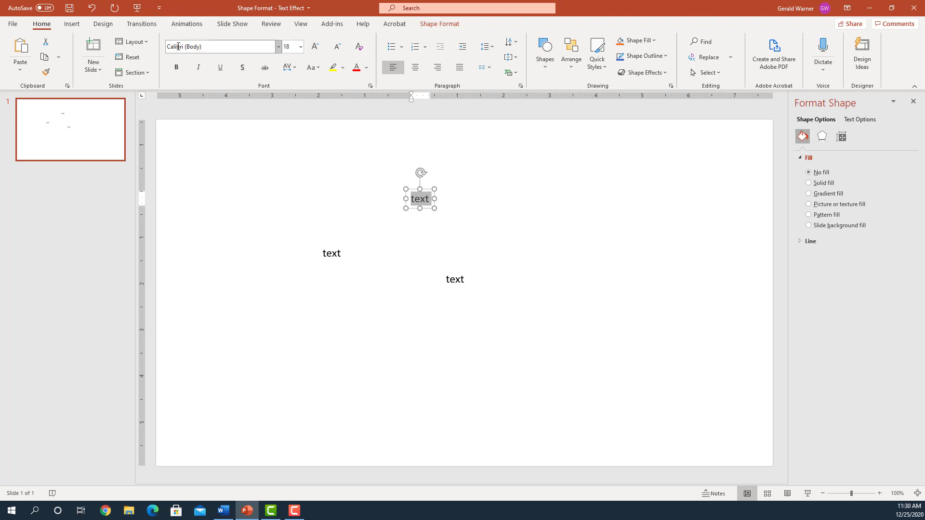
pyautogui.moveTo(221, 46)
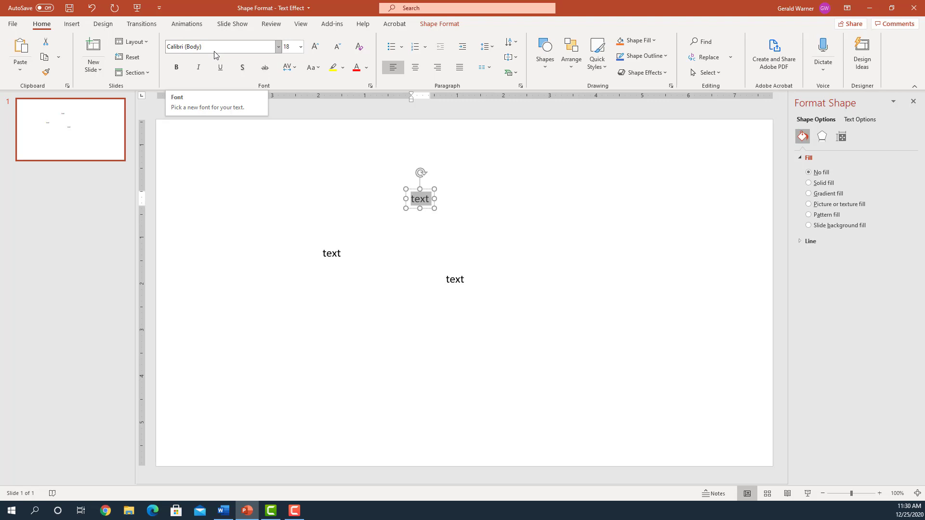
pyautogui.moveTo(269, 19)
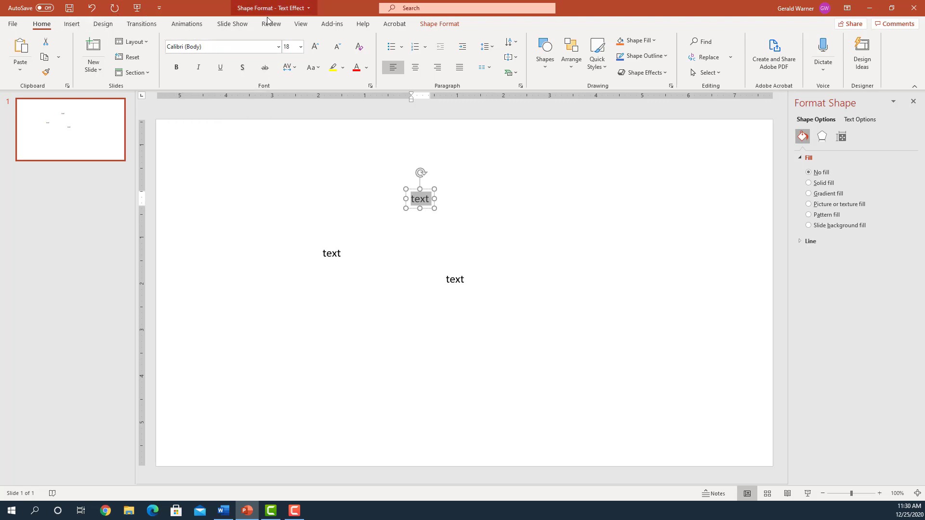
pyautogui.click(300, 23)
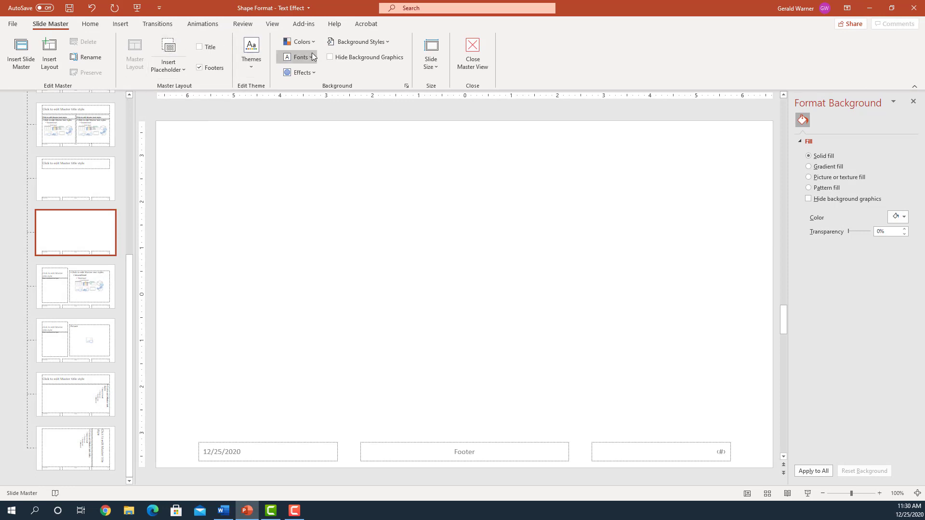
# Step: Set the theme fonts to Arial in the slide master and return to normal editing
pyautogui.click(300, 57)
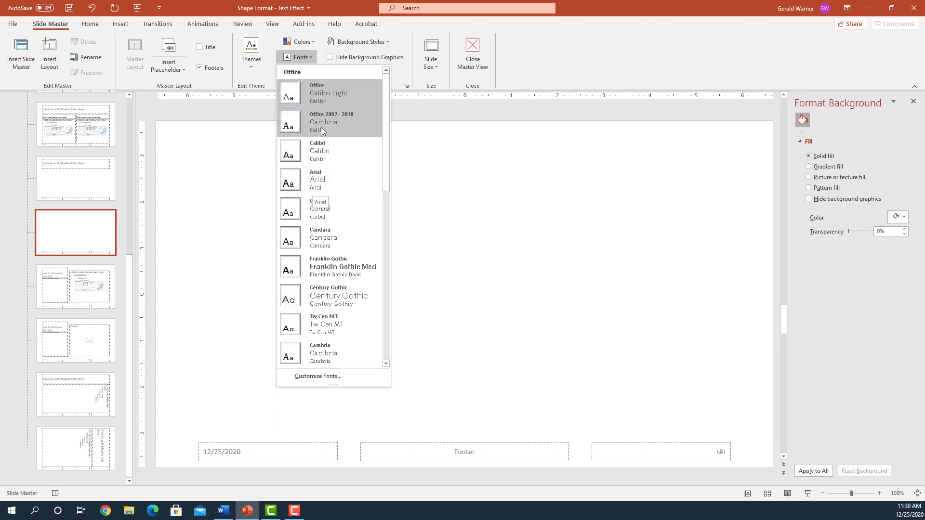
pyautogui.moveTo(317, 180)
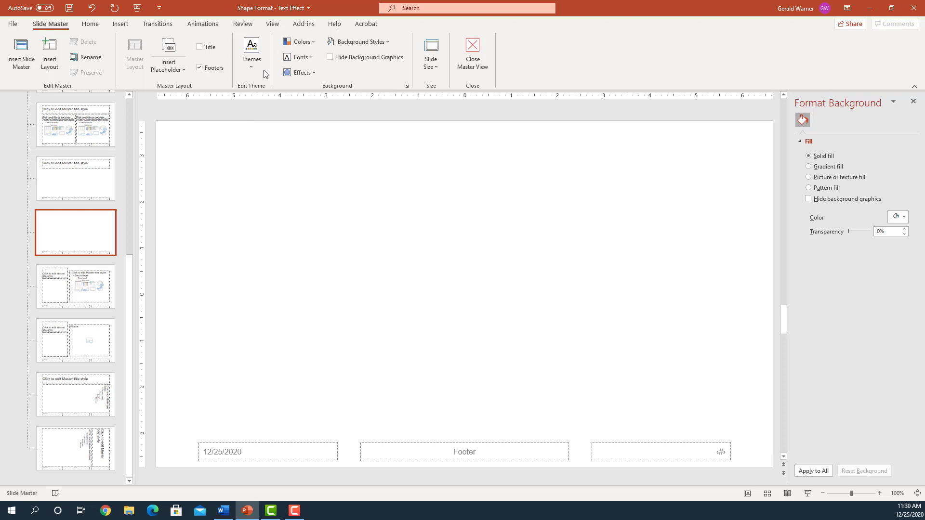
pyautogui.moveTo(251, 52)
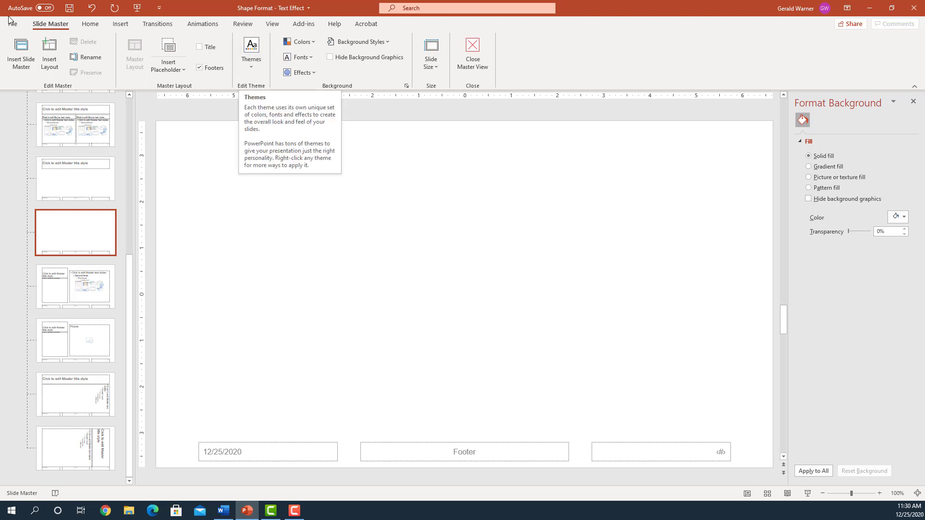
pyautogui.moveTo(191, 42)
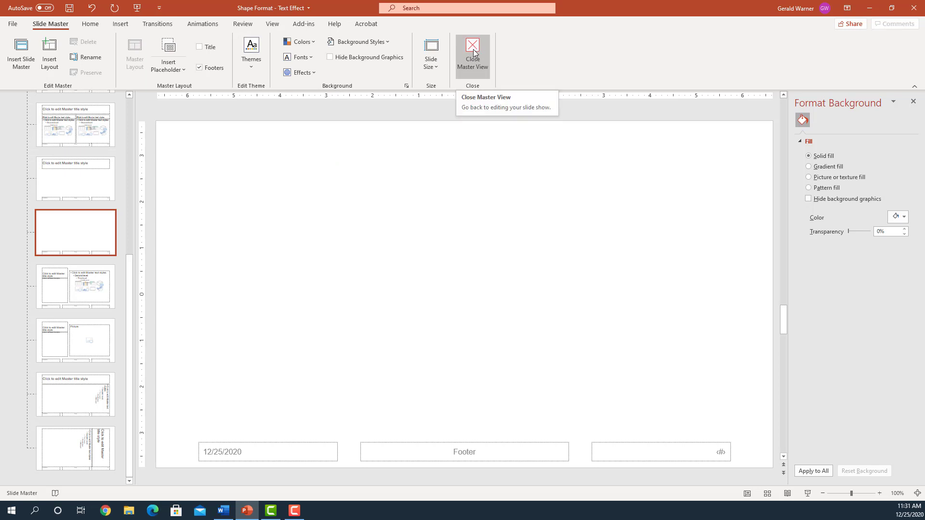
pyautogui.click(472, 53)
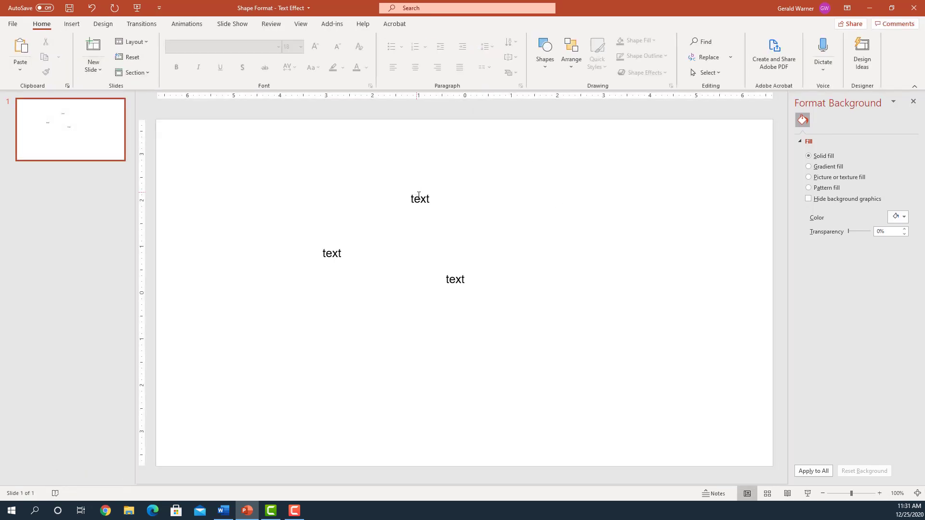
# Step: Check the top label's font, then add a fourth 'text' box to its right
pyautogui.click(419, 199)
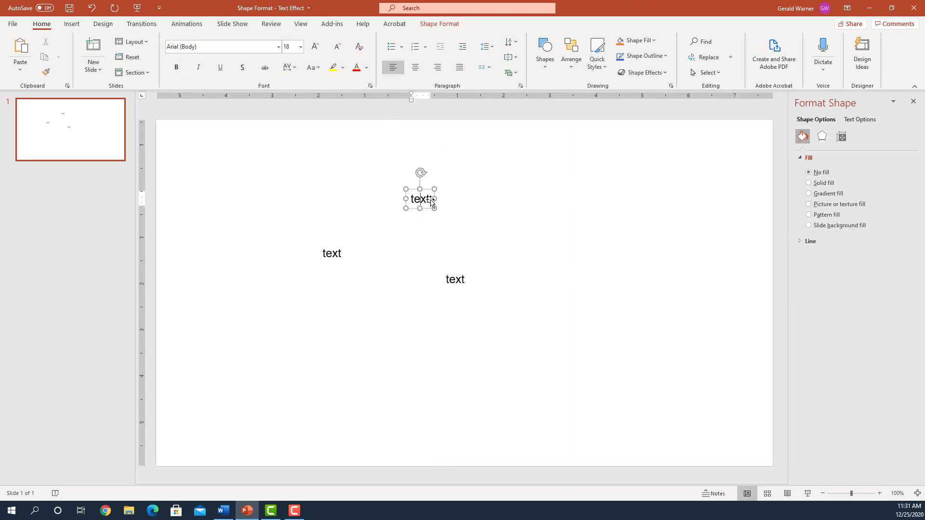
pyautogui.doubleClick(419, 199)
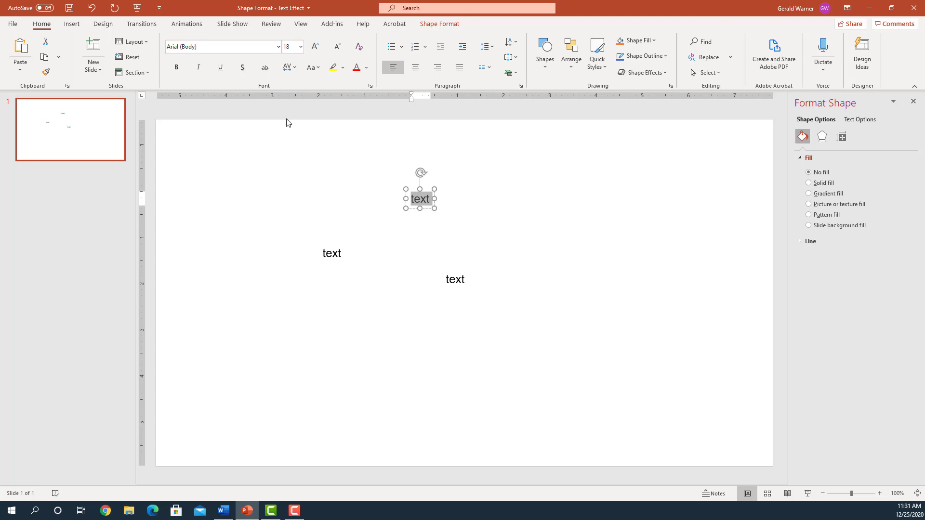
pyautogui.click(222, 46)
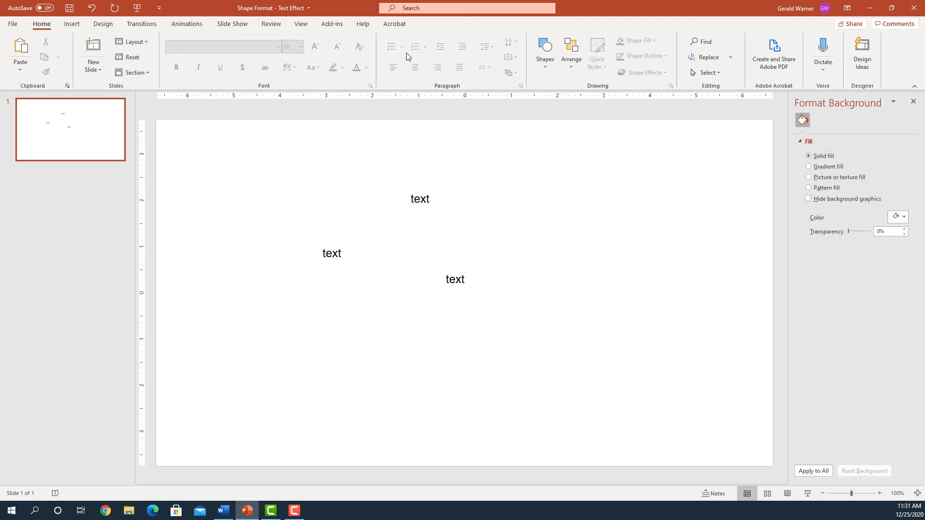
pyautogui.click(543, 53)
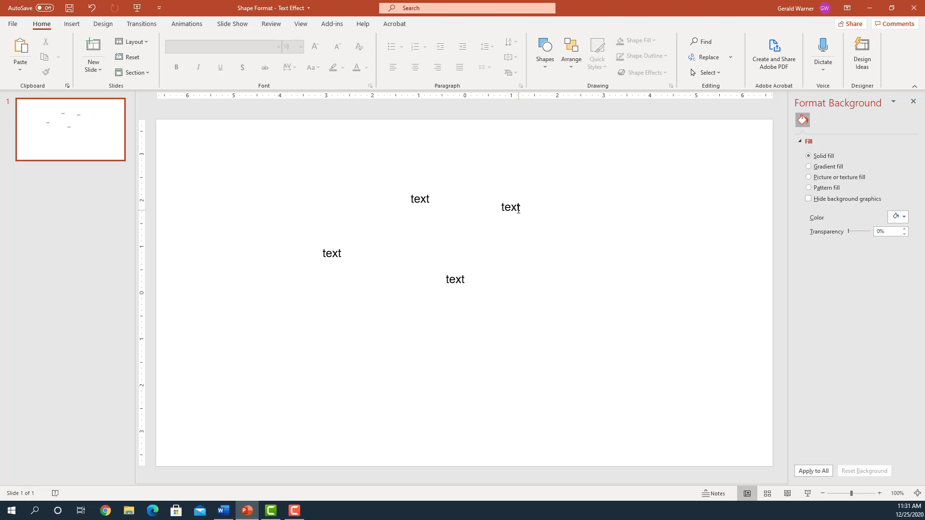
# Step: Enlarge the new 'text' label to 80 pt heading size
pyautogui.click(511, 208)
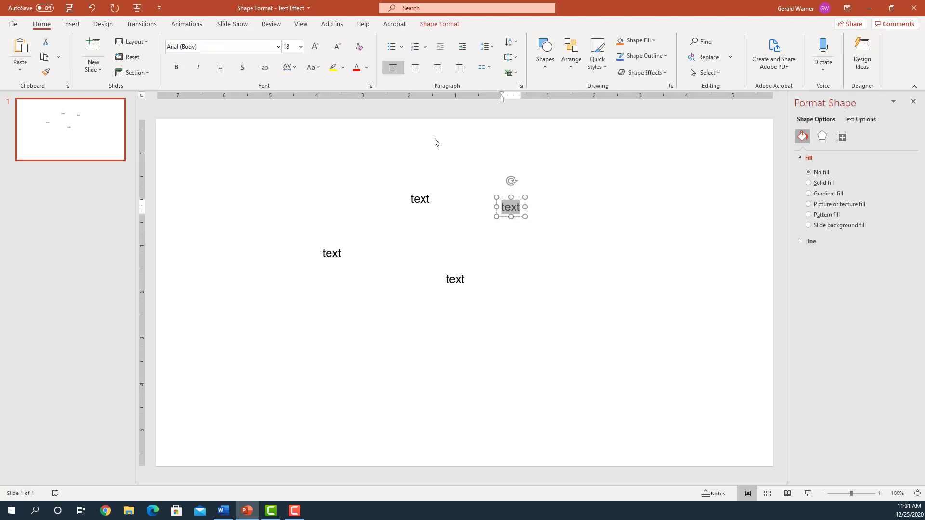
pyautogui.click(299, 46)
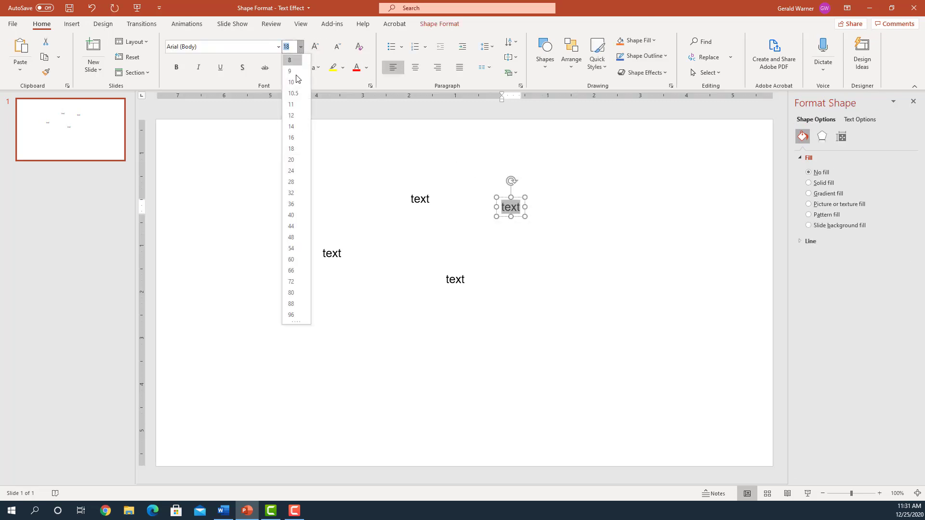
pyautogui.click(290, 304)
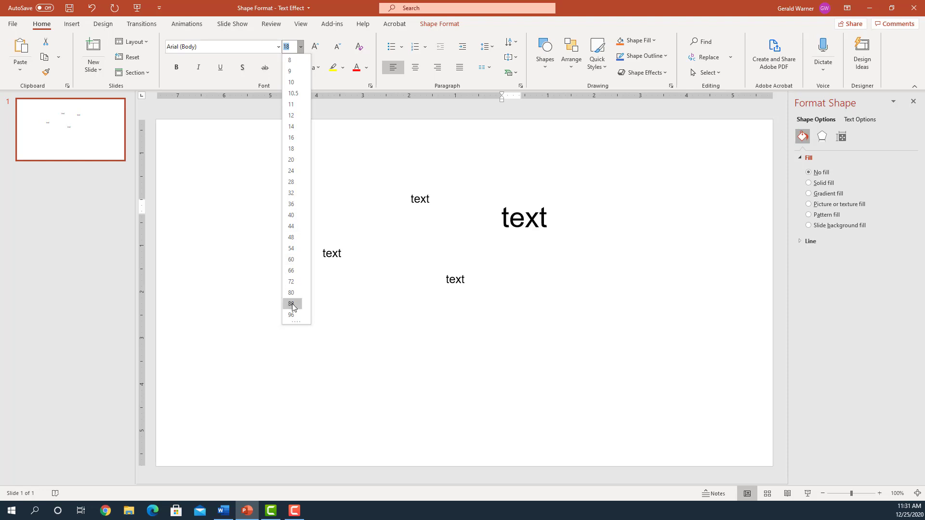
pyautogui.click(290, 306)
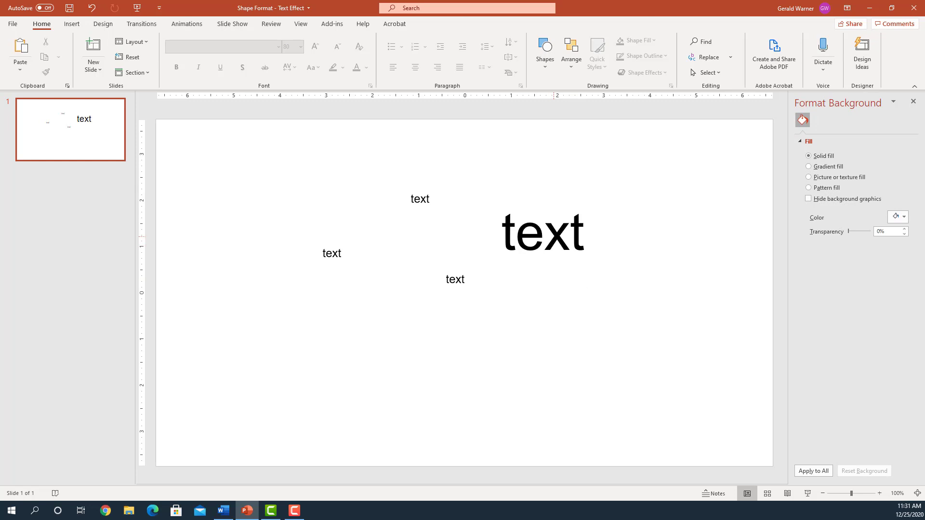
pyautogui.click(542, 231)
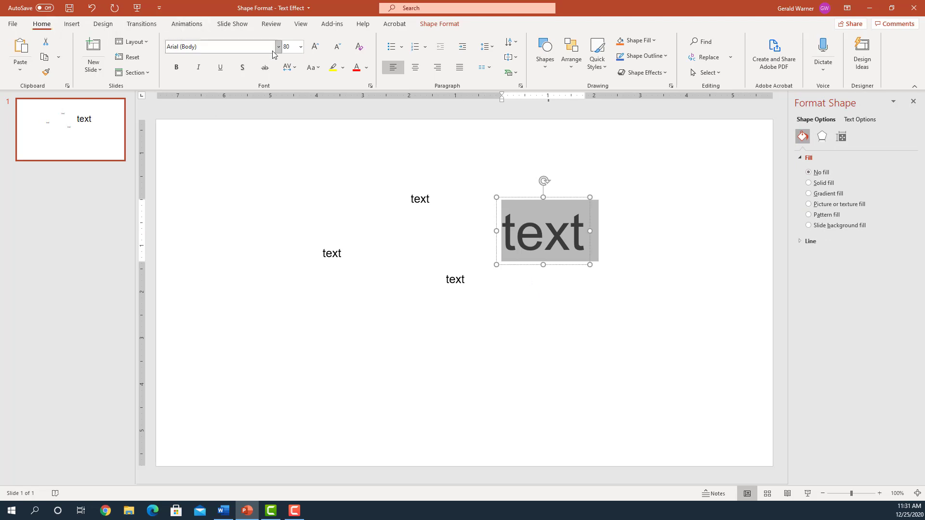
# Step: Try italic, underline, shadow and strikethrough on the large label, keeping only bold
pyautogui.click(219, 46)
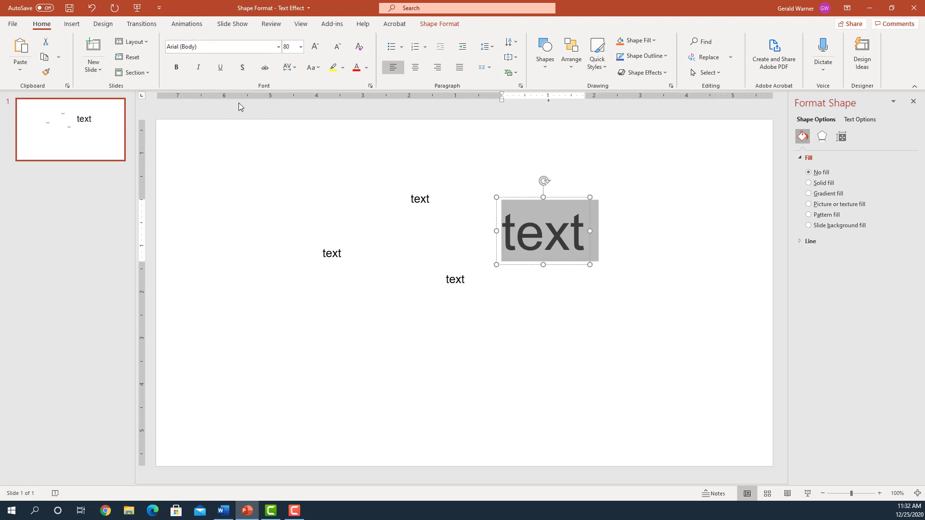
pyautogui.click(199, 68)
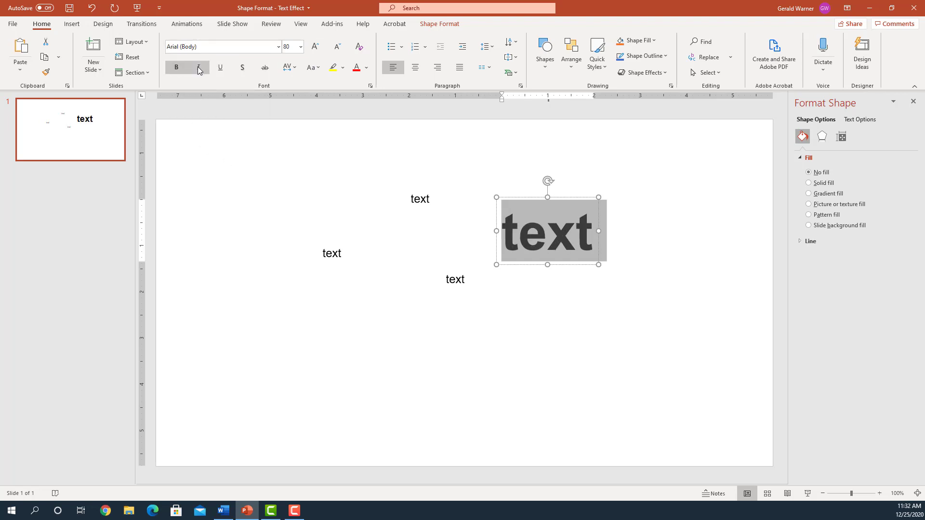
pyautogui.click(198, 68)
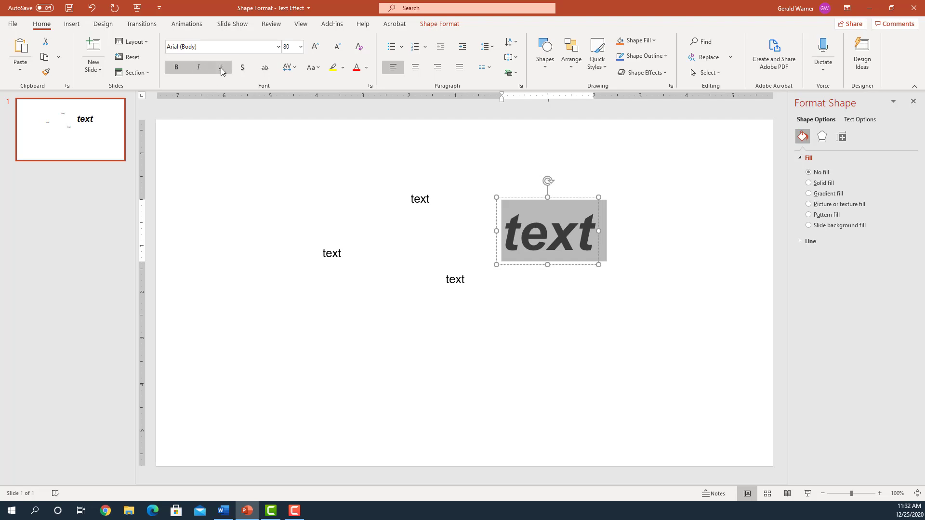
pyautogui.click(219, 68)
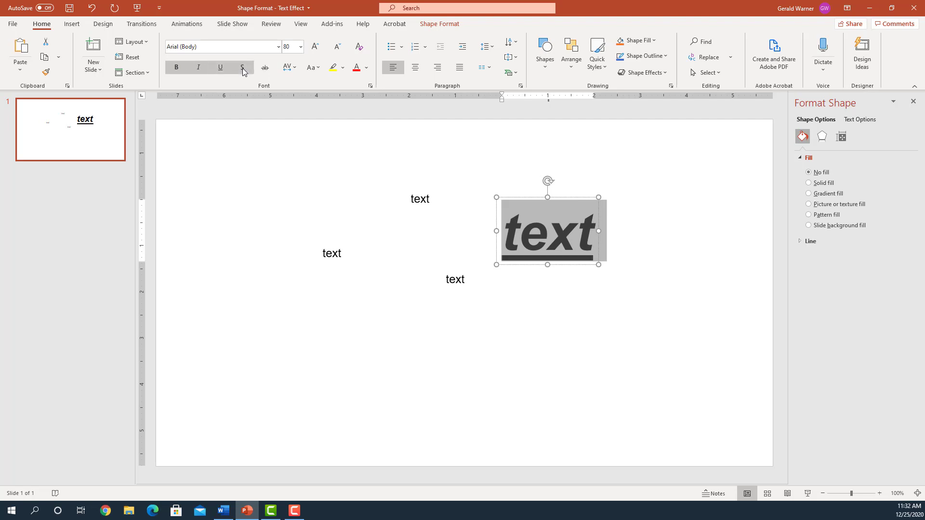
pyautogui.click(220, 68)
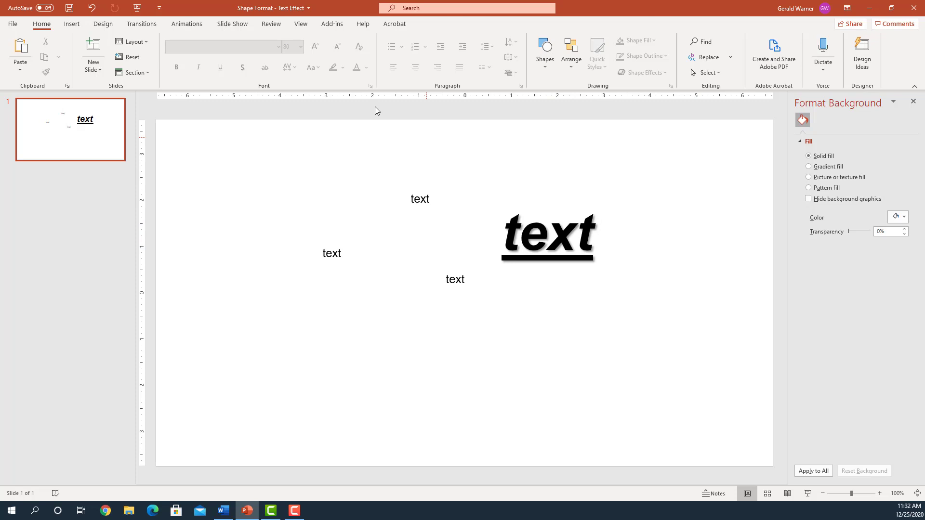
pyautogui.click(547, 236)
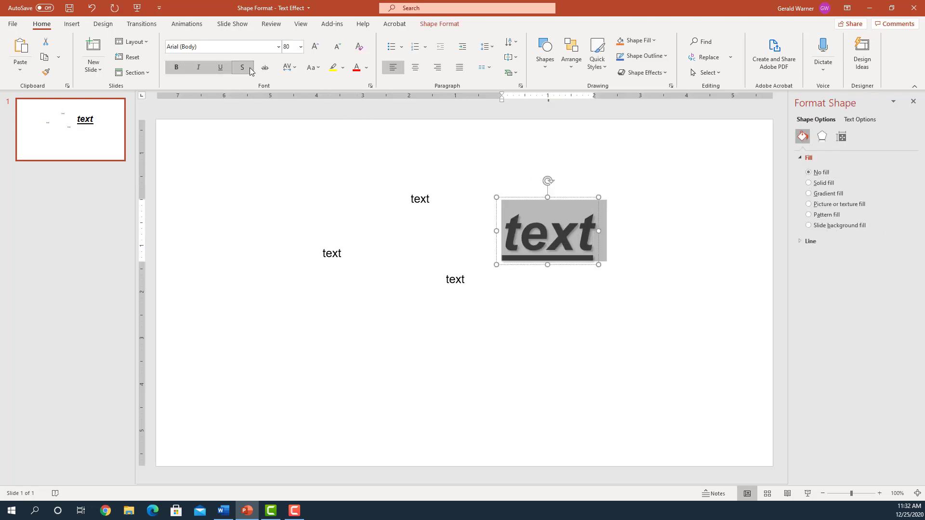
pyautogui.click(264, 67)
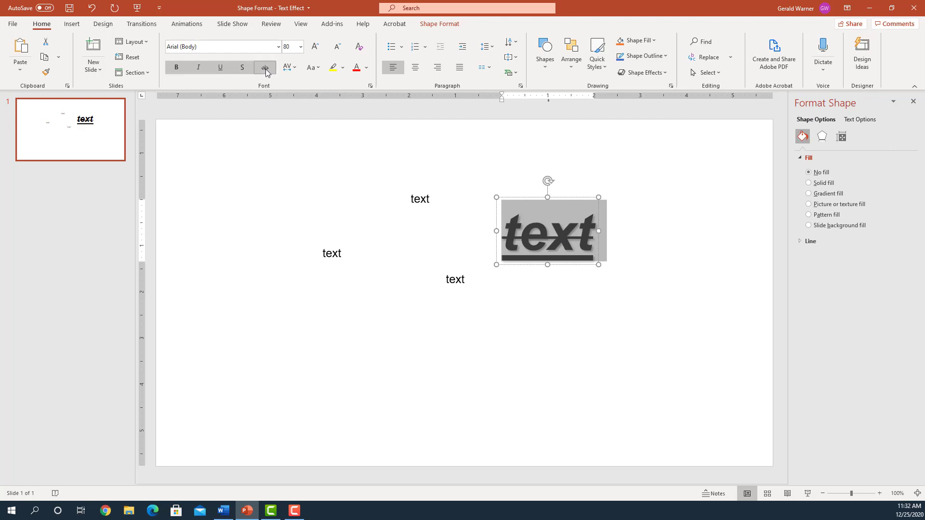
pyautogui.click(265, 66)
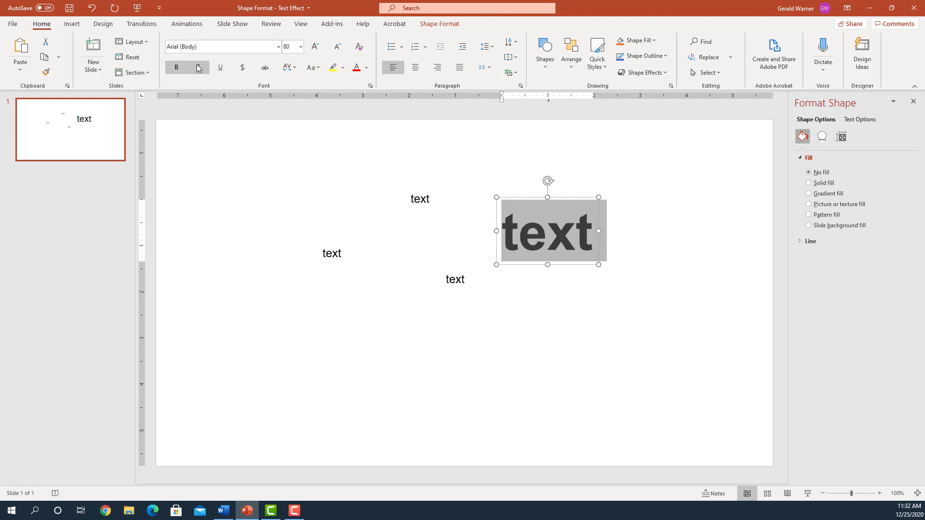
# Step: Undo the label's formatting and set it back to plain 80 pt
pyautogui.click(199, 67)
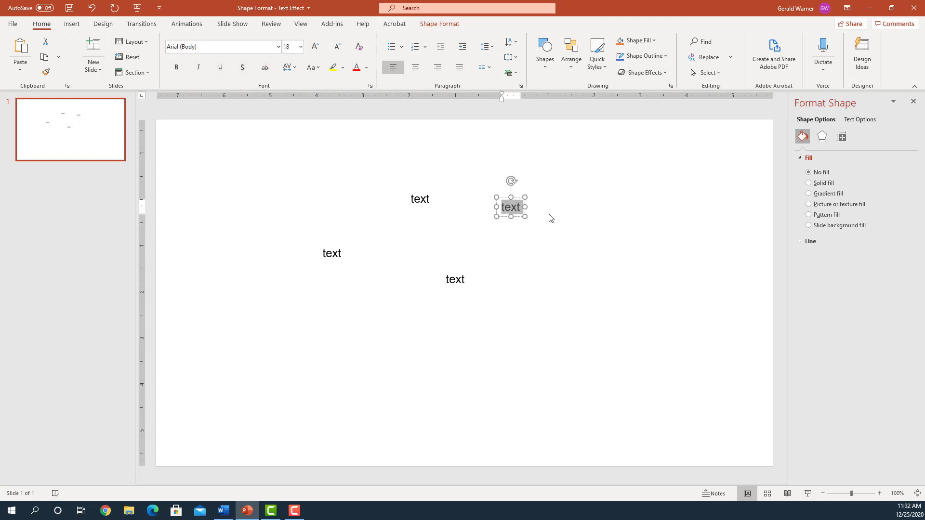
pyautogui.click(300, 46)
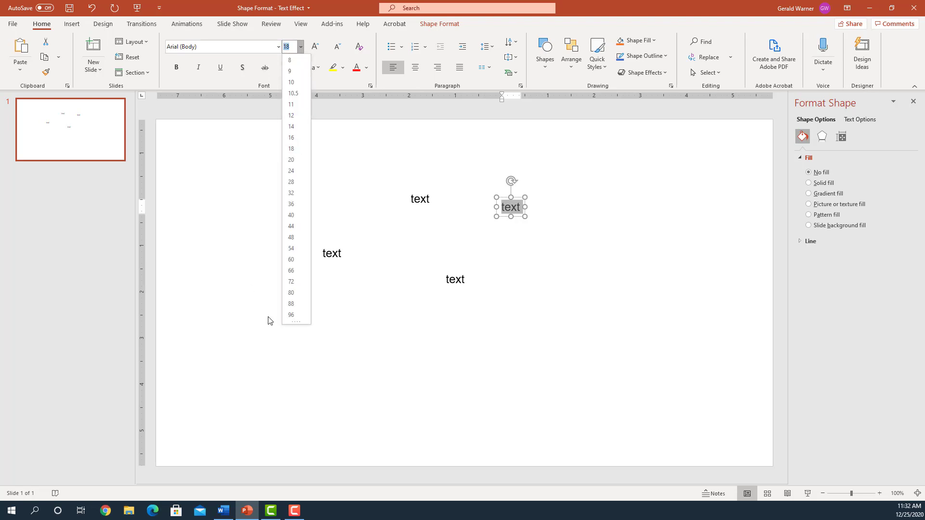
pyautogui.click(291, 293)
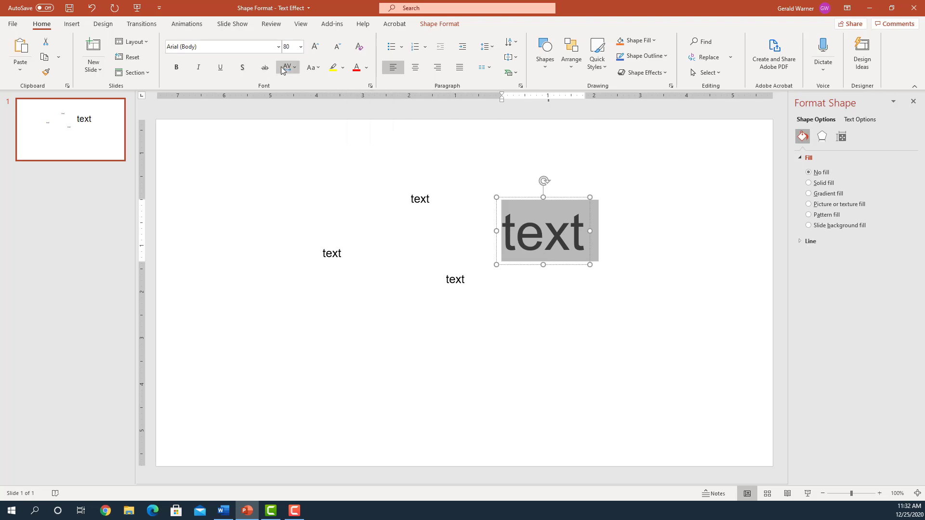
pyautogui.moveTo(286, 68)
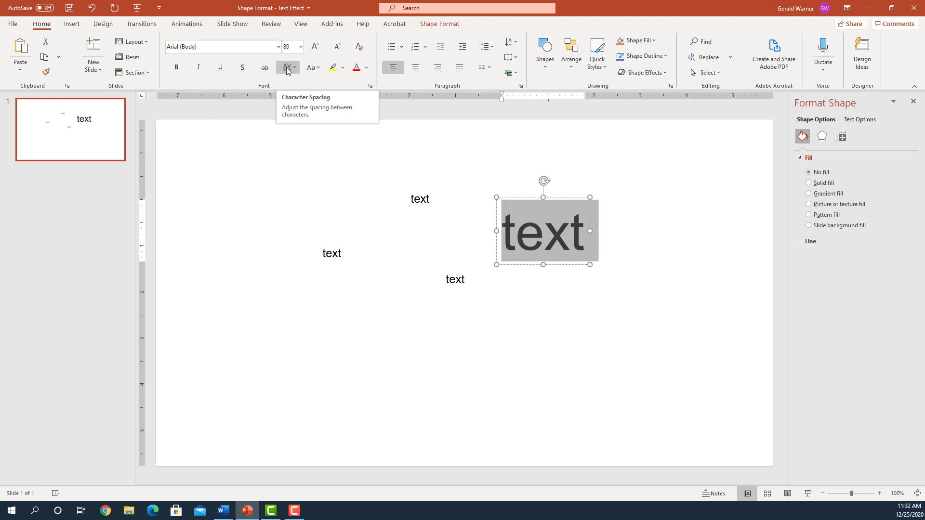
pyautogui.moveTo(312, 68)
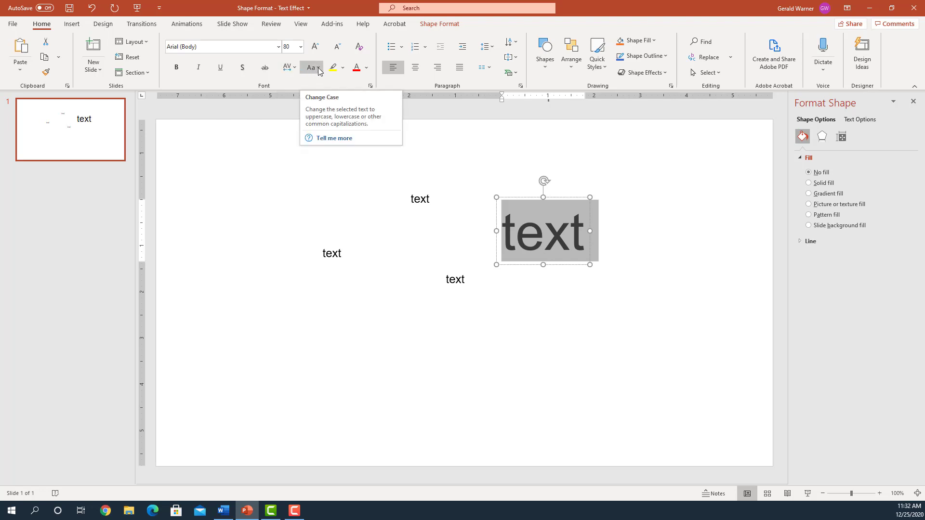
# Step: Preview uppercase, lowercase and sentence case on the large label, then colour it red
pyautogui.click(311, 68)
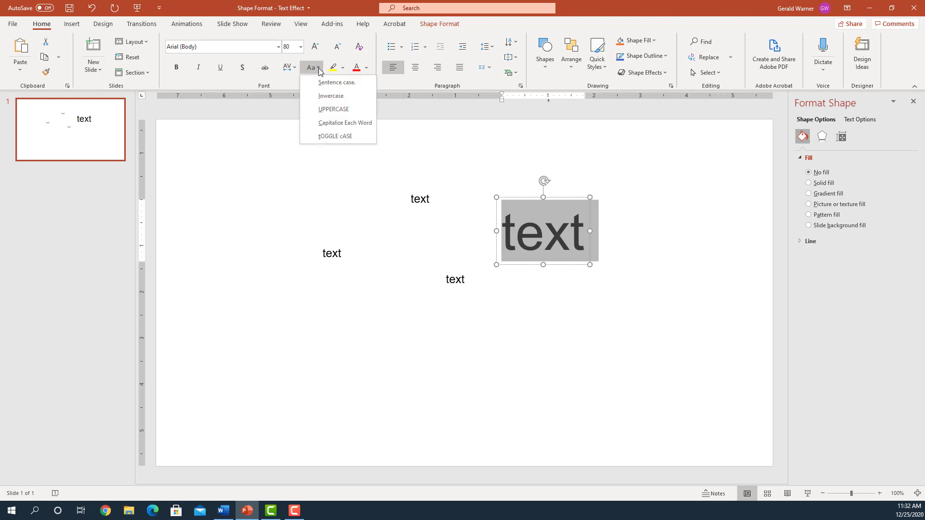
pyautogui.click(332, 110)
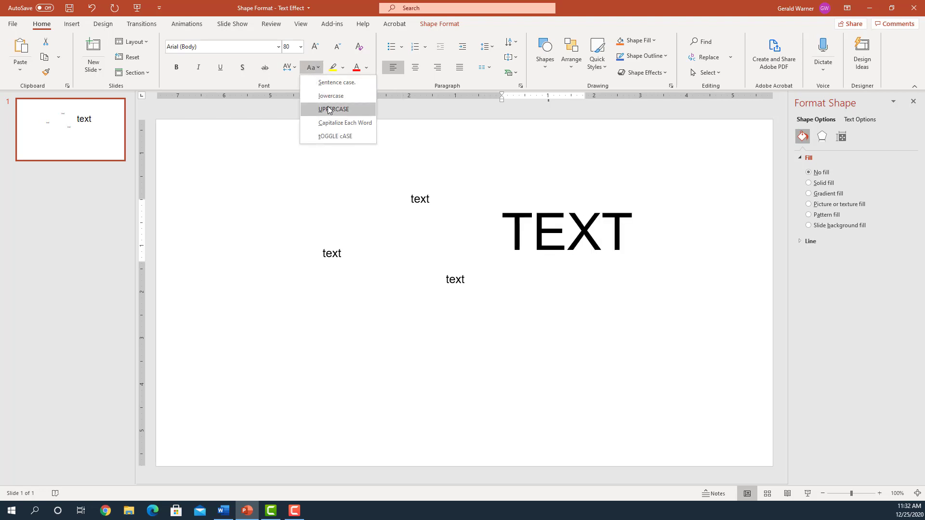
pyautogui.click(330, 95)
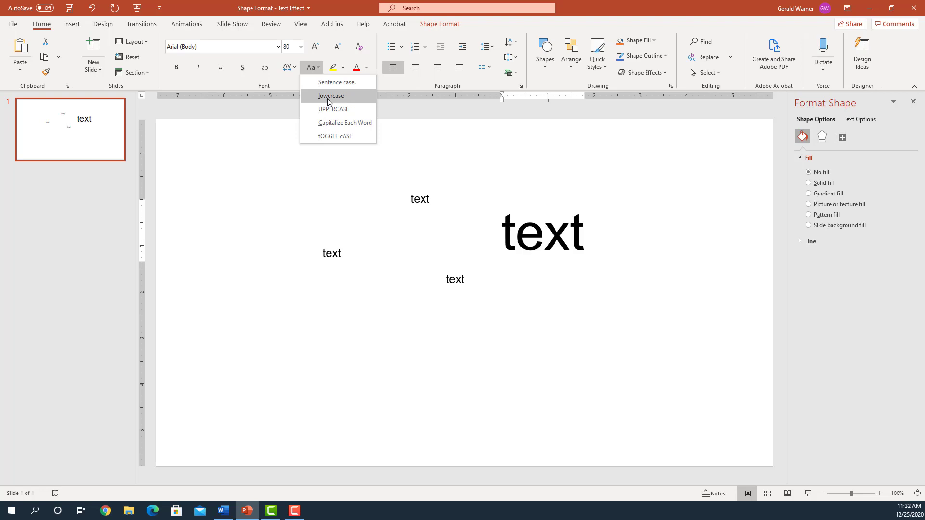
pyautogui.click(336, 83)
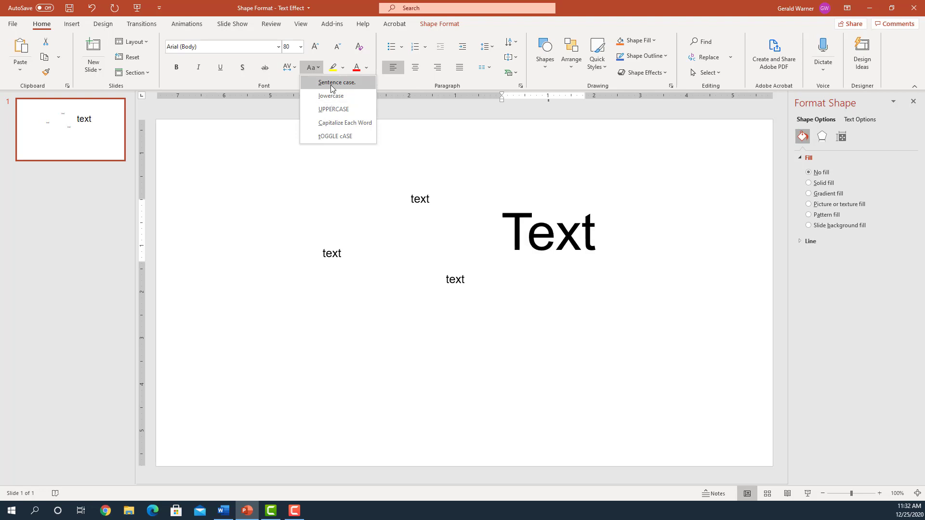
pyautogui.click(333, 110)
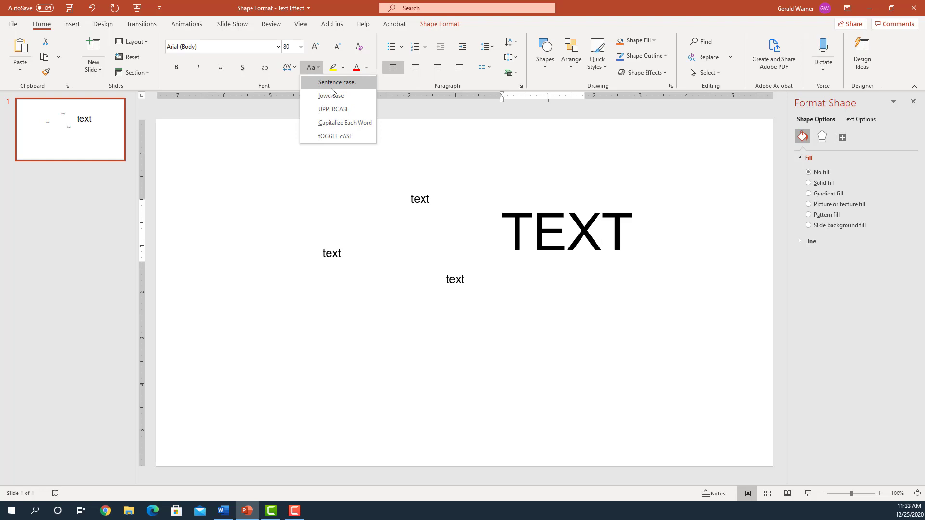
pyautogui.click(330, 95)
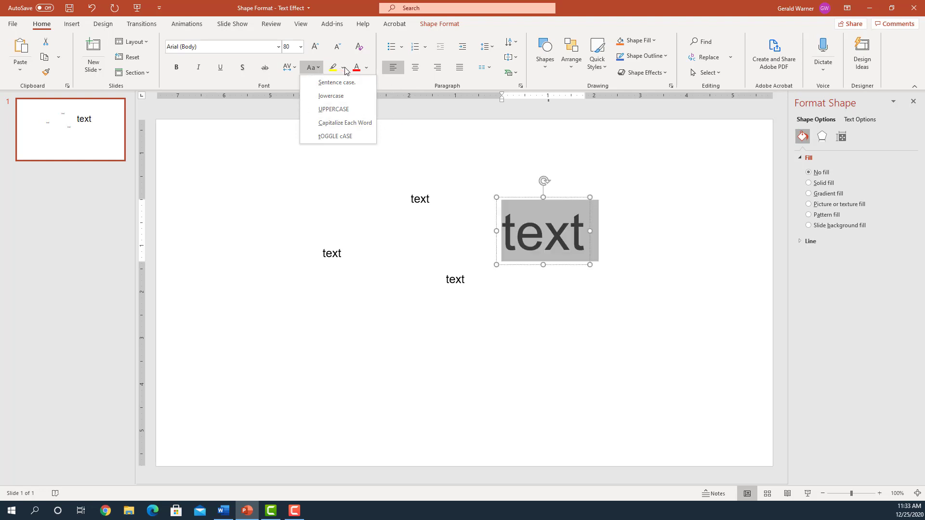
pyautogui.click(366, 67)
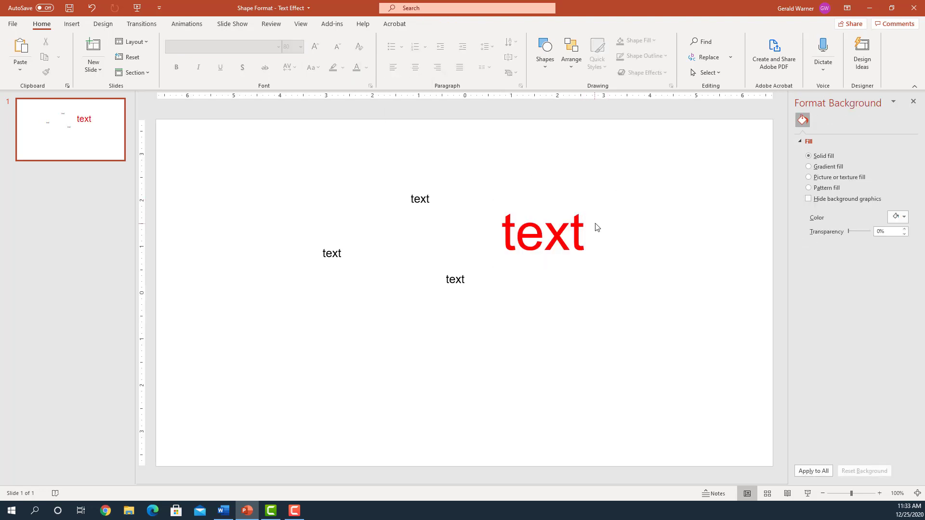
# Step: Apply a soft drop shadow to the large red 'text' label
pyautogui.click(543, 230)
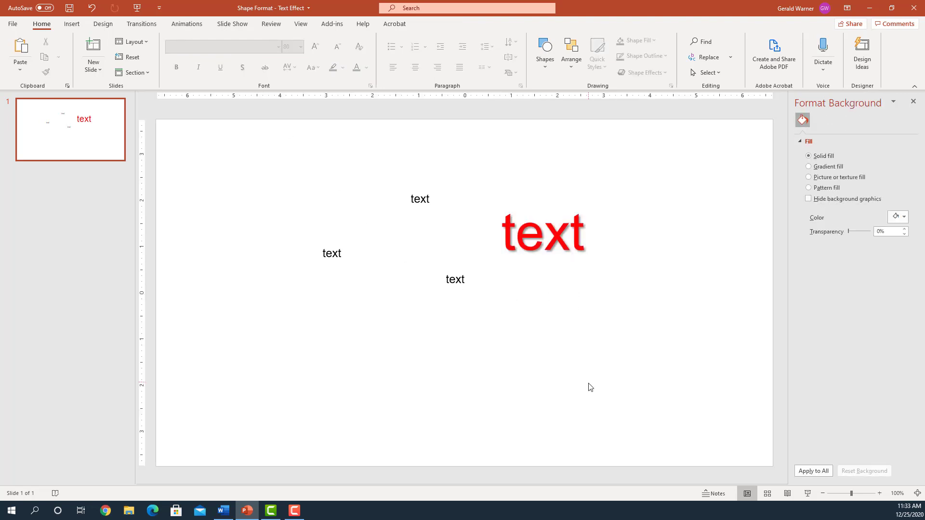
pyautogui.click(541, 233)
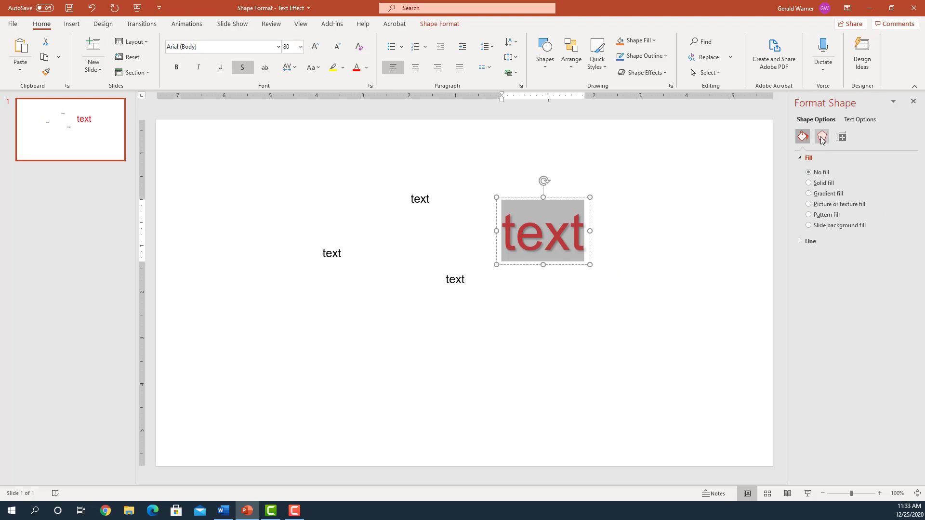
# Step: Set the red text's shadow Distance to about 7 pt and Angle to 45°
pyautogui.click(821, 136)
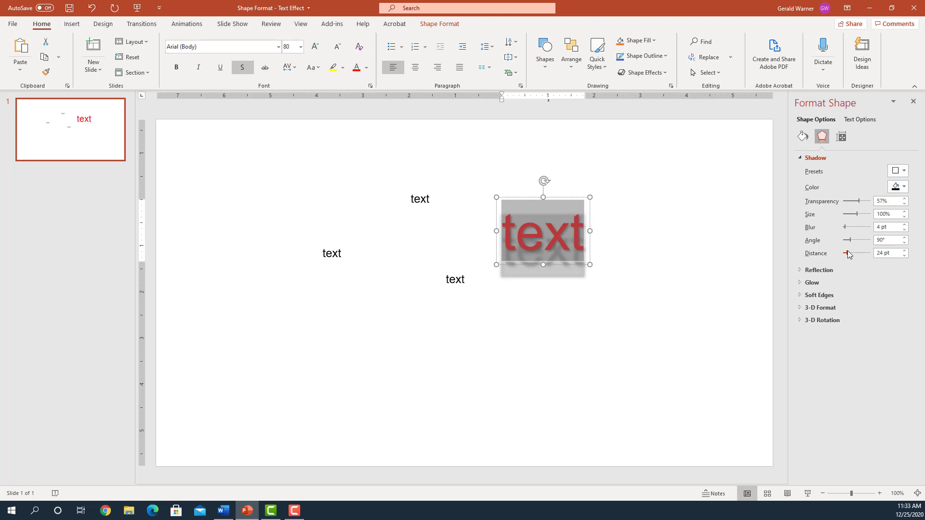
pyautogui.moveTo(848, 253); pyautogui.dragTo(844, 253)
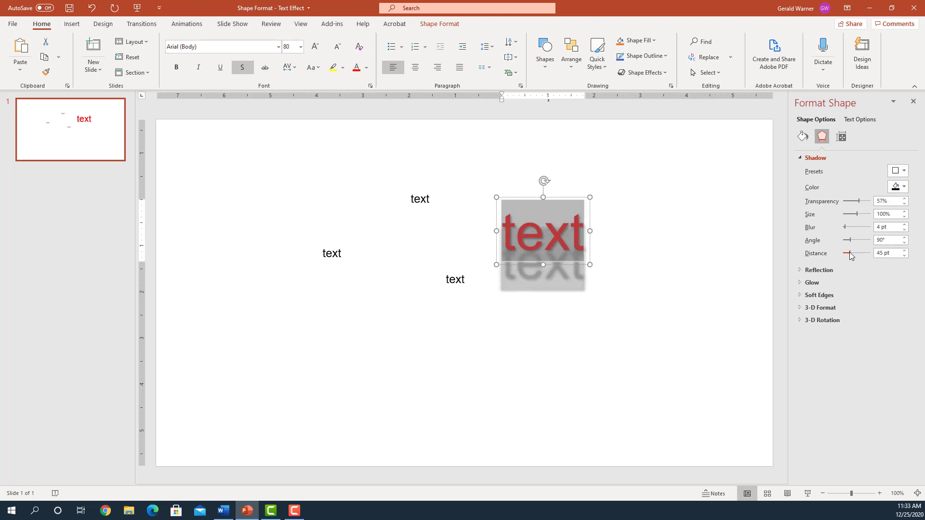
pyautogui.moveTo(861, 254); pyautogui.dragTo(844, 254)
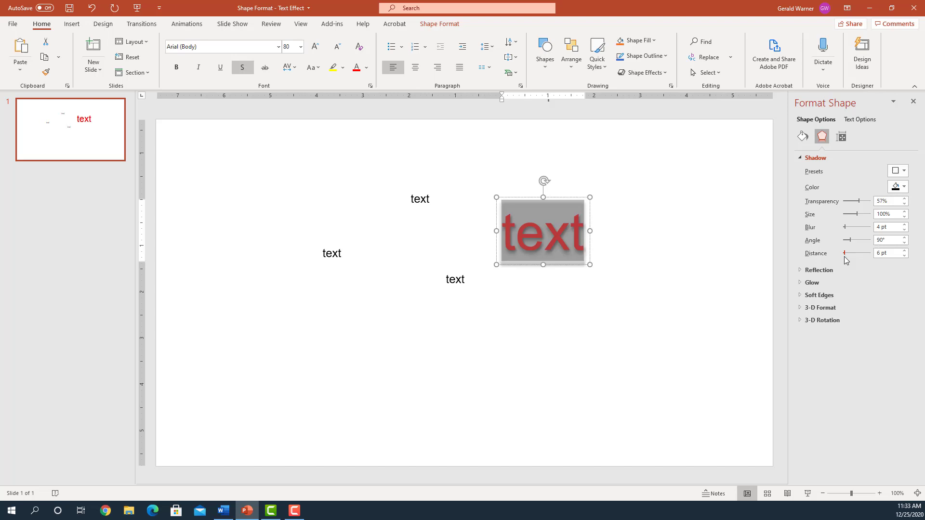
pyautogui.click(902, 254)
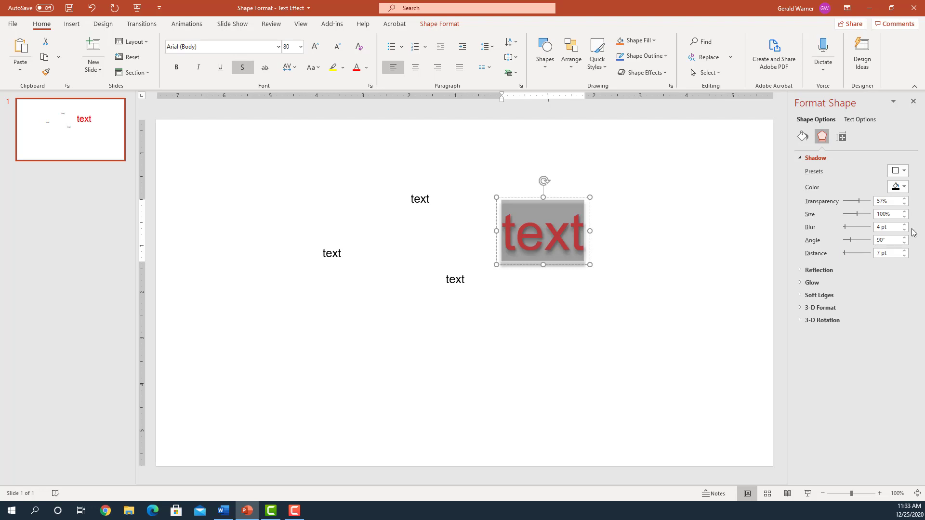
pyautogui.click(887, 239)
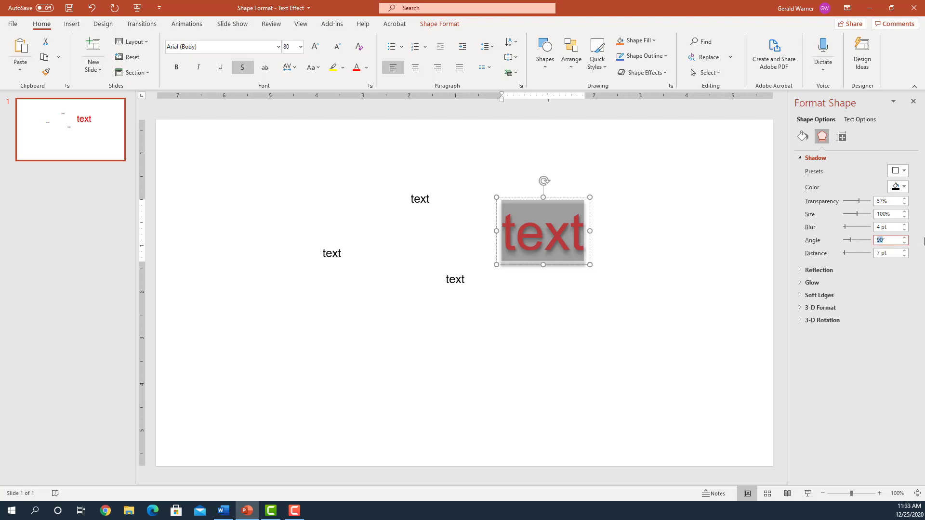
pyautogui.write('45')
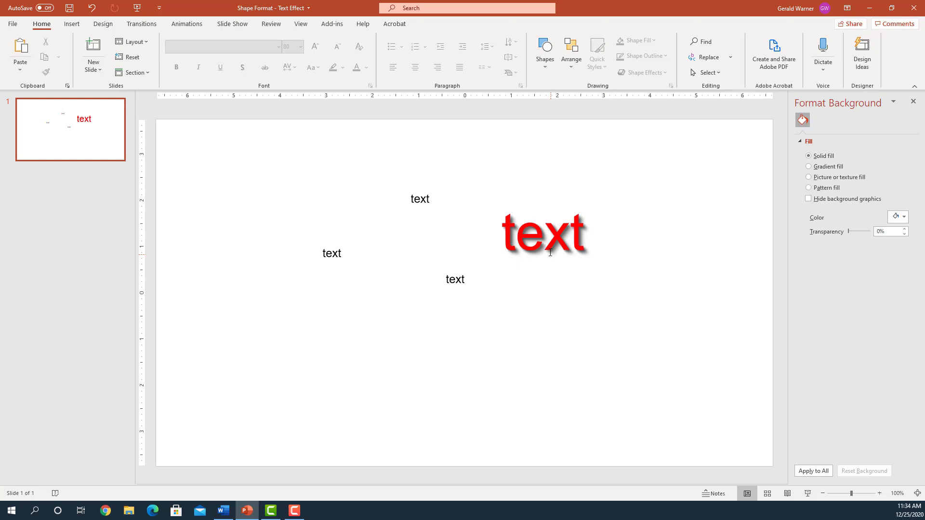
# Step: Give the red text's box a light blue gradient fill behind the letters
pyautogui.click(543, 231)
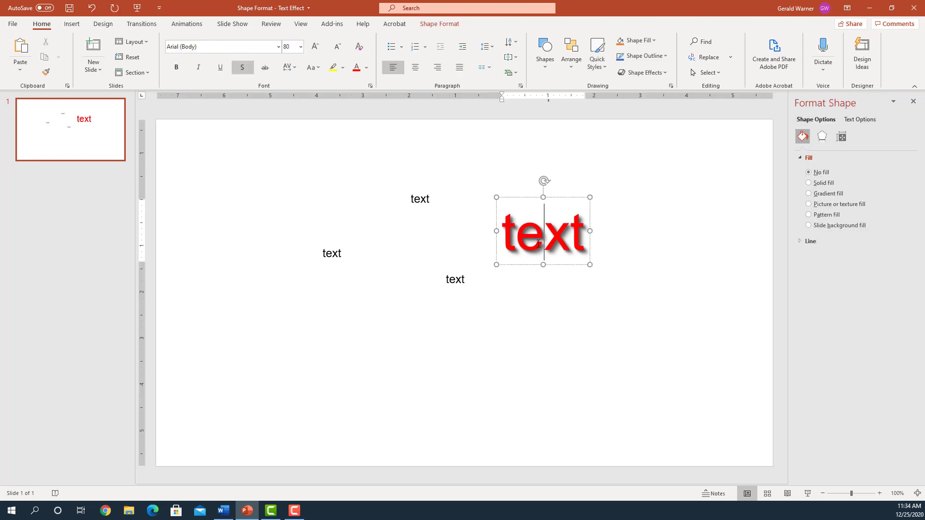
pyautogui.click(821, 136)
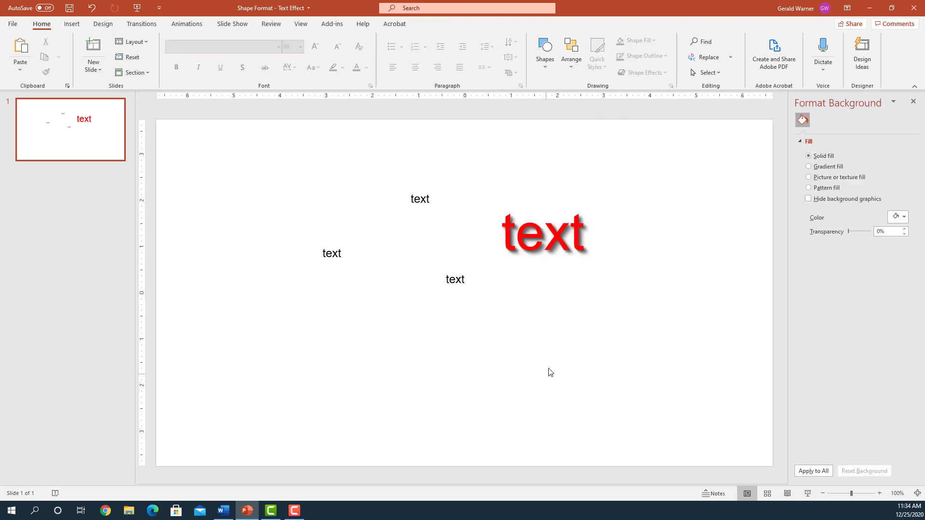
pyautogui.moveTo(549, 363)
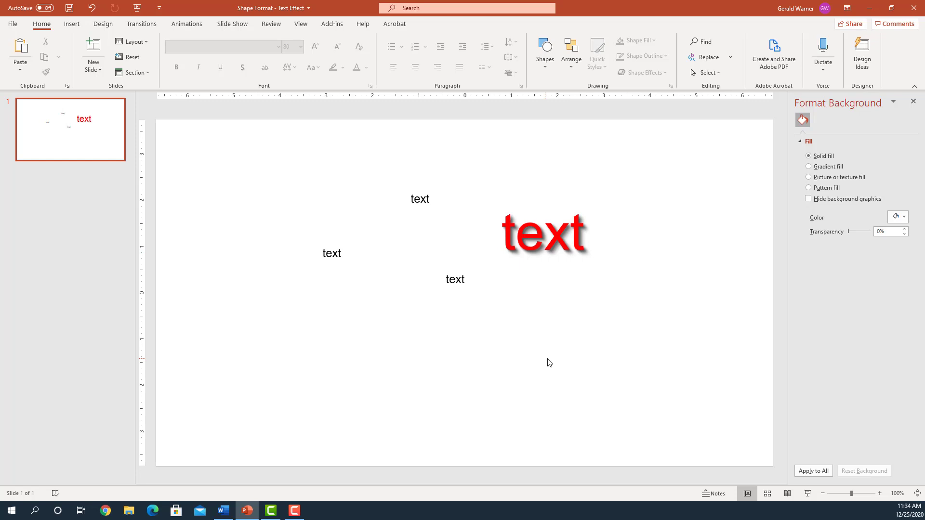
pyautogui.click(543, 230)
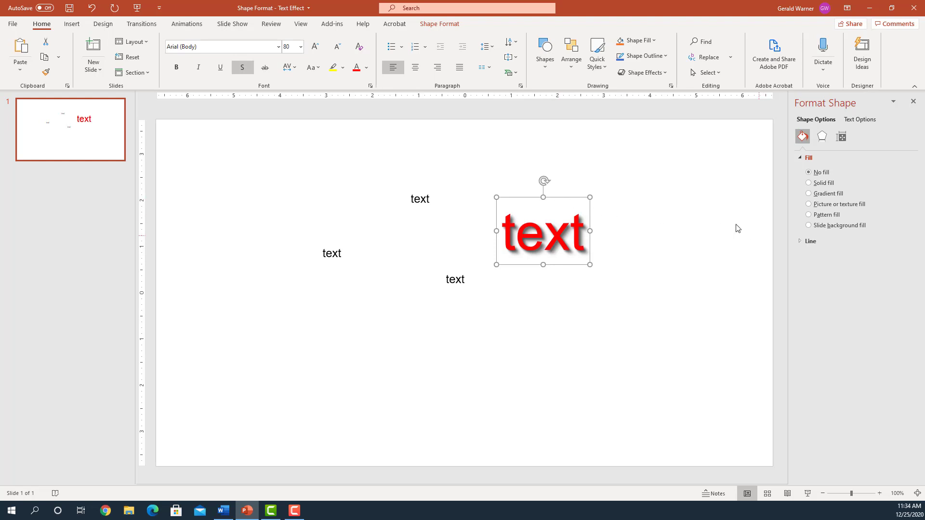
pyautogui.click(809, 193)
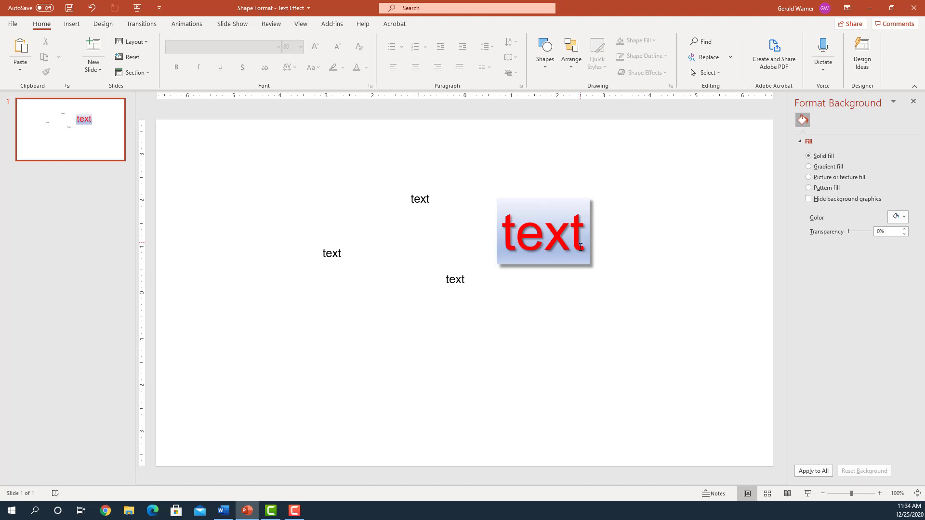
pyautogui.moveTo(590, 269)
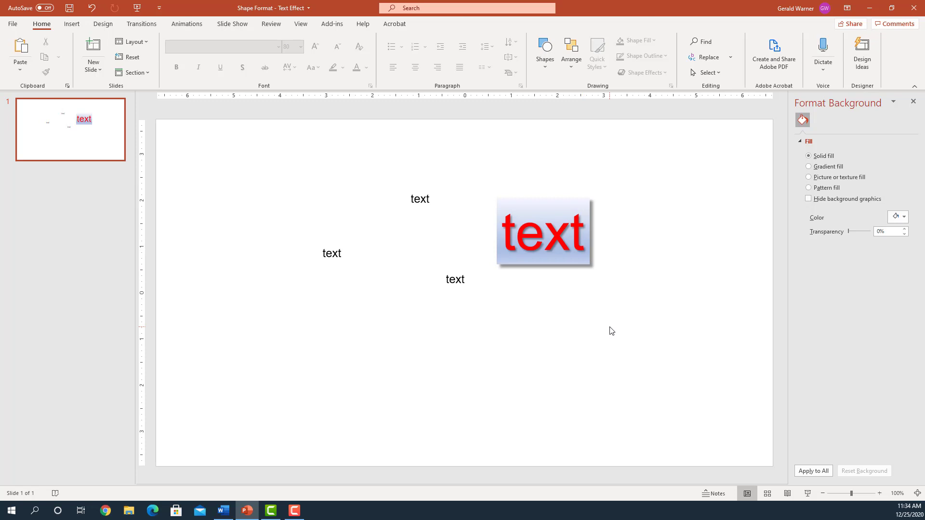
pyautogui.moveTo(486, 218)
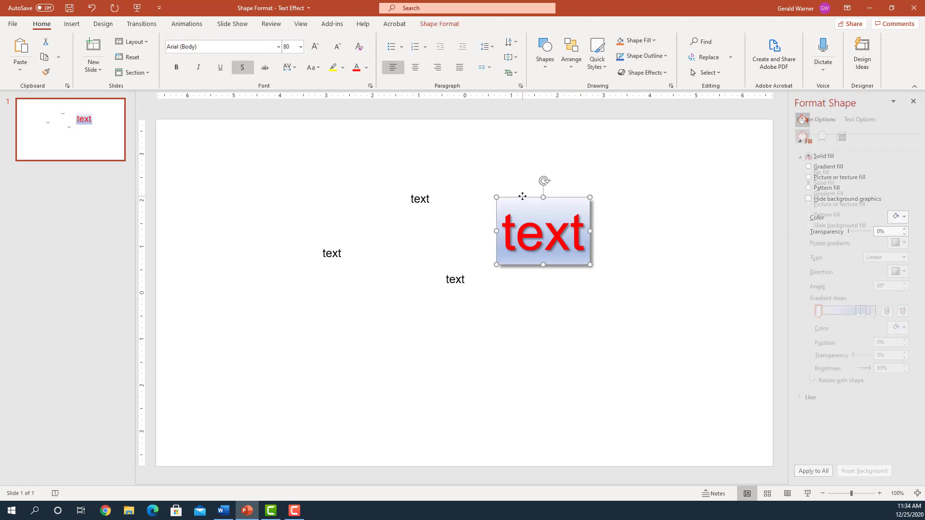
# Step: Apply a blue glow to the text box, about 10 pt wide with roughly 4% transparency
pyautogui.click(820, 136)
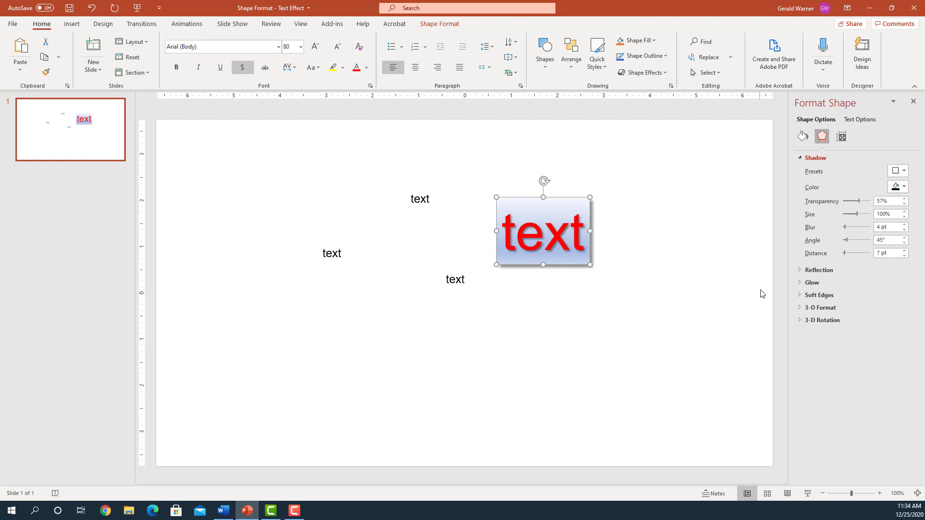
pyautogui.click(811, 282)
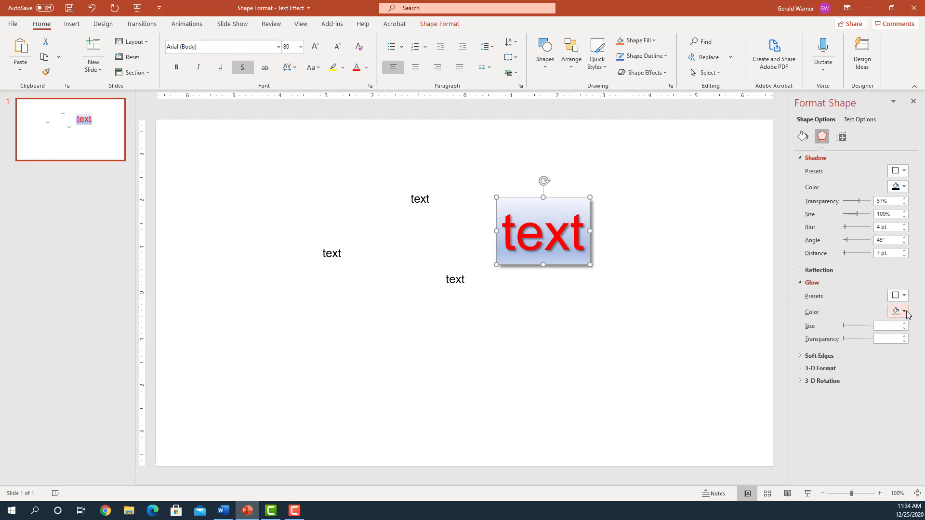
pyautogui.click(903, 311)
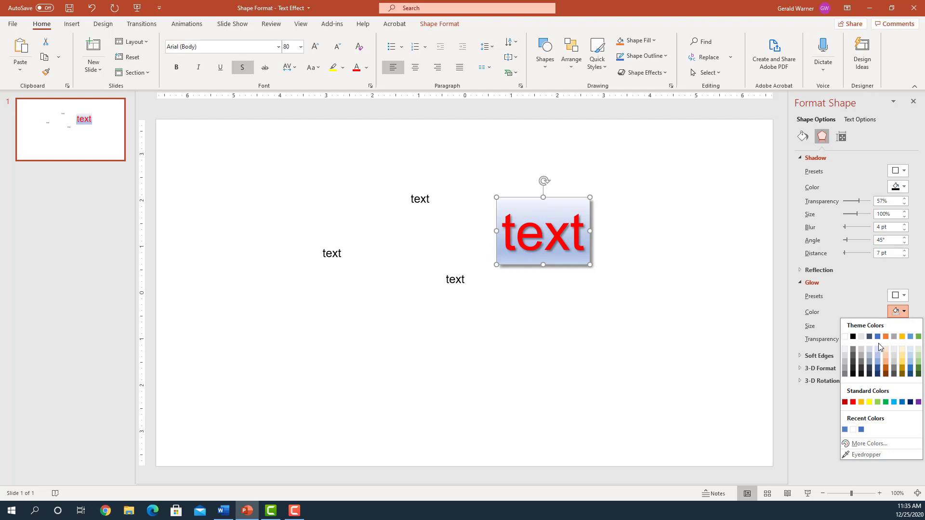
pyautogui.moveTo(864, 425)
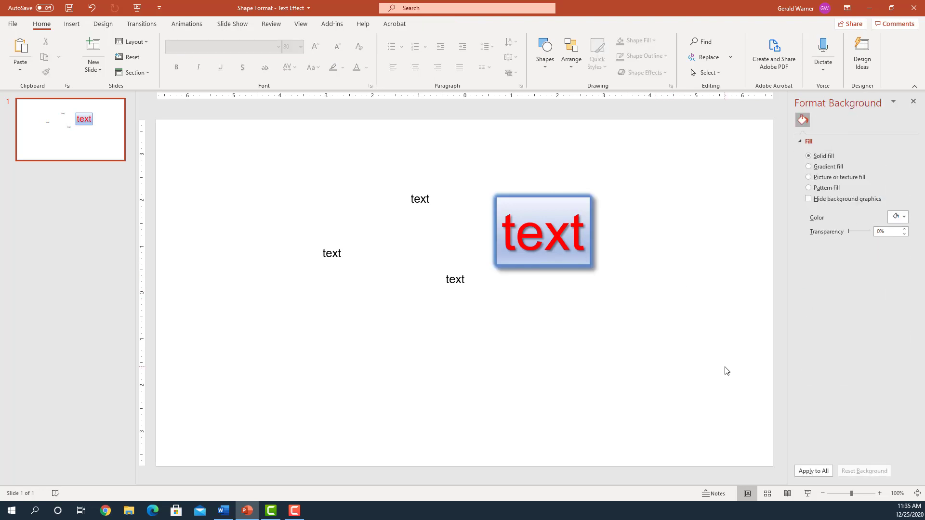
pyautogui.moveTo(552, 195)
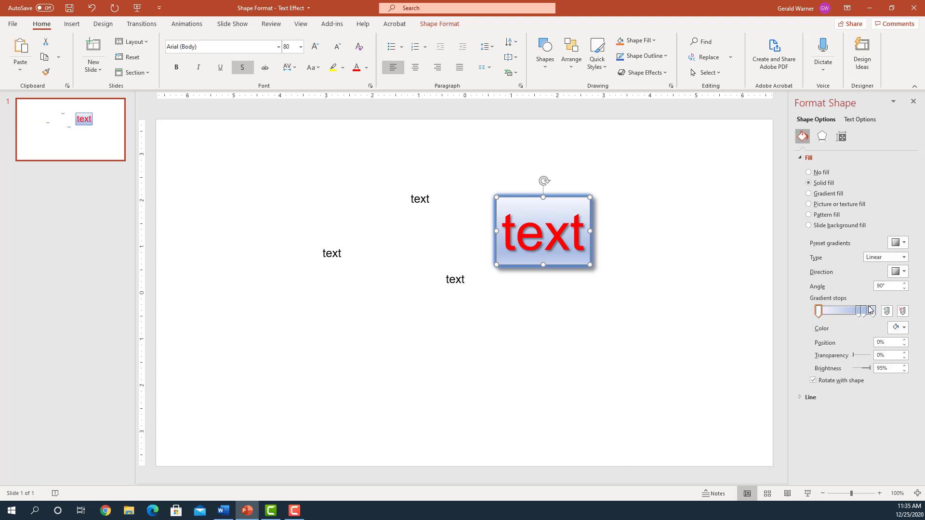
pyautogui.click(820, 136)
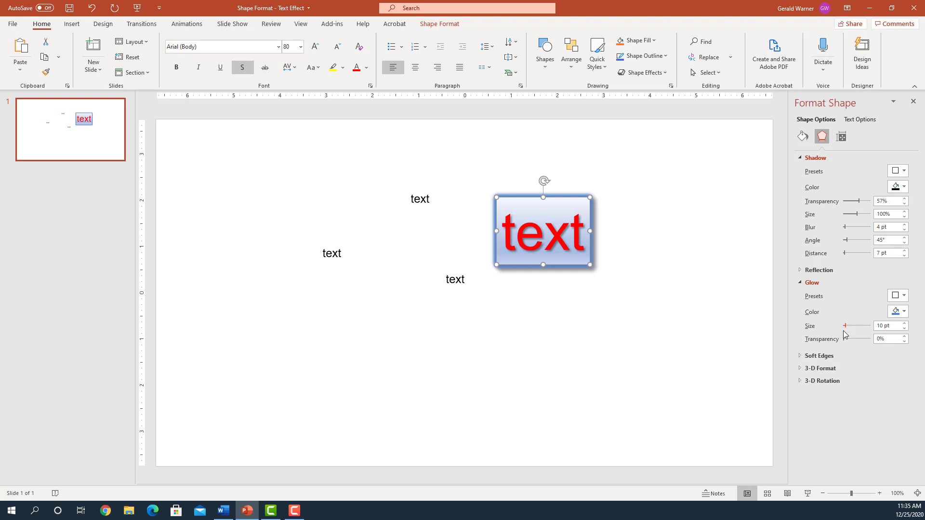
pyautogui.moveTo(845, 338); pyautogui.dragTo(847, 338)
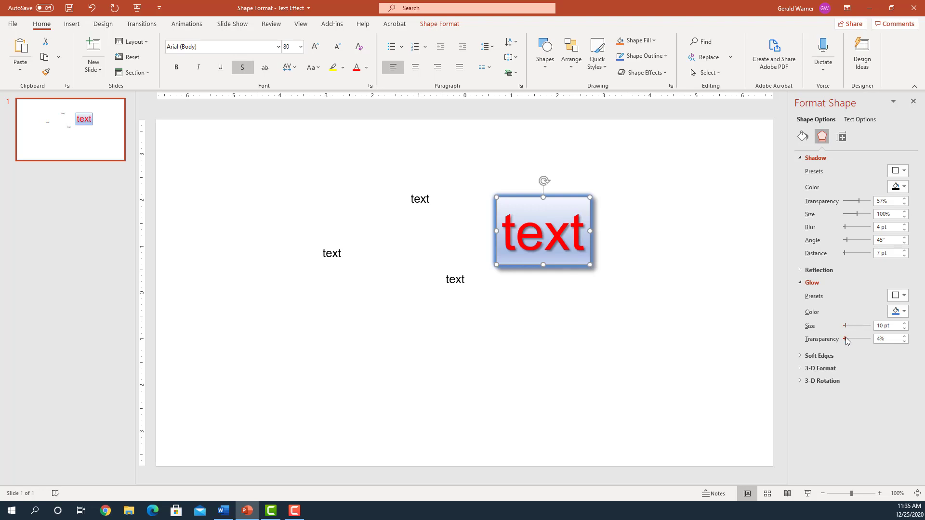
pyautogui.moveTo(848, 325); pyautogui.dragTo(854, 326)
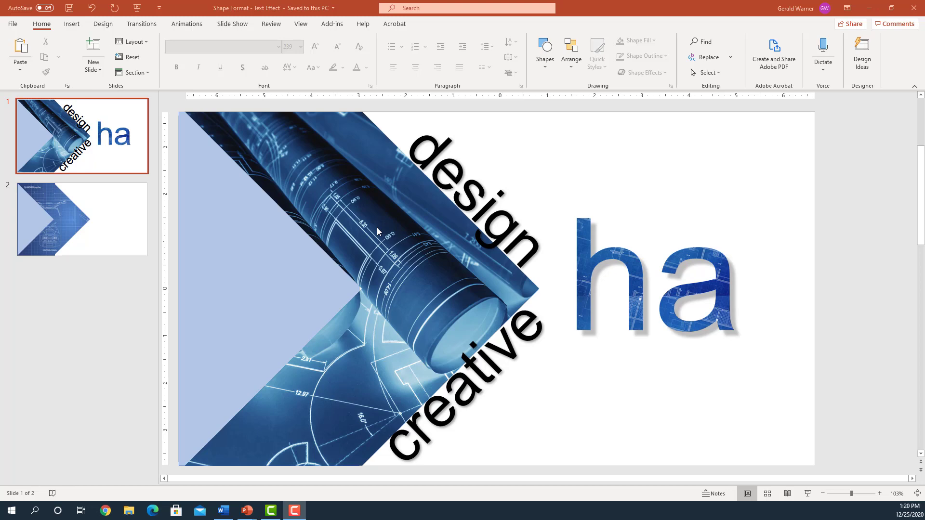
pyautogui.moveTo(427, 304)
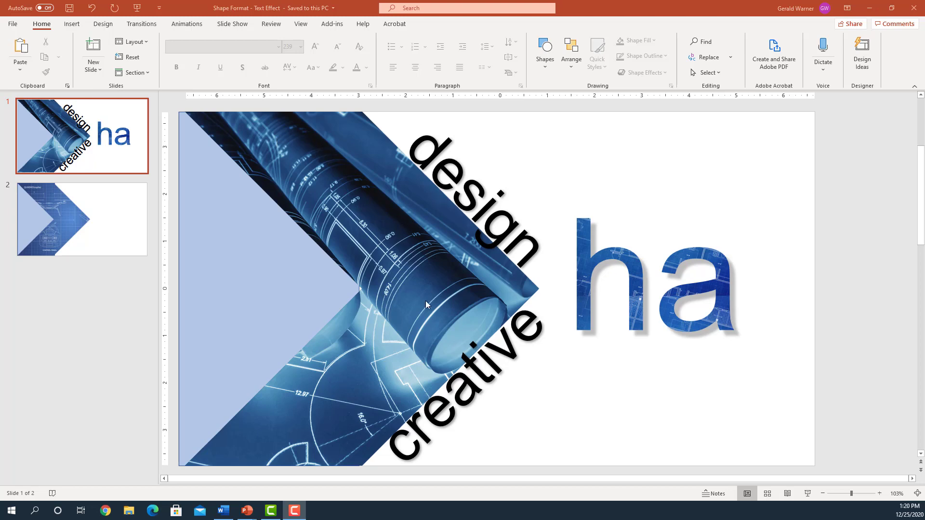
pyautogui.moveTo(334, 201)
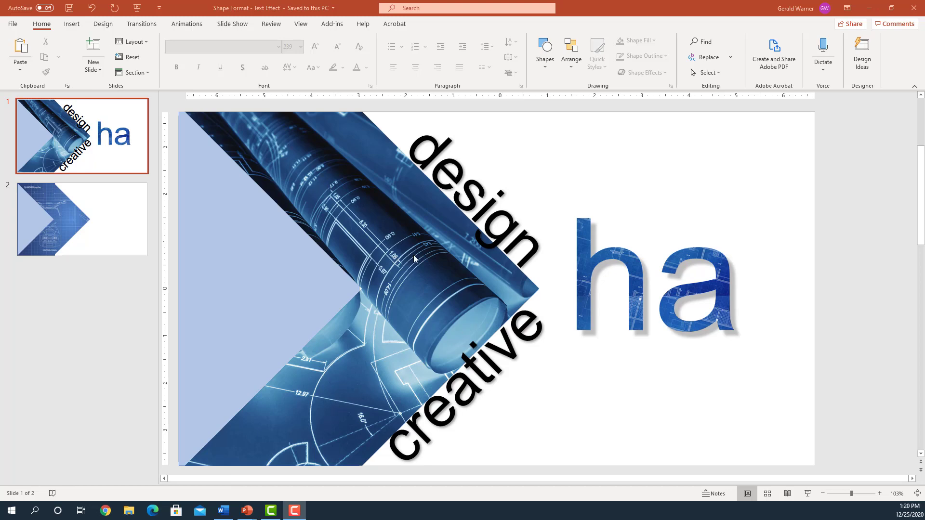
pyautogui.moveTo(624, 259)
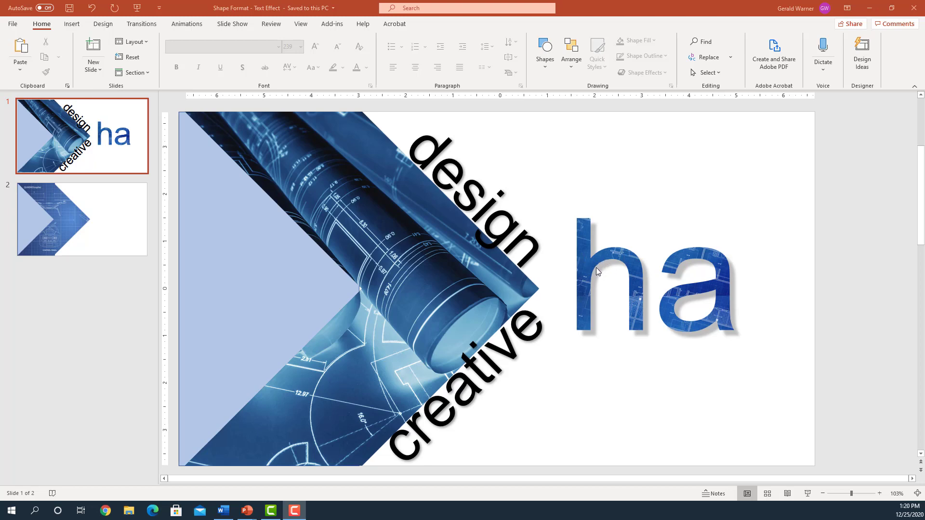
pyautogui.moveTo(591, 264)
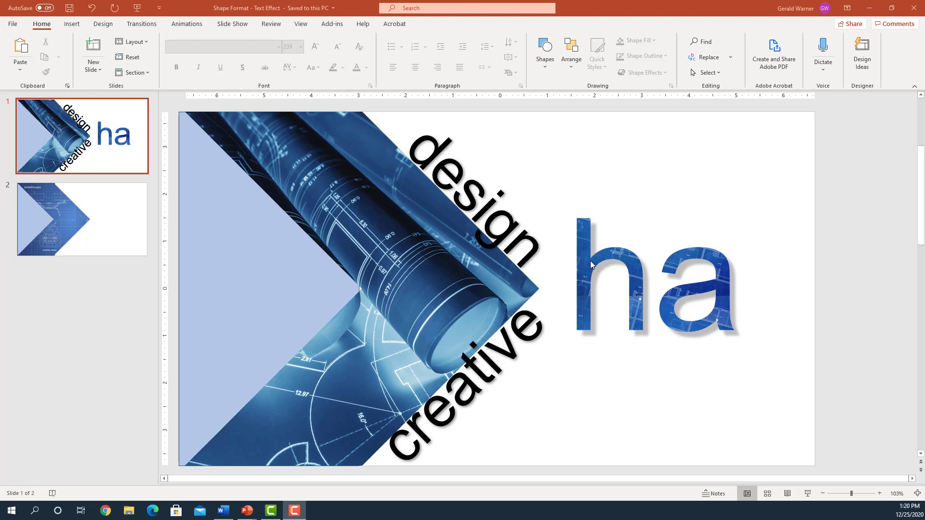
pyautogui.moveTo(587, 275)
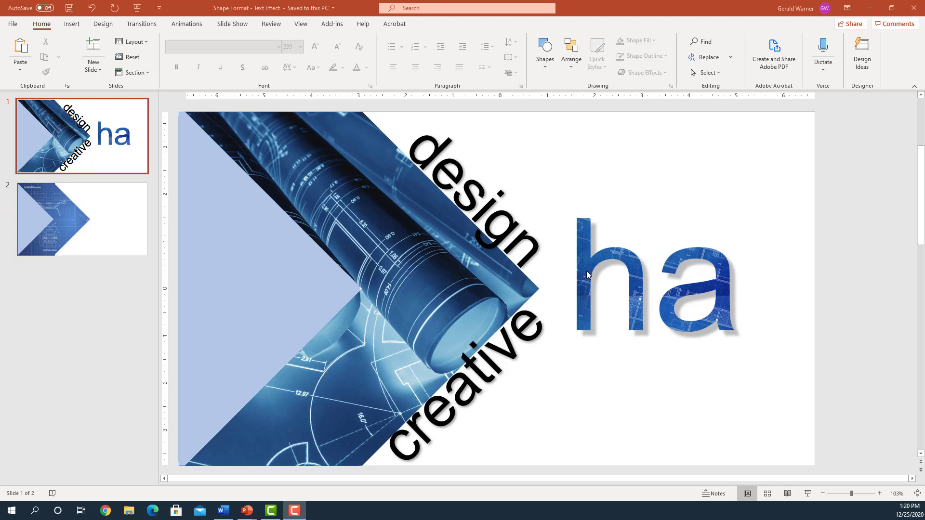
pyautogui.moveTo(728, 283)
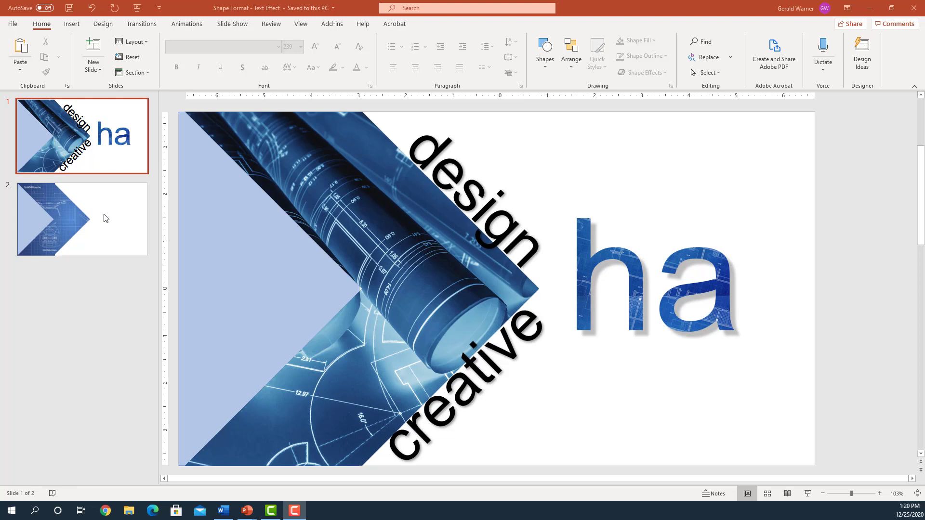
# Step: On slide 2, add a text box containing the word 'design'
pyautogui.click(82, 220)
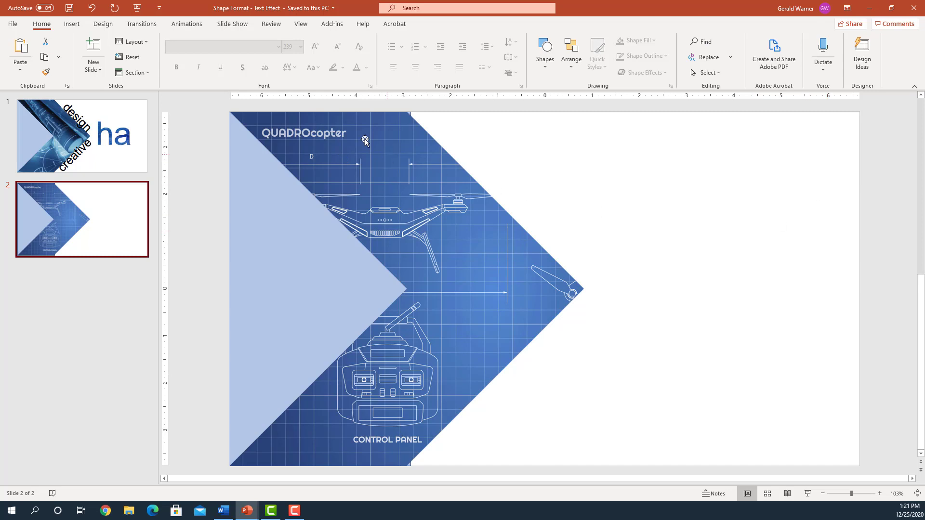
pyautogui.click(544, 53)
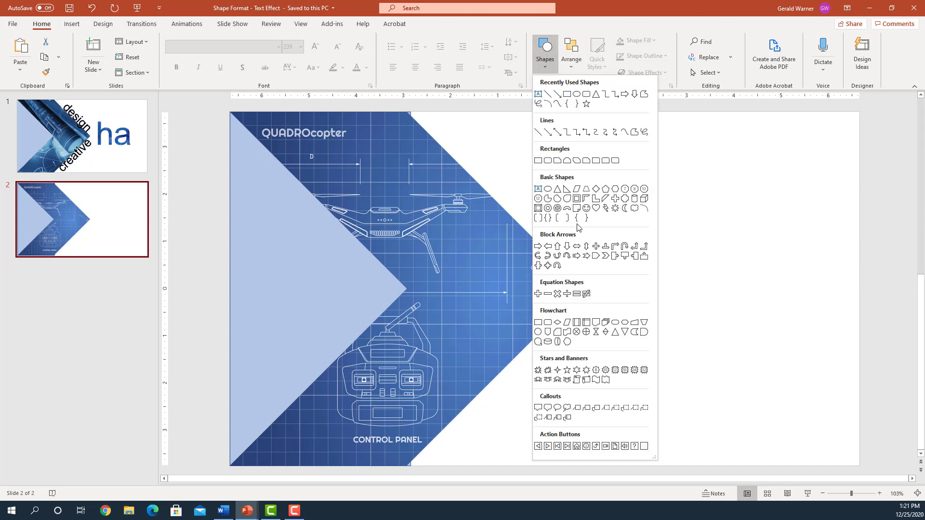
pyautogui.moveTo(537, 188)
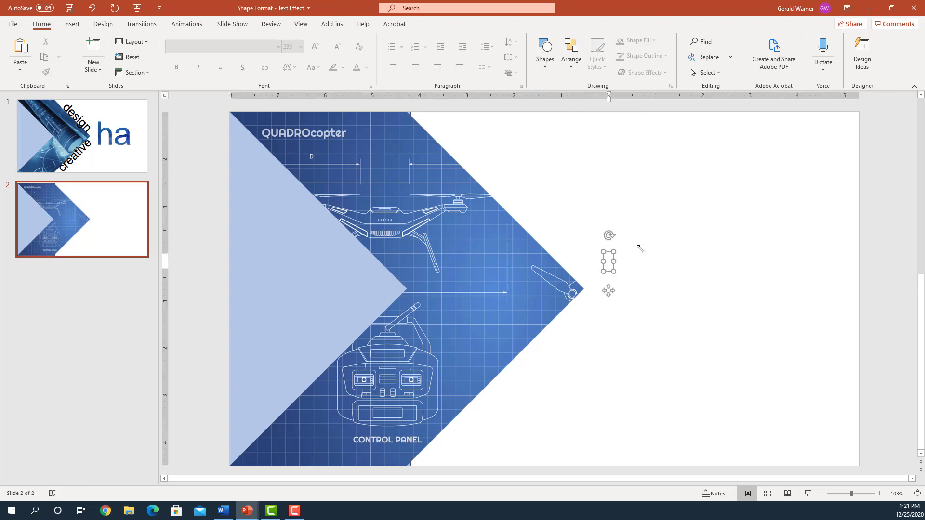
pyautogui.write('des')
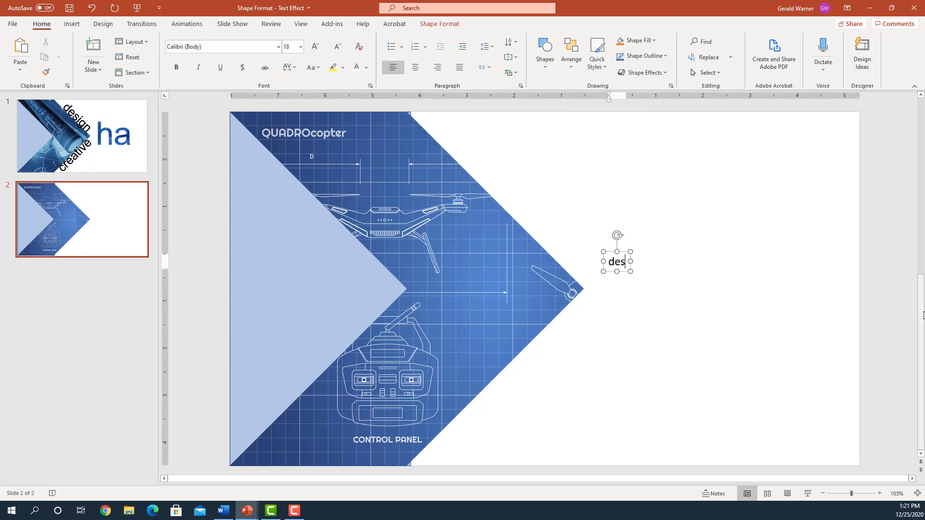
pyautogui.write('ign')
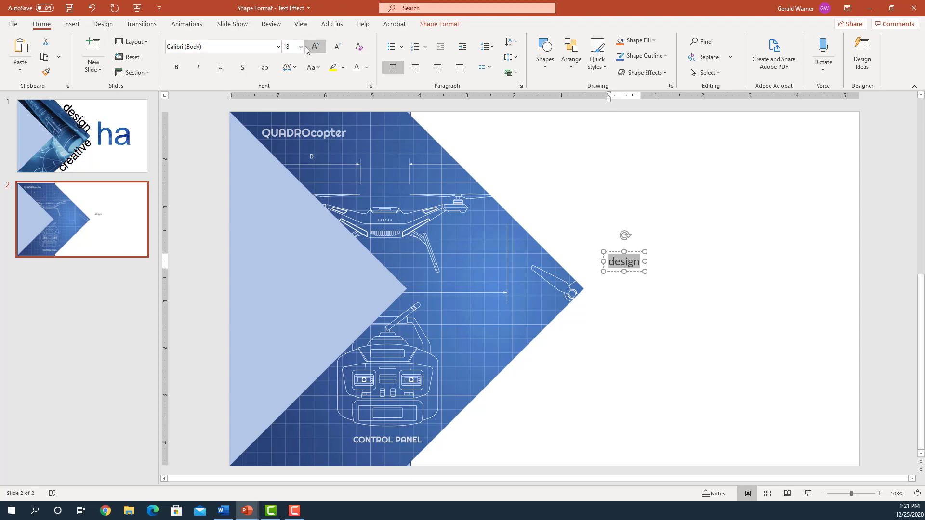
# Step: Make 'design' 88 pt and tilt it diagonally along the chevron's upper edge
pyautogui.click(300, 47)
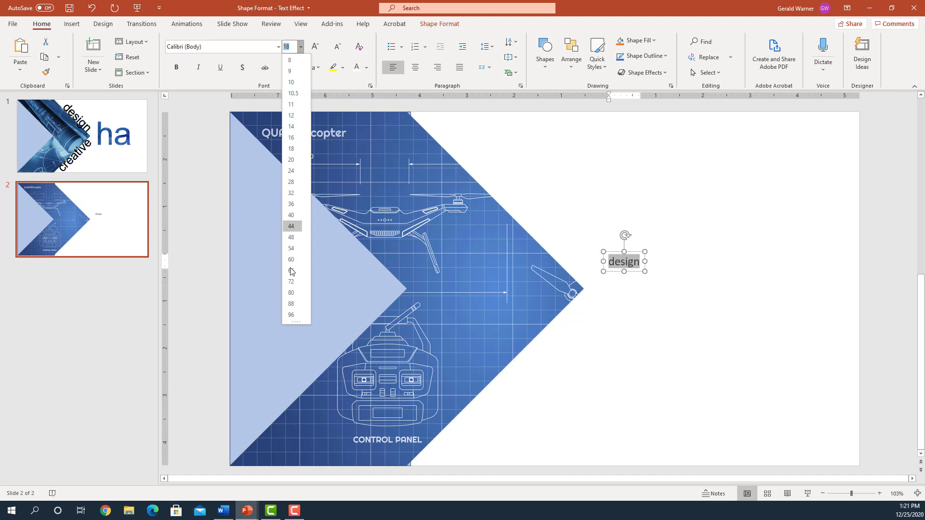
pyautogui.click(290, 303)
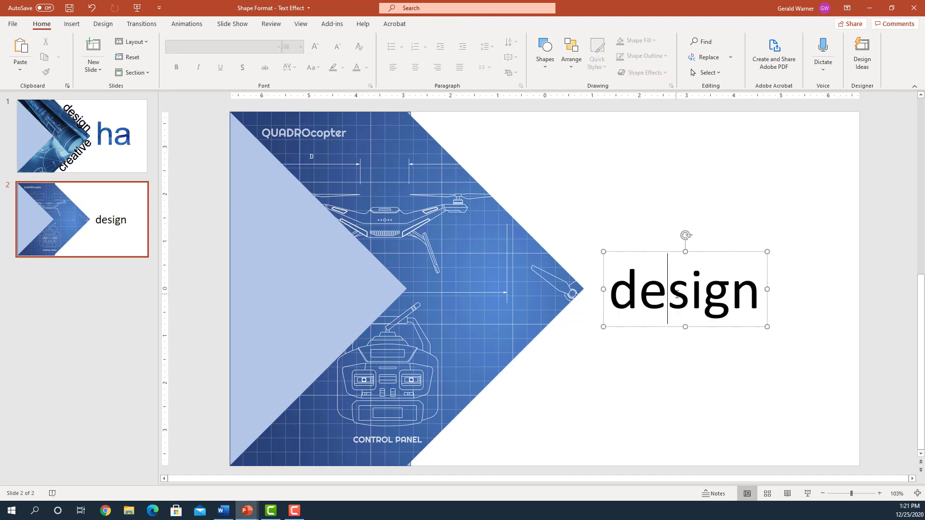
pyautogui.click(685, 289)
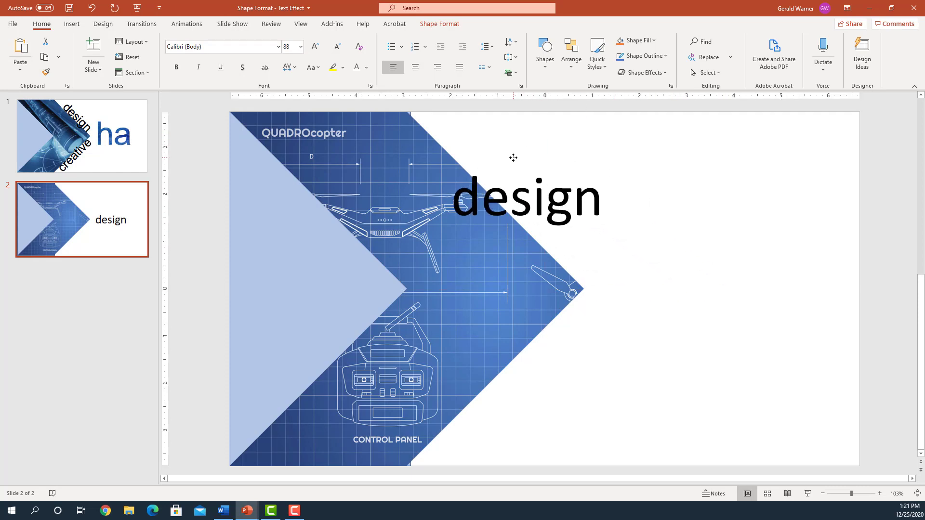
pyautogui.click(524, 197)
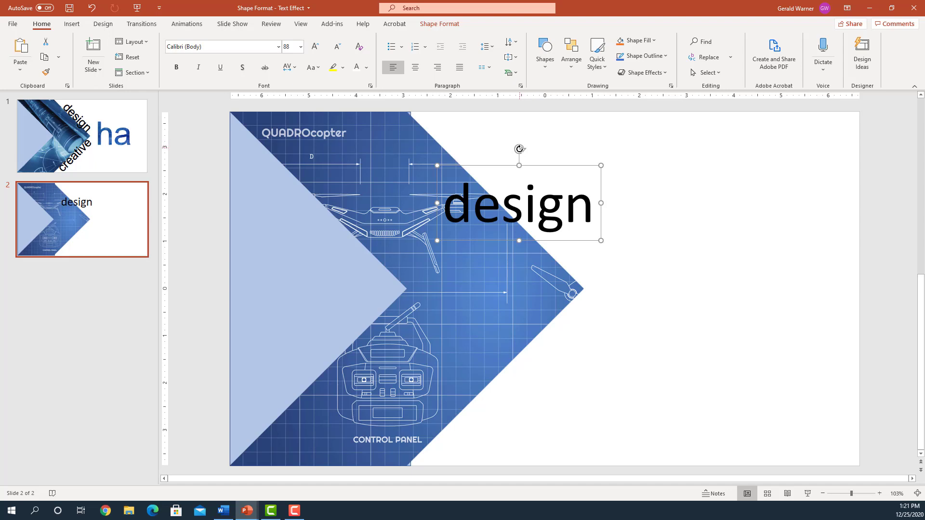
pyautogui.moveTo(519, 149); pyautogui.dragTo(547, 161)
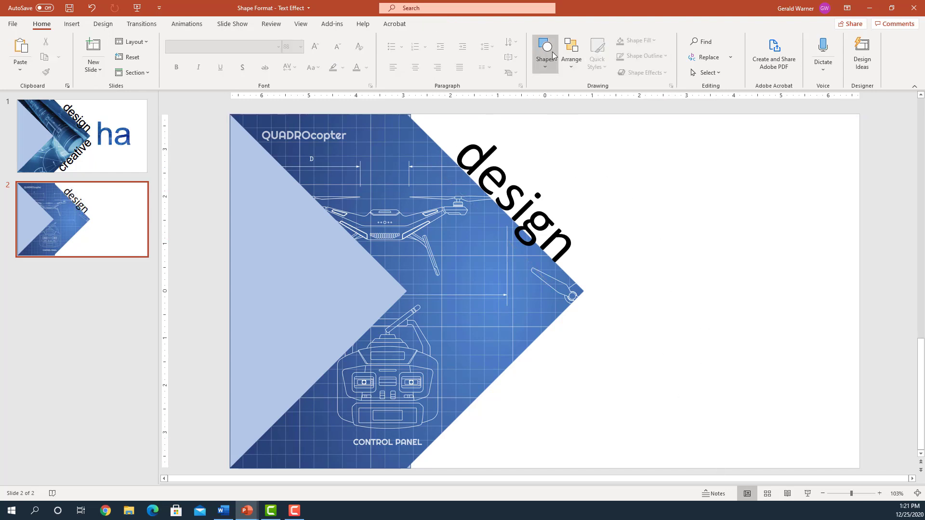
# Step: Add 'creative' at 88 pt, tilted along the chevron's lower edge
pyautogui.click(543, 54)
pyautogui.write('creative')
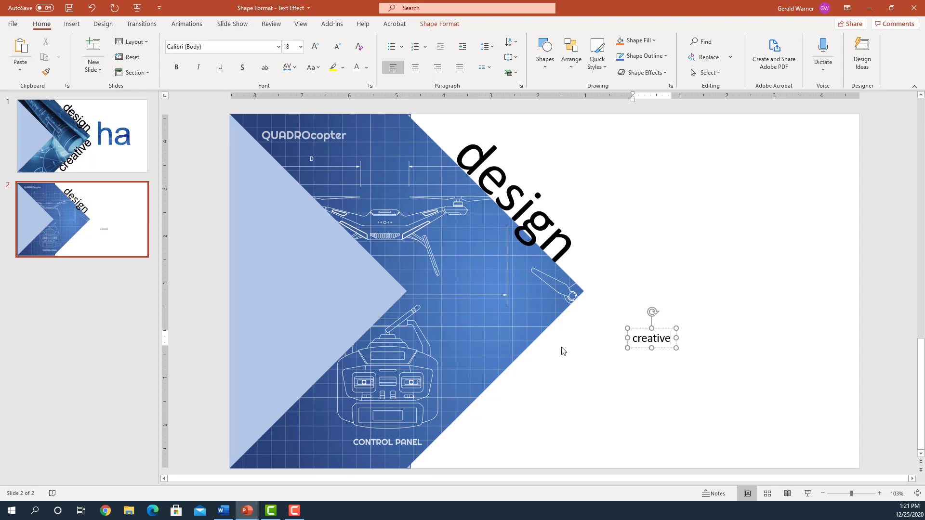
pyautogui.doubleClick(651, 338)
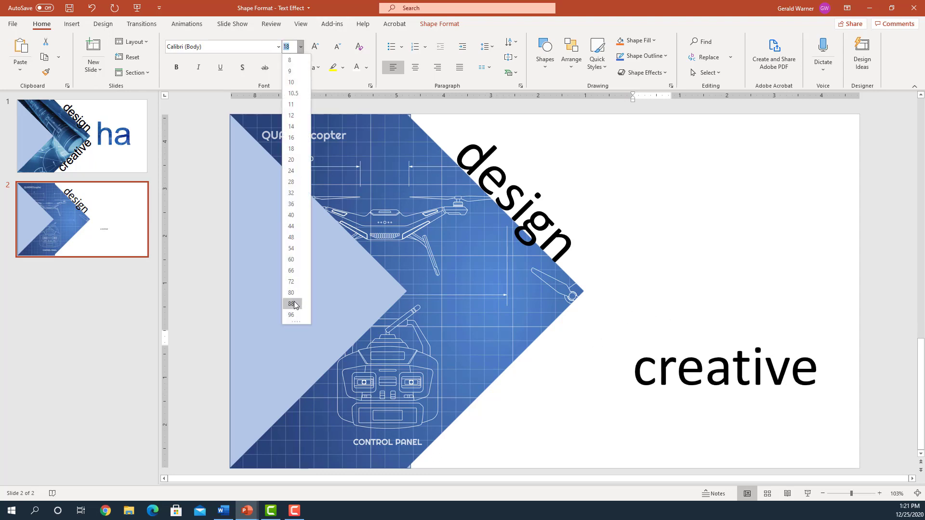
pyautogui.click(290, 304)
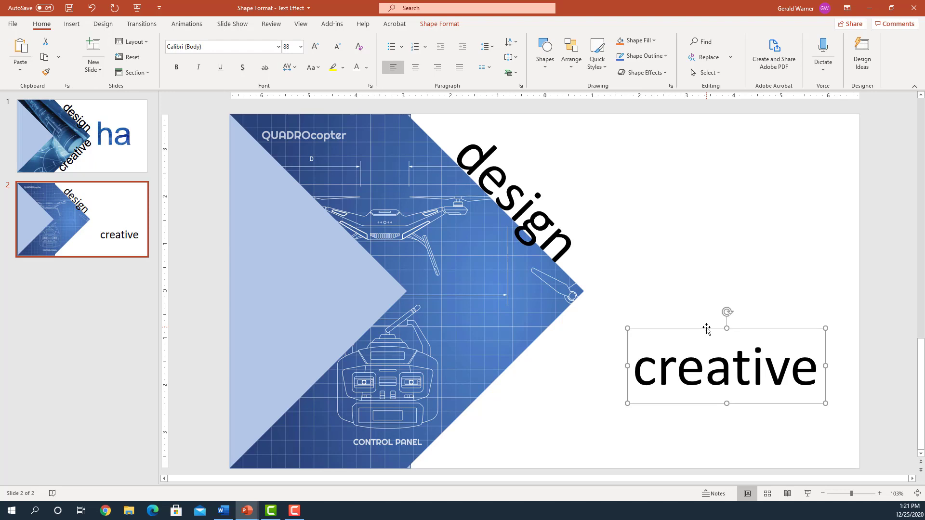
pyautogui.moveTo(726, 365); pyautogui.dragTo(517, 376)
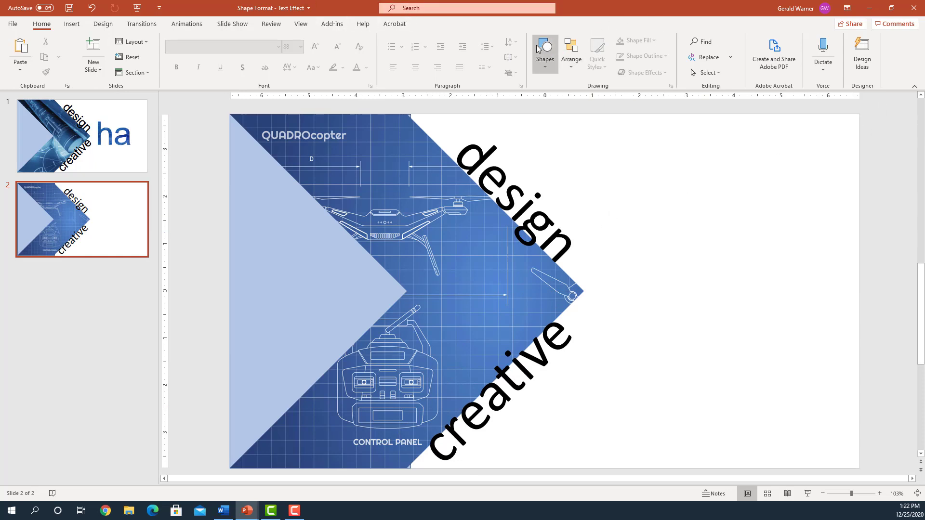
# Step: Add a bold 239 pt 'ha' text box to the right of the chevron
pyautogui.click(543, 53)
pyautogui.write('ha')
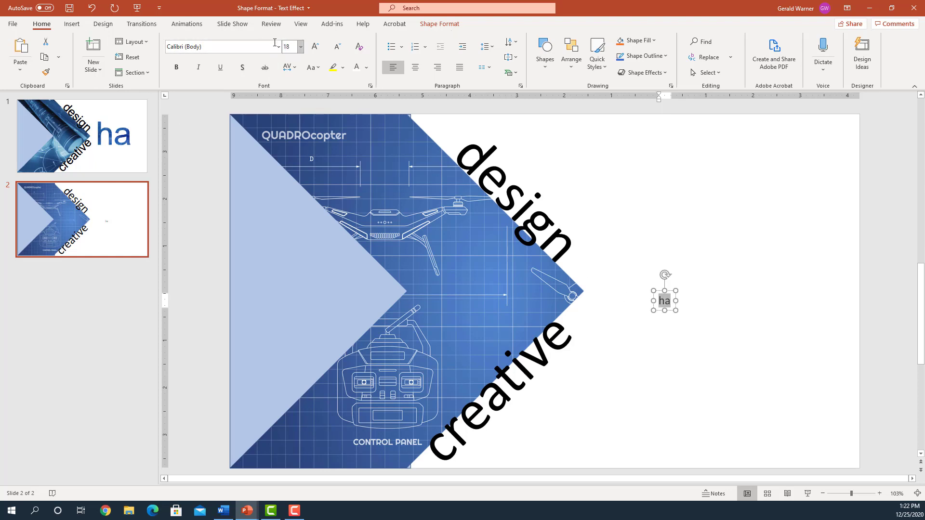
pyautogui.moveTo(336, 46)
pyautogui.write('239')
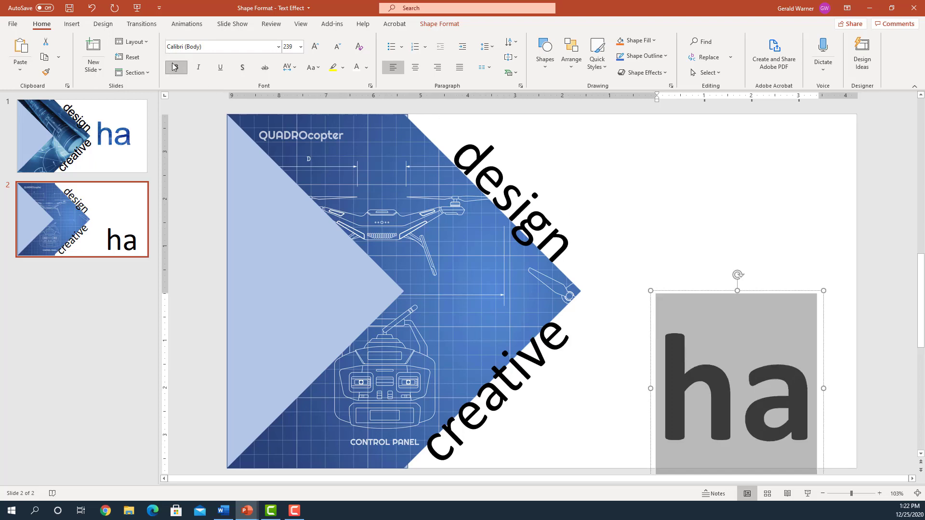
pyautogui.click(175, 67)
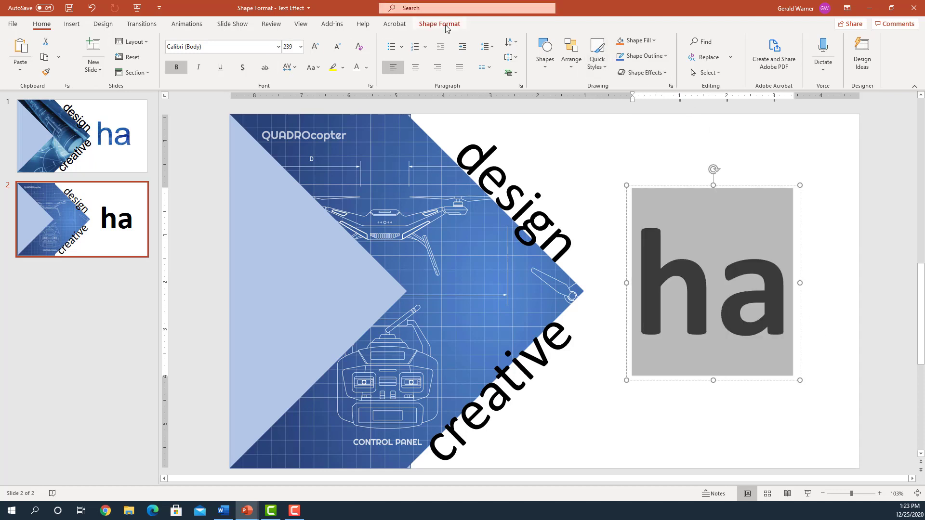
# Step: Give the 'ha' text box a solid orange fill via Format Shape
pyautogui.click(440, 23)
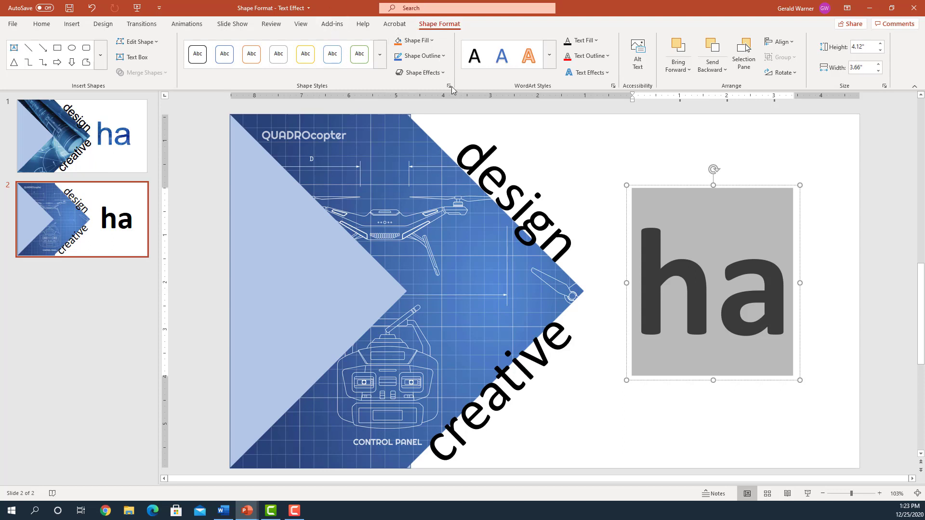
pyautogui.moveTo(450, 89)
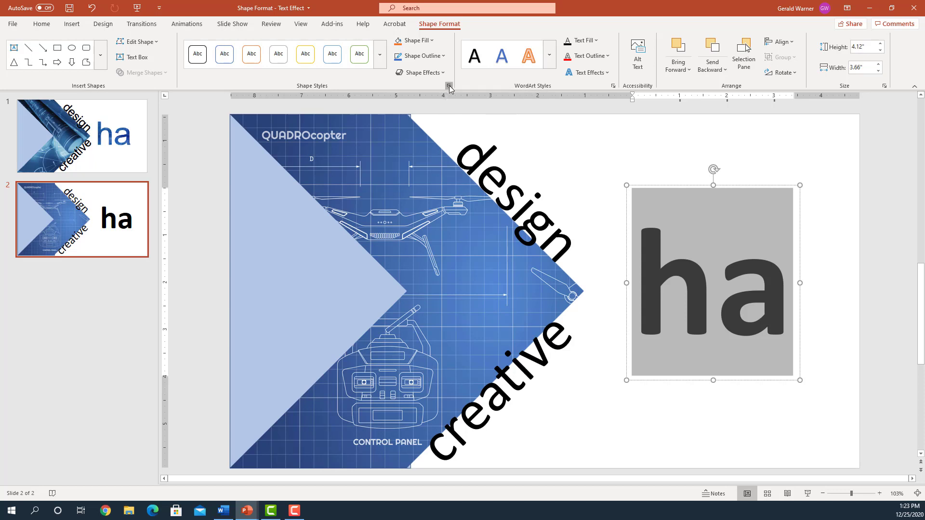
pyautogui.click(449, 85)
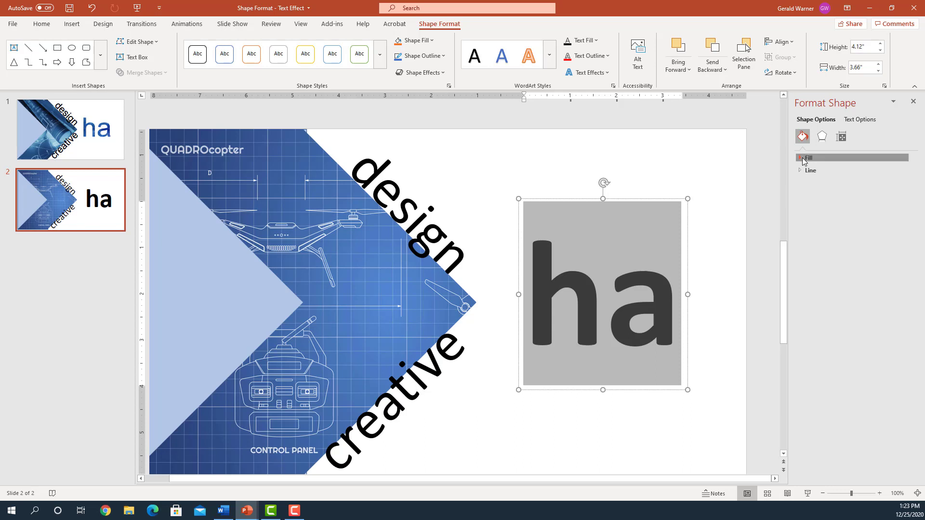
pyautogui.click(809, 157)
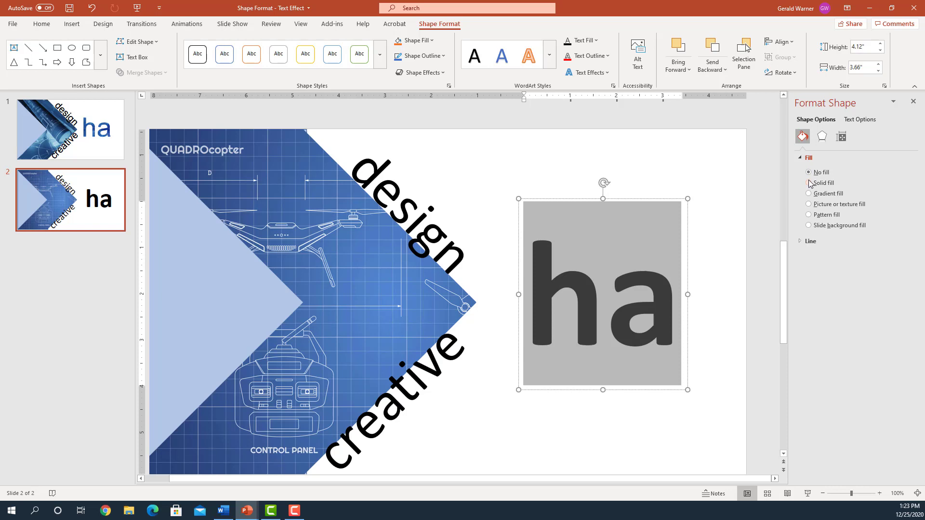
pyautogui.click(808, 183)
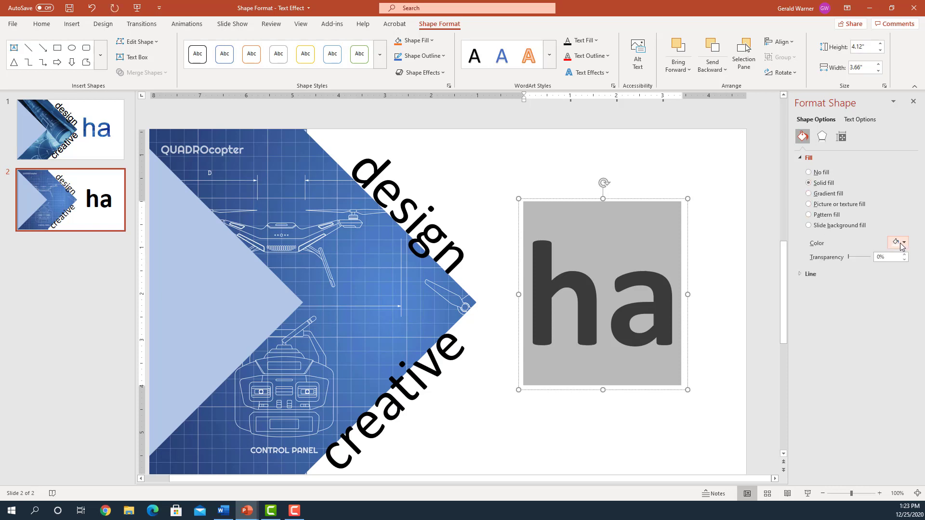
pyautogui.click(897, 243)
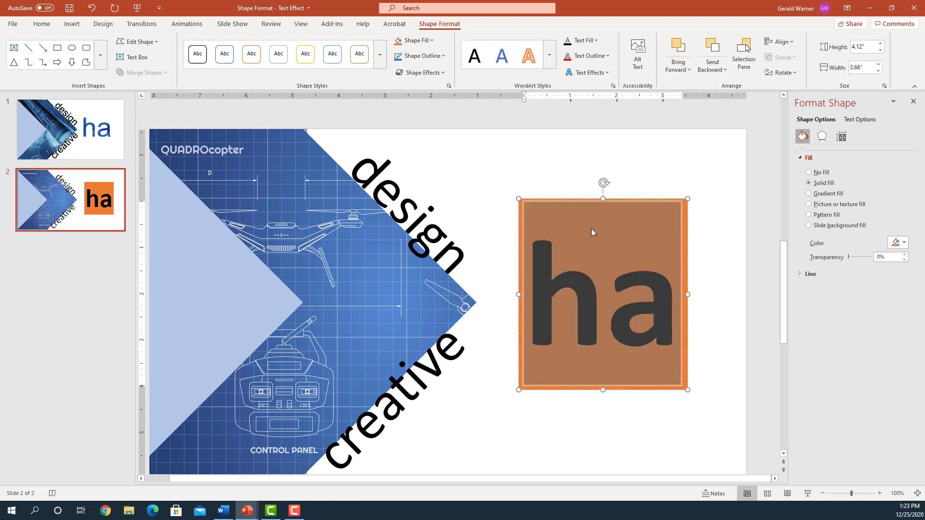
pyautogui.moveTo(667, 192)
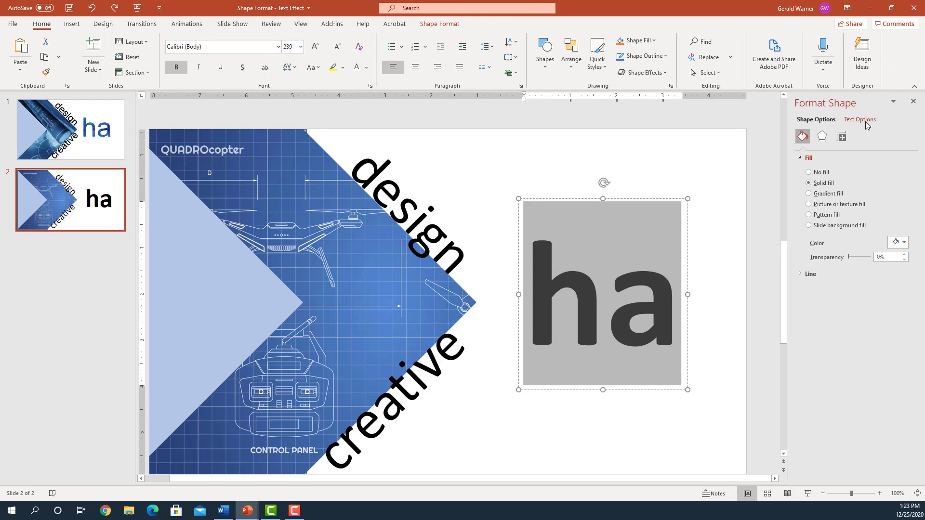
# Step: Fill the 'ha' letters with the 'blue print for text' picture from file
pyautogui.click(859, 119)
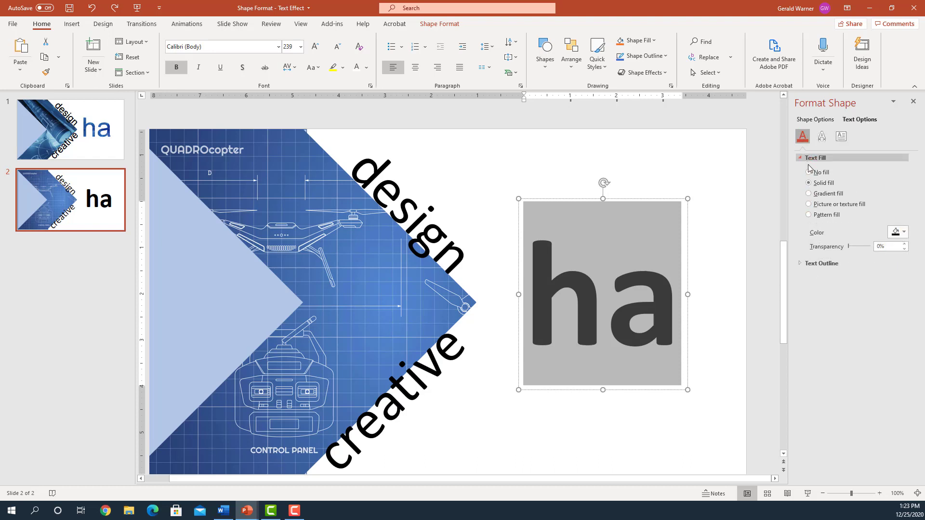
pyautogui.click(809, 203)
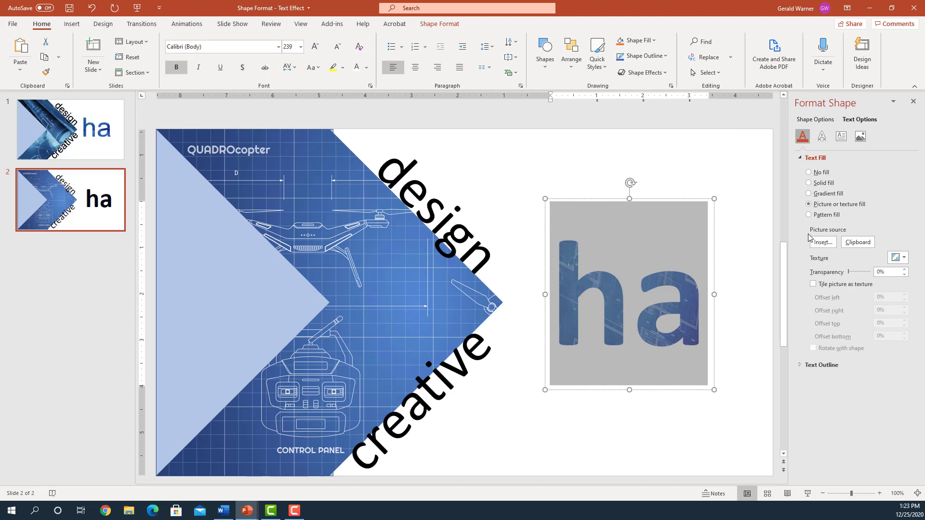
pyautogui.click(821, 242)
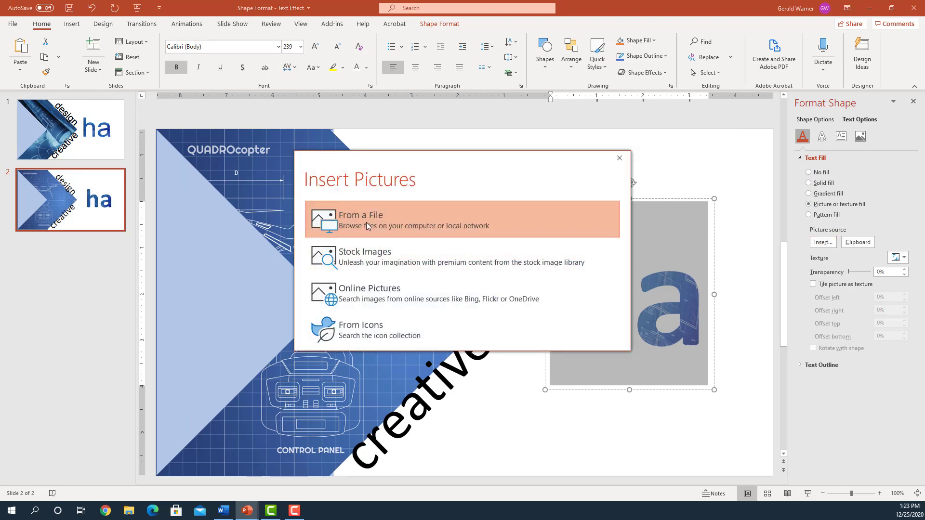
pyautogui.click(360, 220)
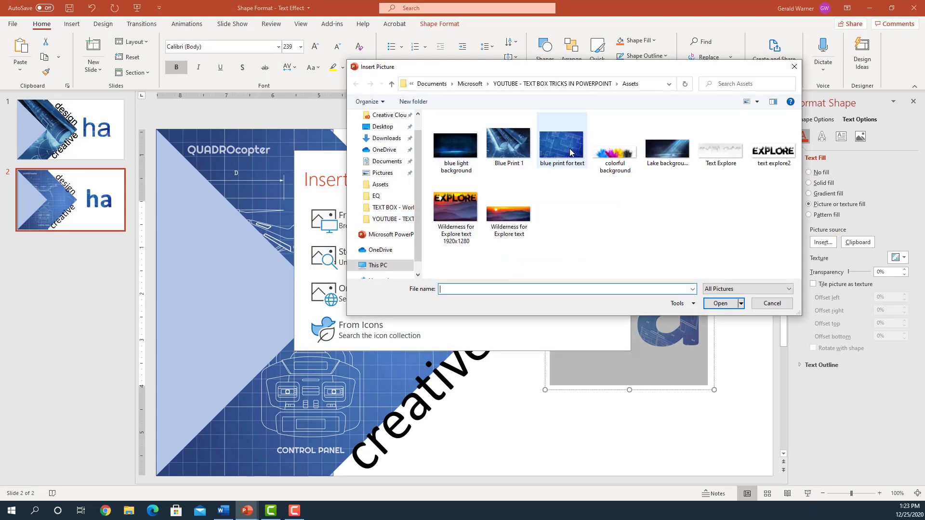
pyautogui.click(561, 141)
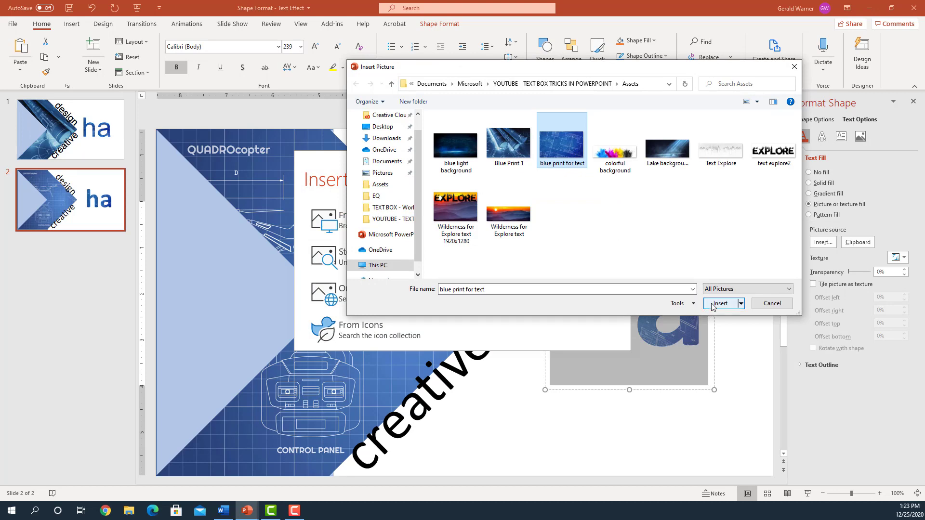
pyautogui.click(719, 304)
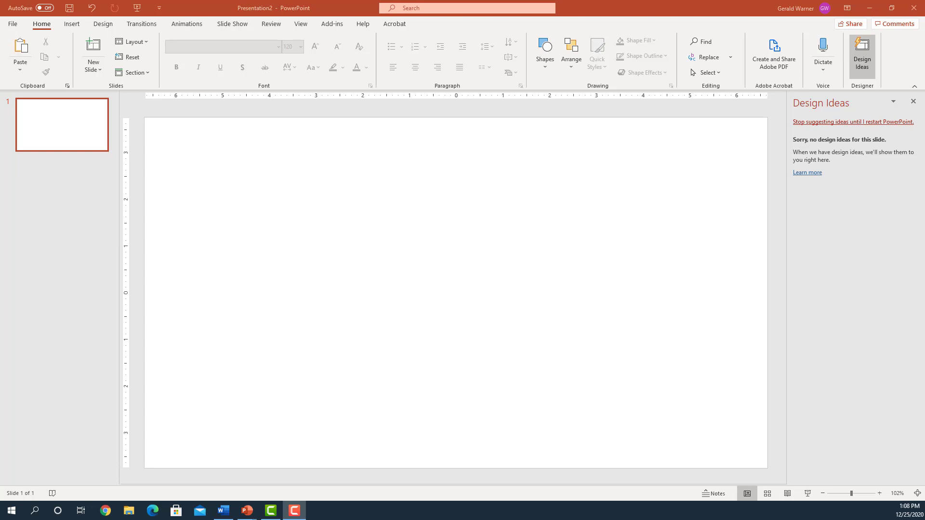
pyautogui.moveTo(476, 235)
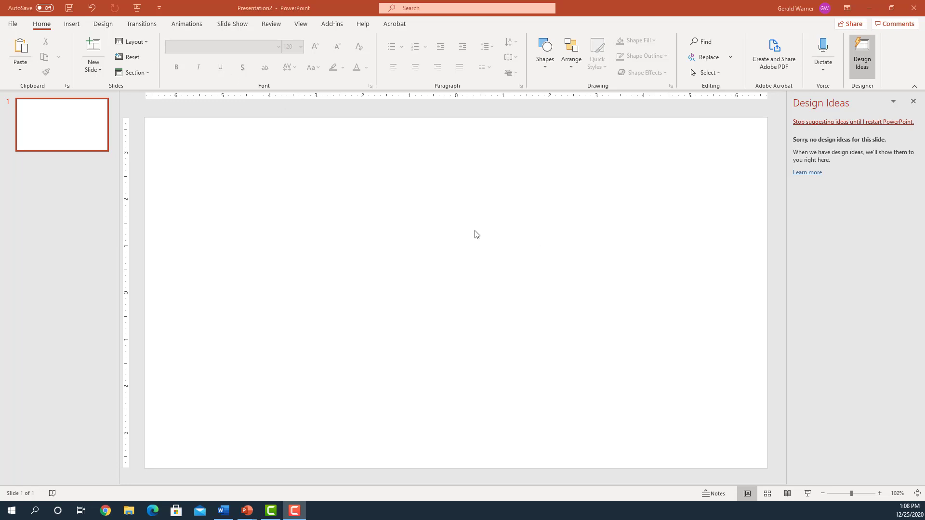
pyautogui.moveTo(262, 201)
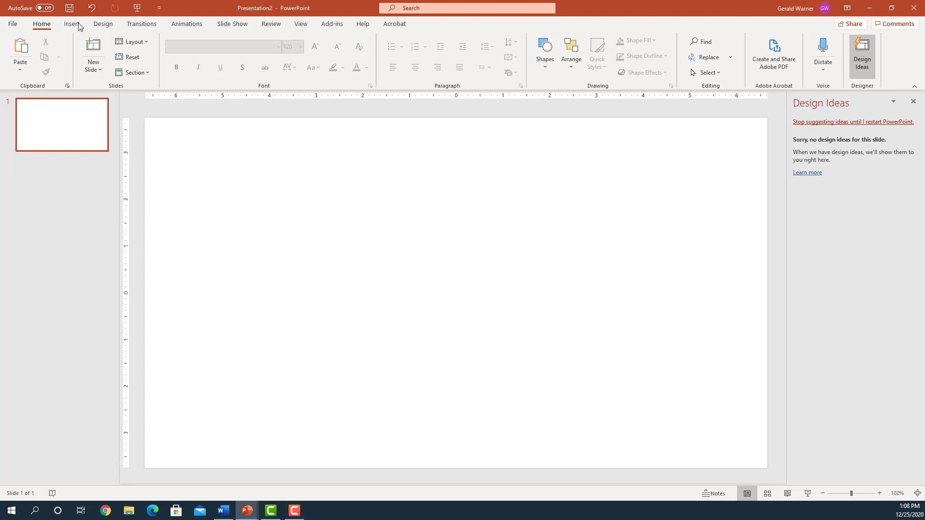
# Step: Insert the 'blue light background' brick-wall picture onto the blank slide
pyautogui.click(71, 24)
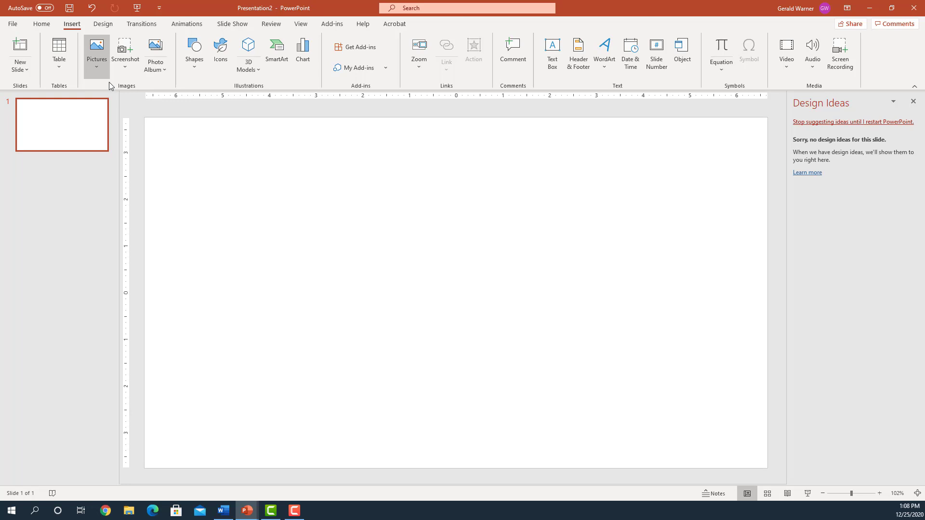
pyautogui.moveTo(97, 48)
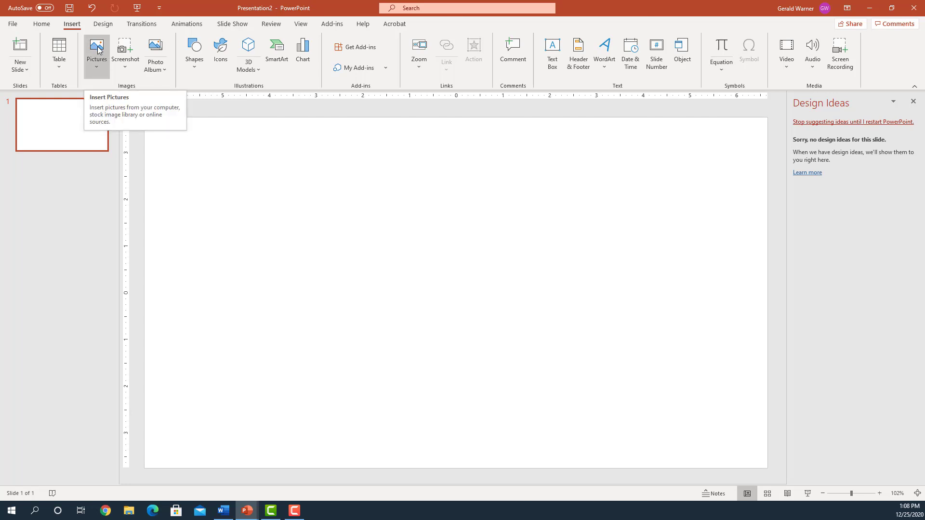
pyautogui.click(96, 50)
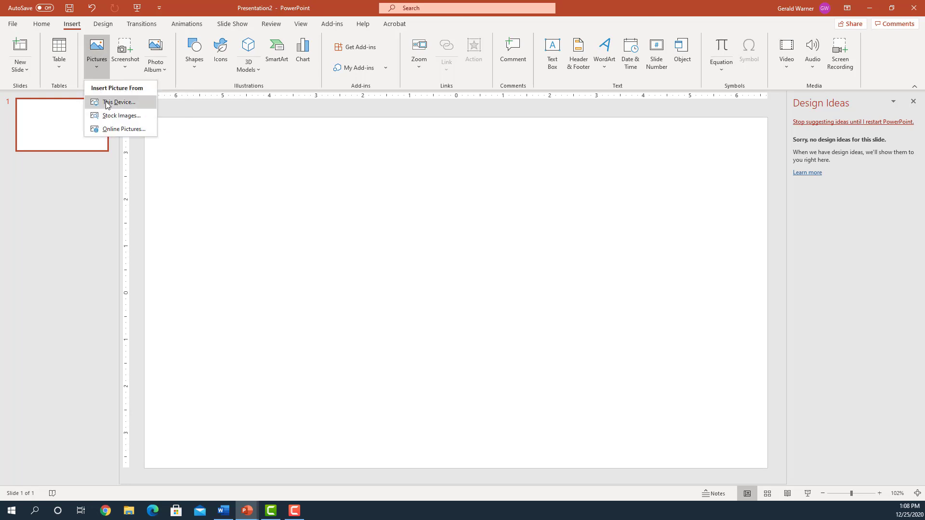
pyautogui.click(119, 102)
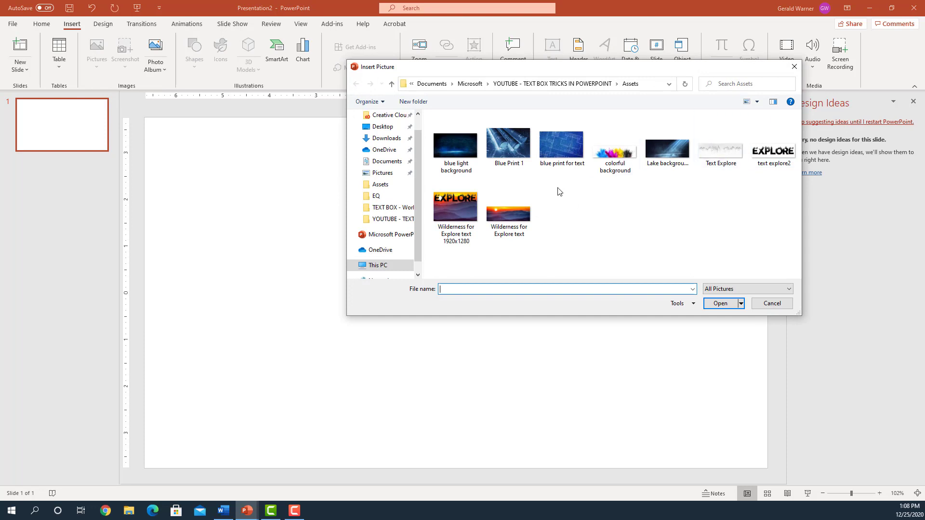
pyautogui.click(455, 147)
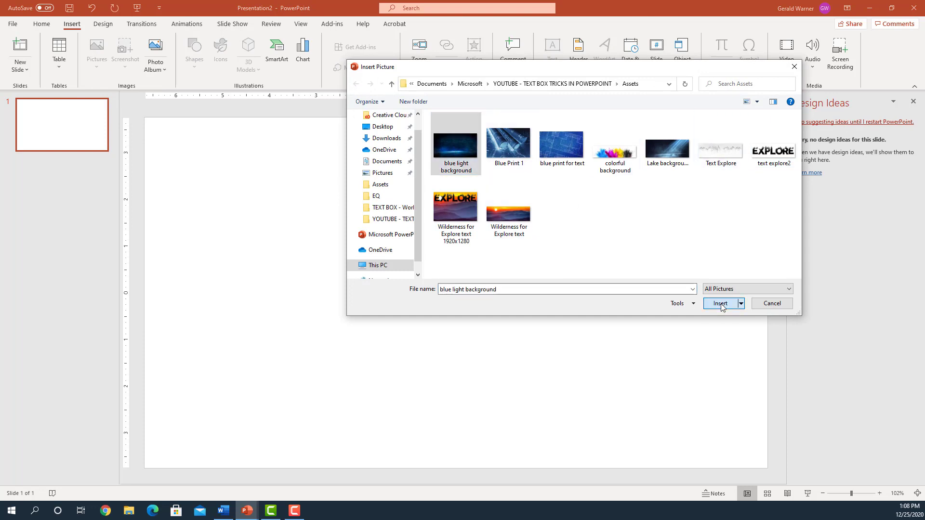
pyautogui.click(721, 304)
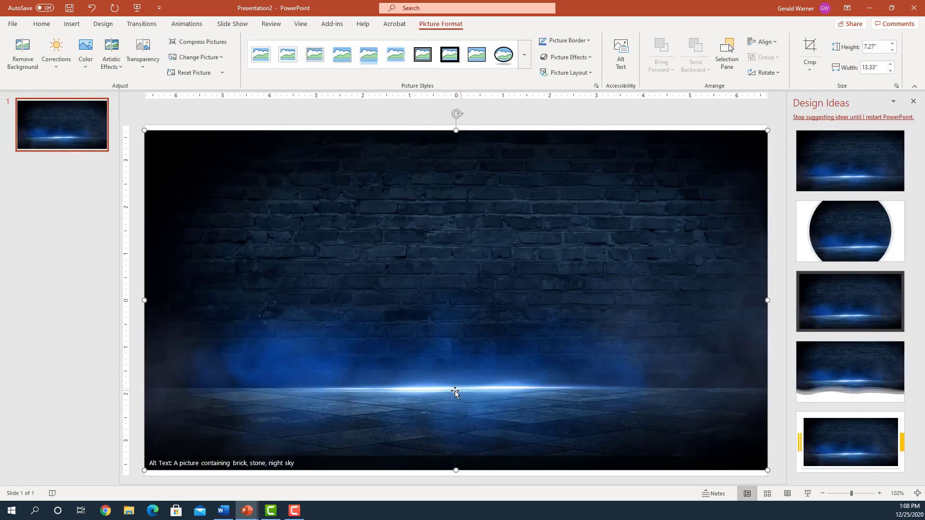
pyautogui.moveTo(389, 269)
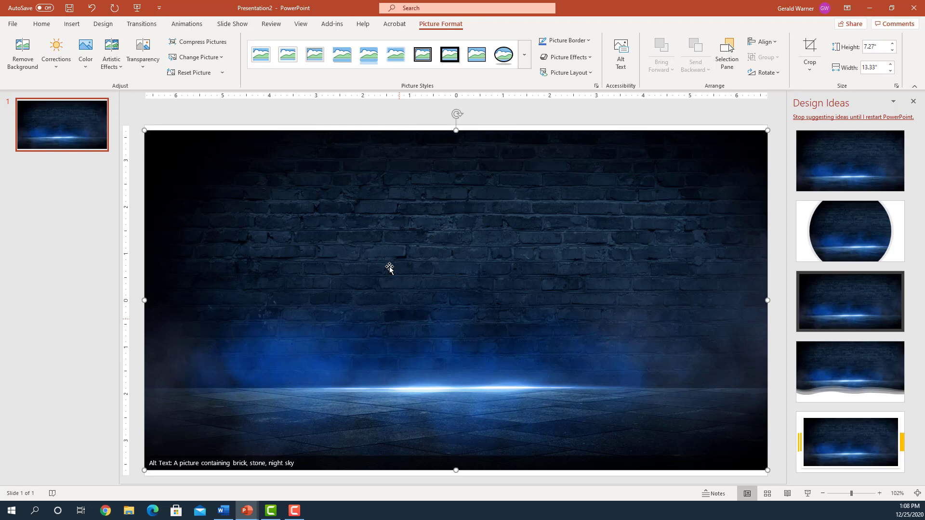
pyautogui.moveTo(212, 255)
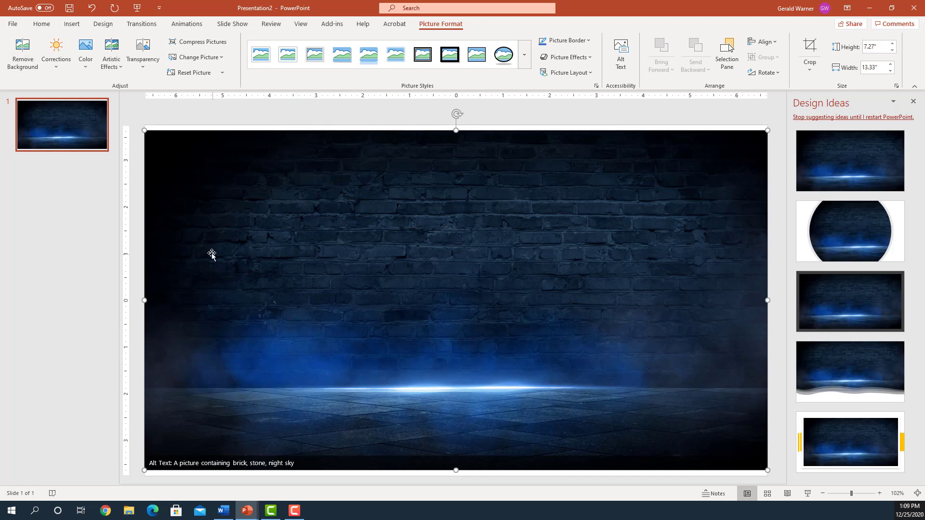
# Step: Insert the colorful background picture from this device as a band across the slide
pyautogui.click(71, 23)
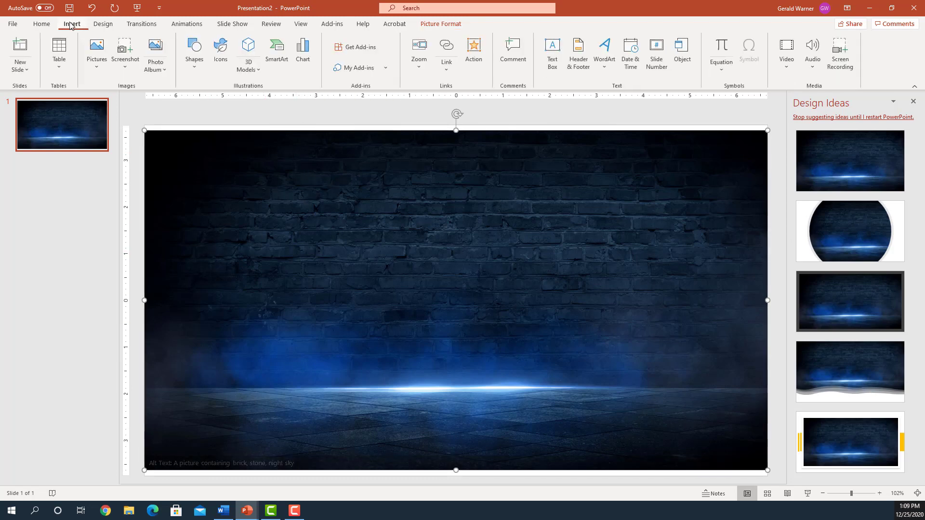
pyautogui.click(97, 50)
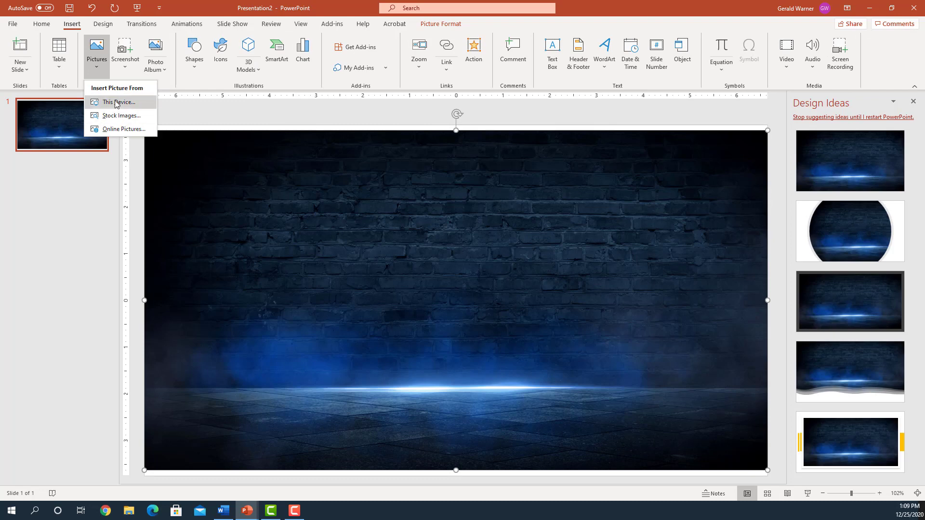
pyautogui.click(118, 102)
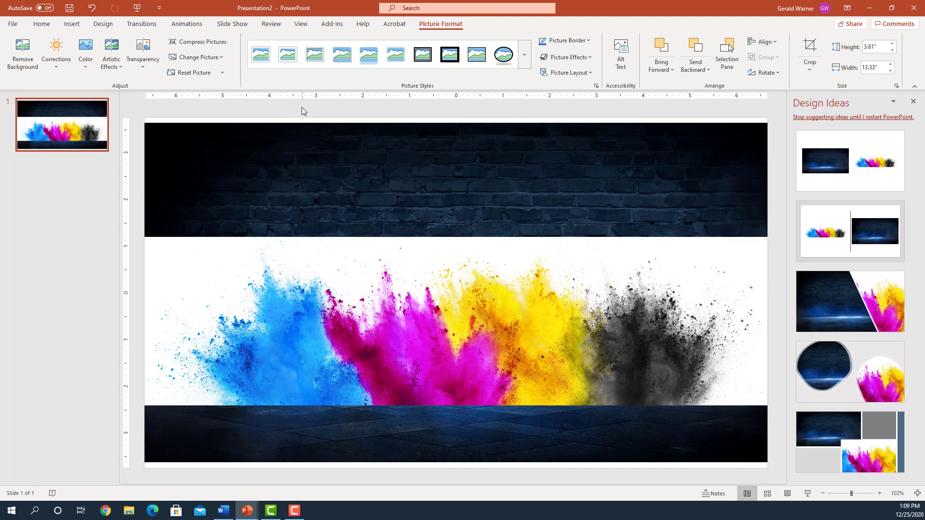
pyautogui.click(41, 23)
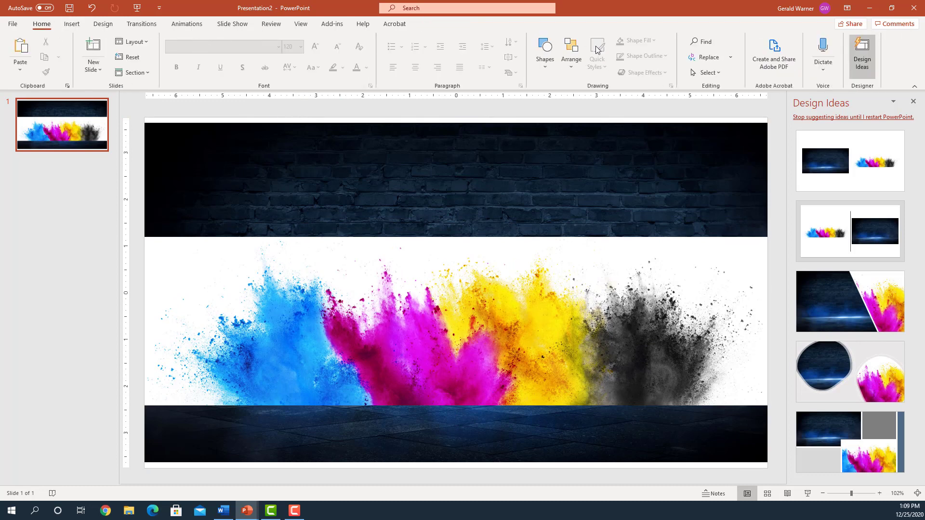
# Step: Draw a text box over the paint-splash band and enter 'Coming Soon' in it
pyautogui.click(544, 53)
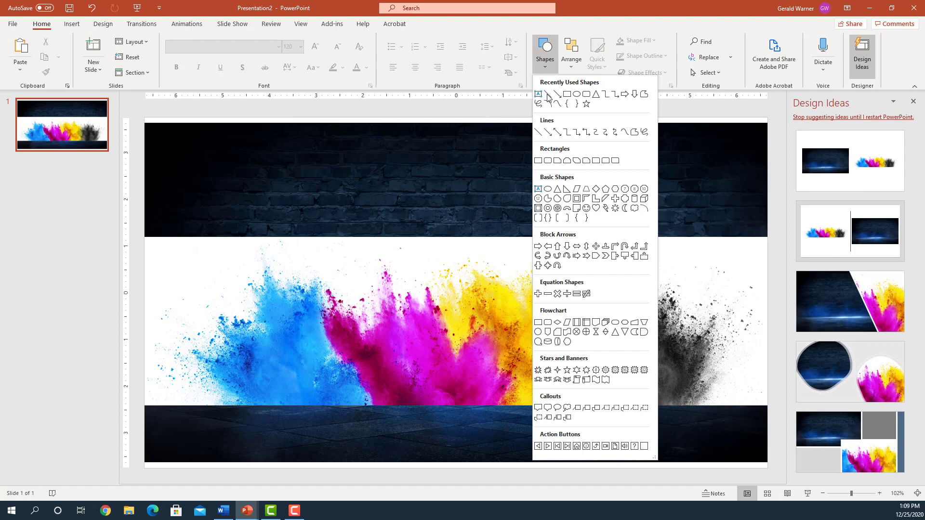
pyautogui.click(537, 94)
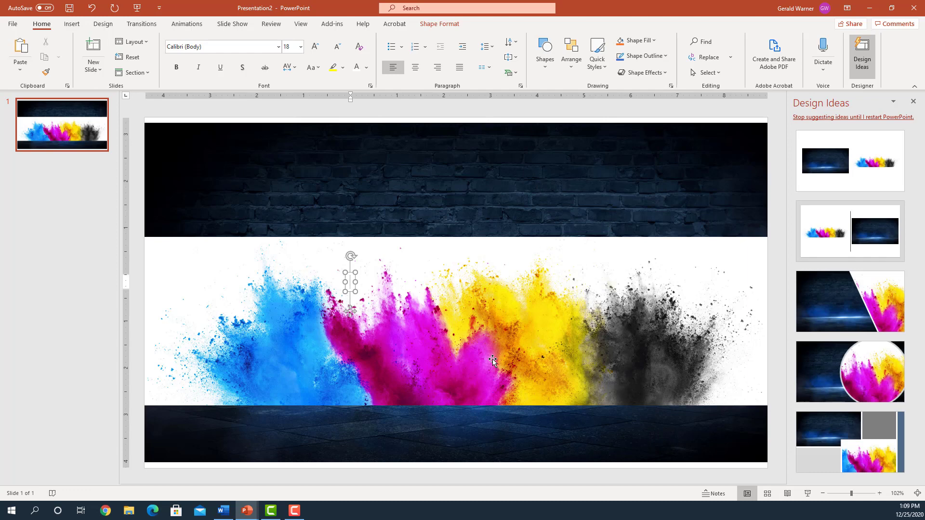
pyautogui.write('Coming')
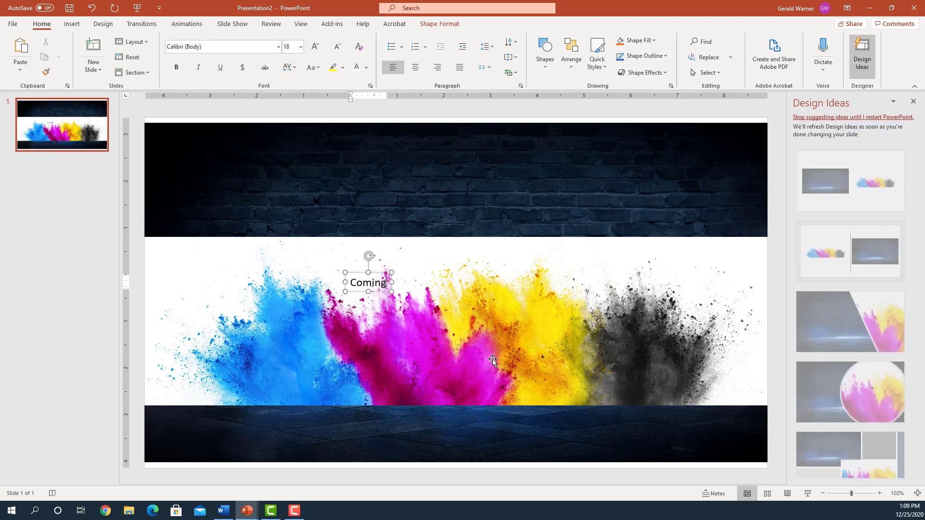
pyautogui.click(387, 282)
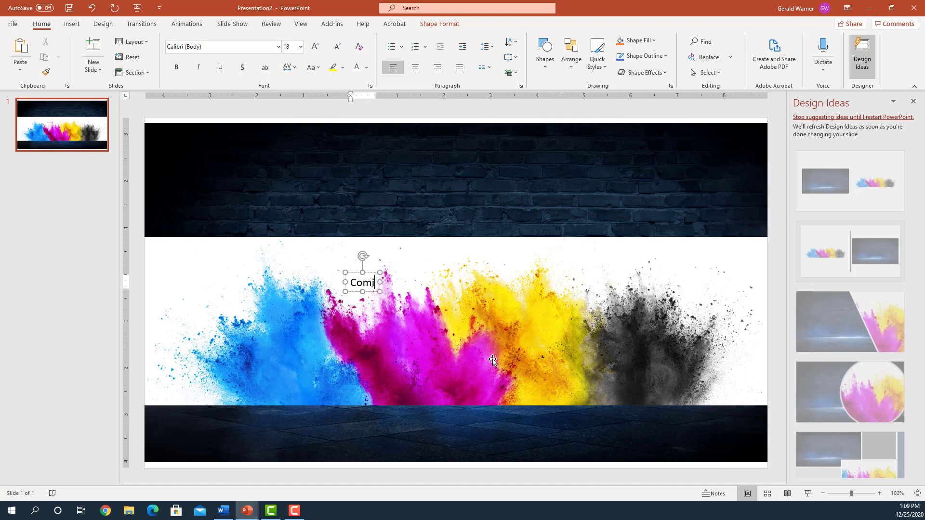
pyautogui.write('ng Soon')
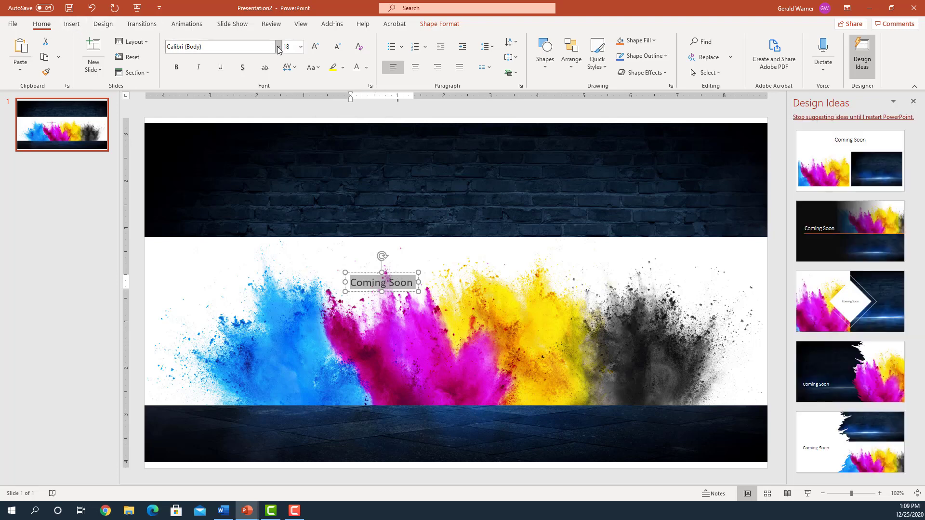
pyautogui.click(277, 47)
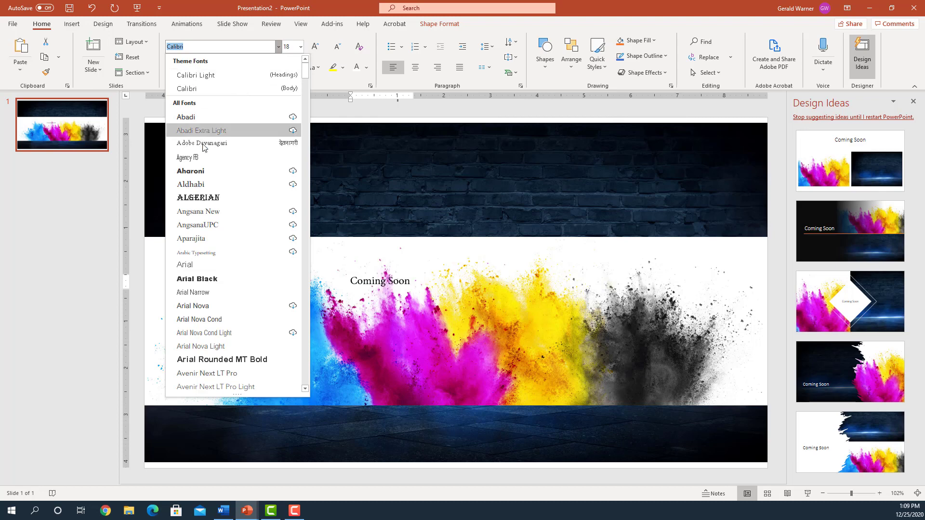
pyautogui.moveTo(196, 224)
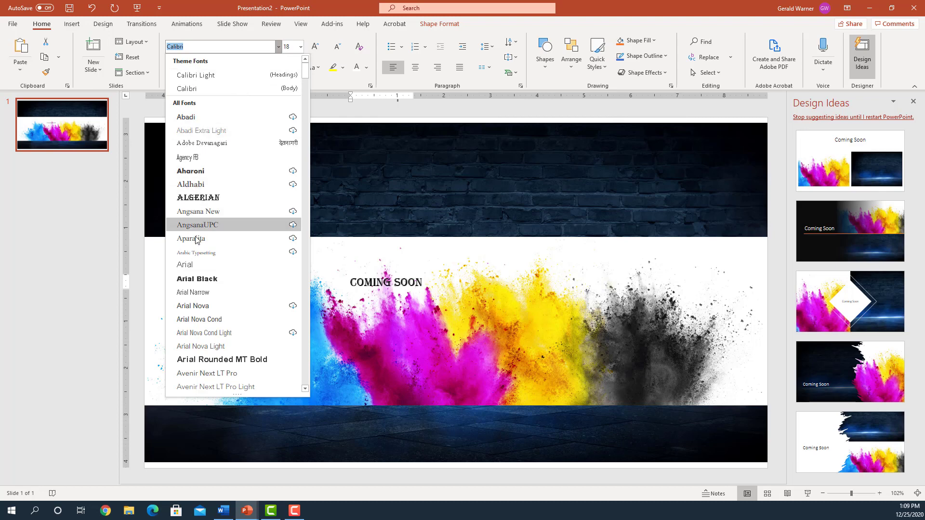
# Step: Set the 'Coming Soon' text to Arial, 120 pt, bold, then select the splash picture beneath it
pyautogui.click(184, 264)
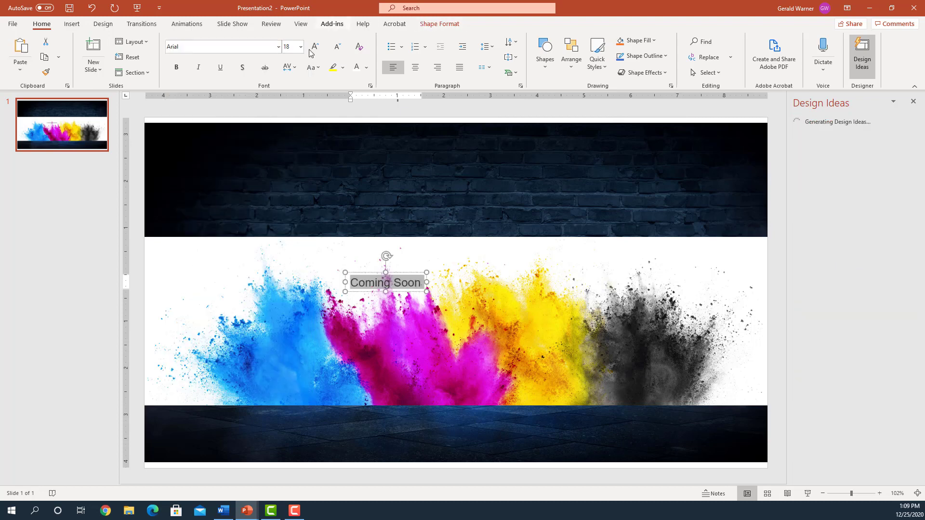
pyautogui.click(301, 46)
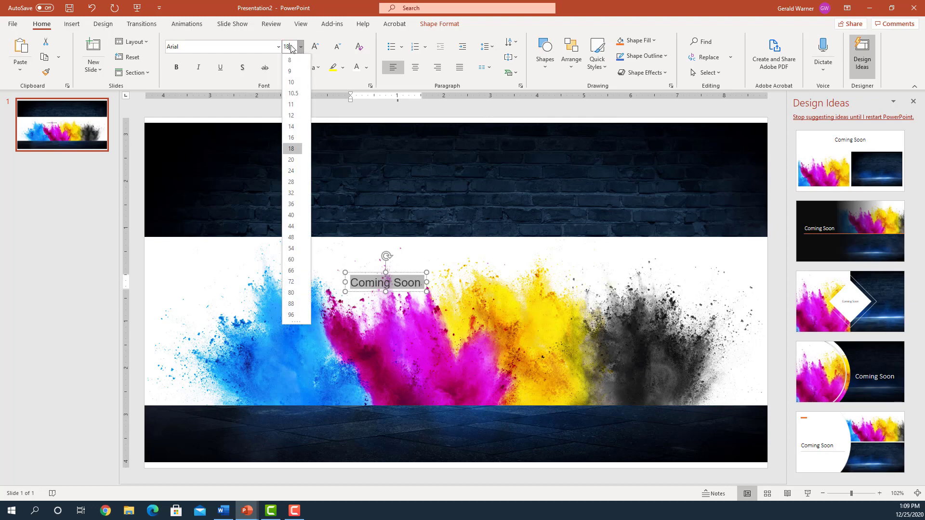
pyautogui.click(291, 115)
pyautogui.write('120')
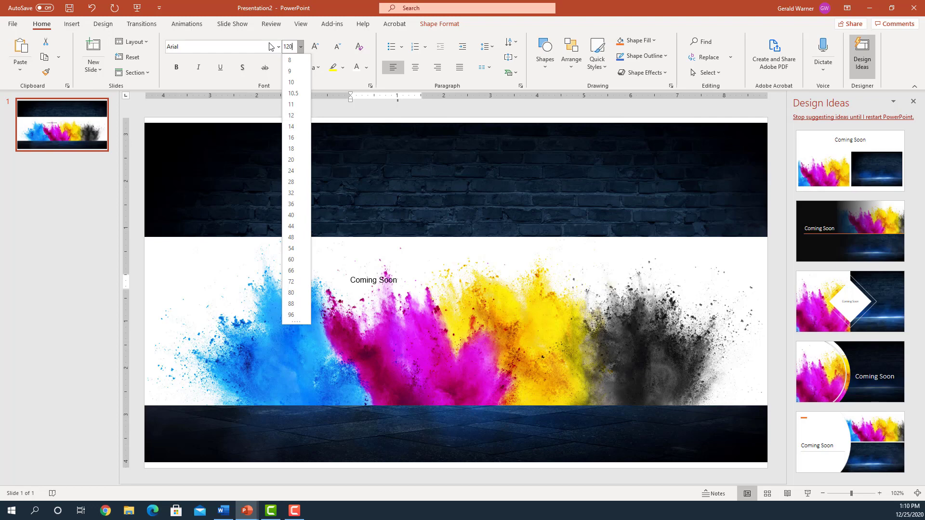
pyautogui.click(288, 293)
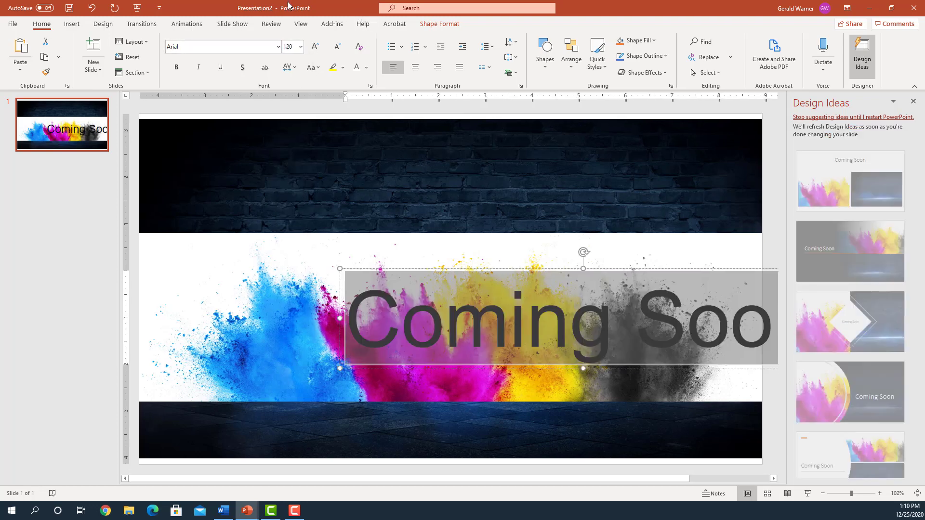
pyautogui.click(176, 68)
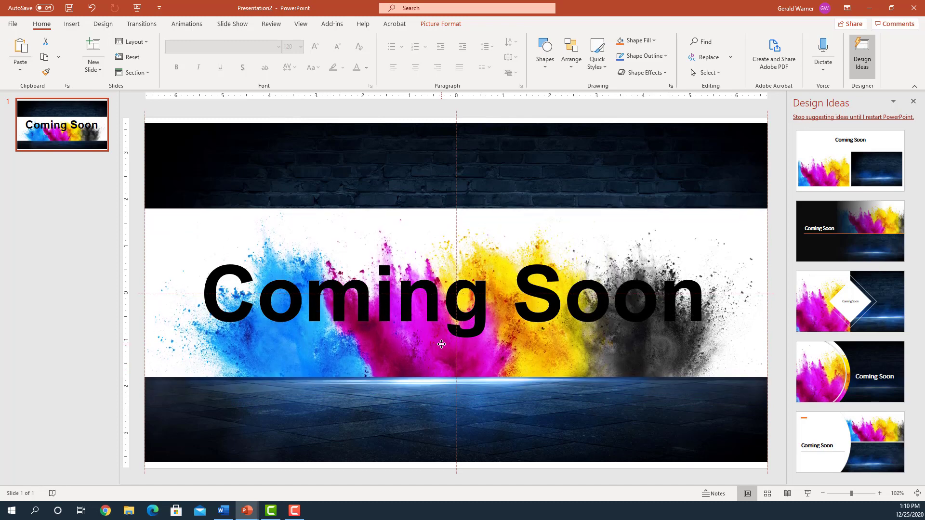
pyautogui.click(441, 345)
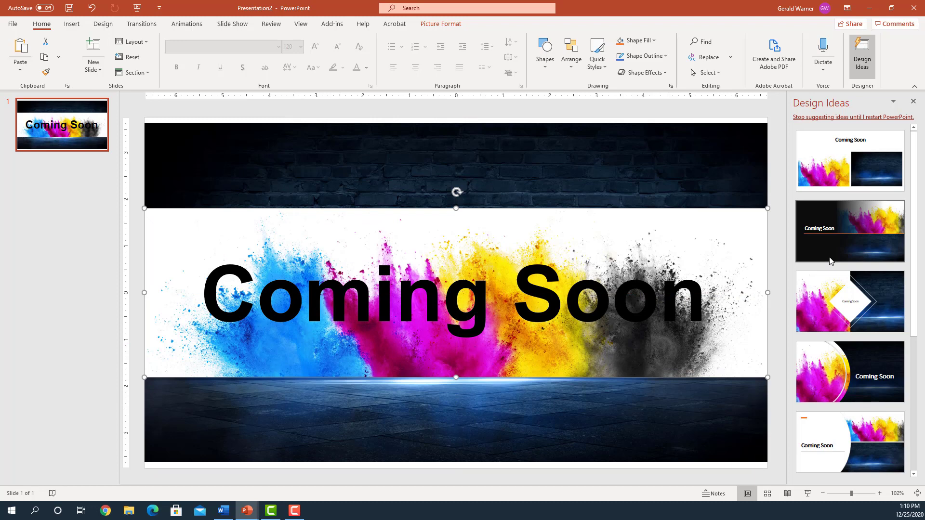
pyautogui.moveTo(196, 244)
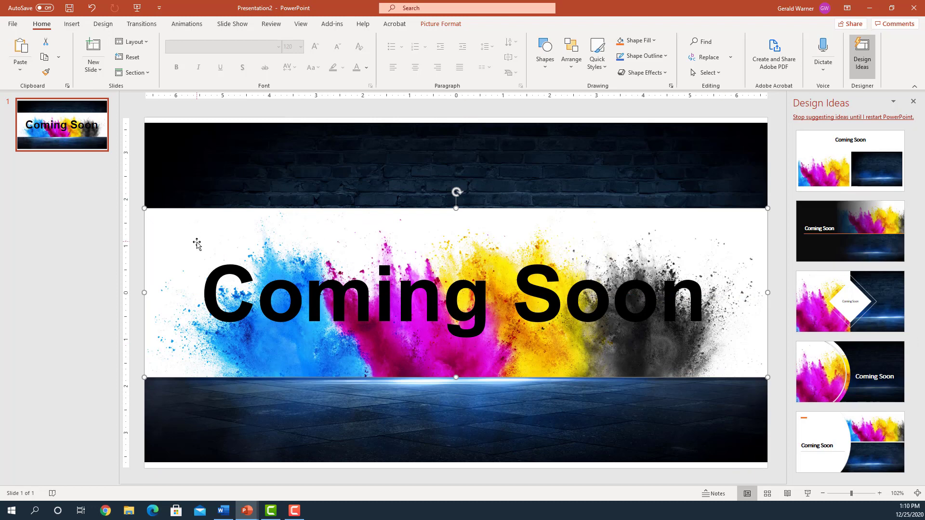
# Step: Intersect the splash picture with the text so the letters show paint colours over the brick wall
pyautogui.click(189, 249)
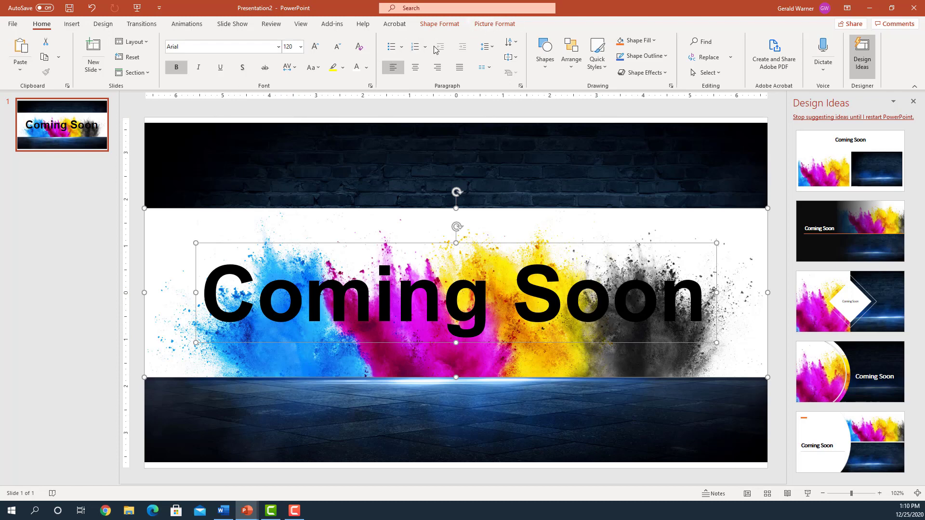
pyautogui.click(439, 23)
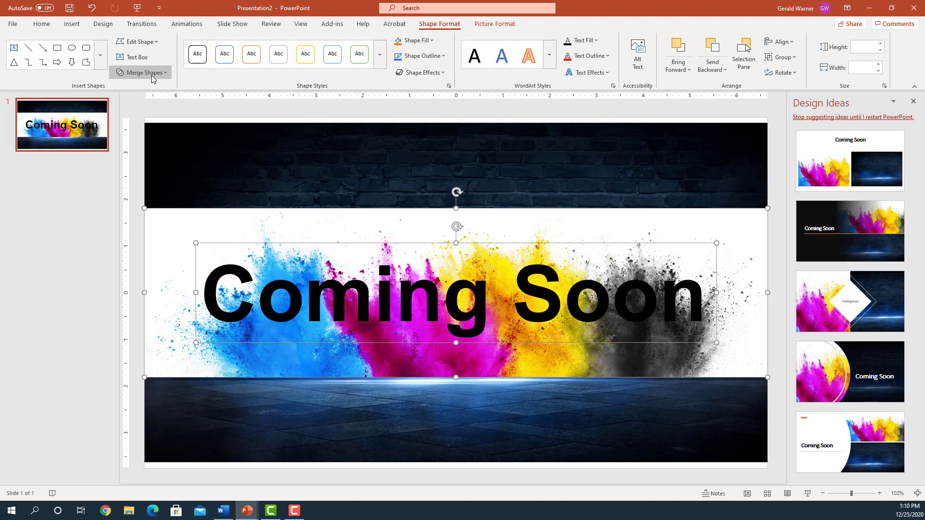
pyautogui.click(142, 72)
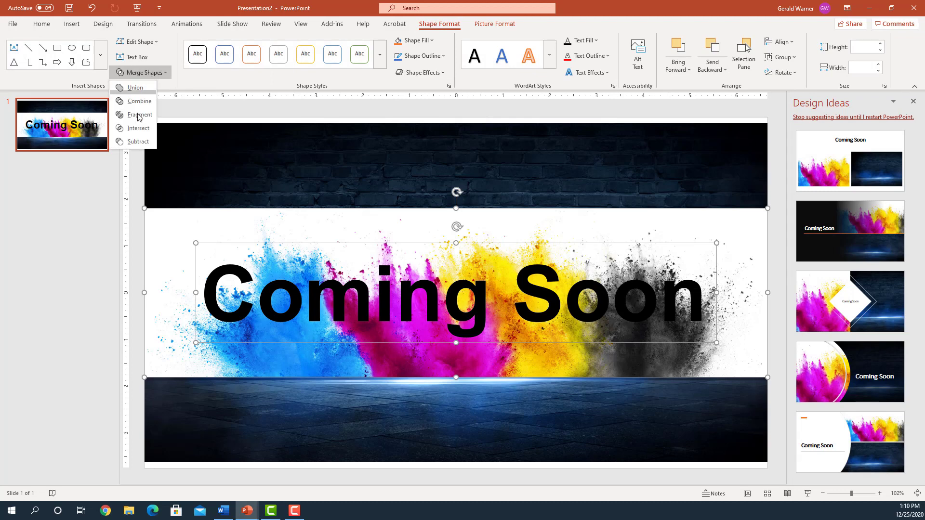
pyautogui.click(138, 128)
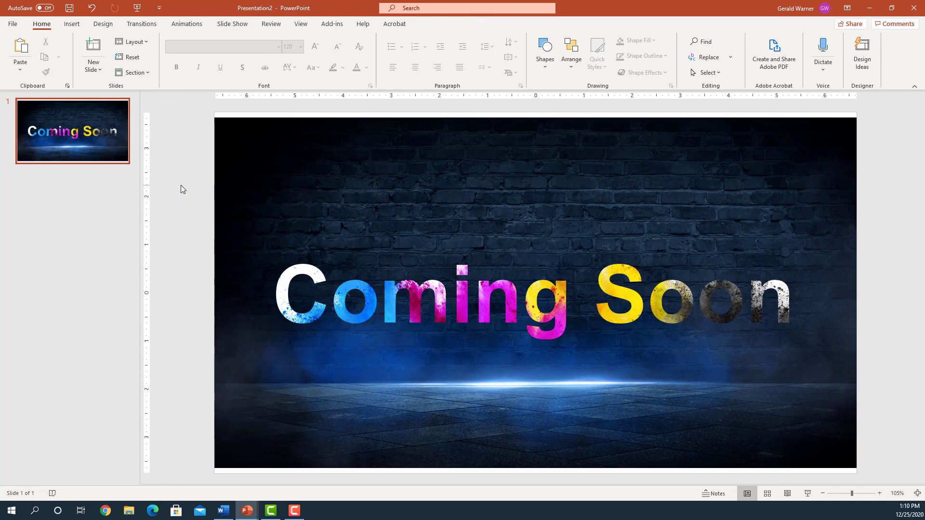
pyautogui.moveTo(589, 301)
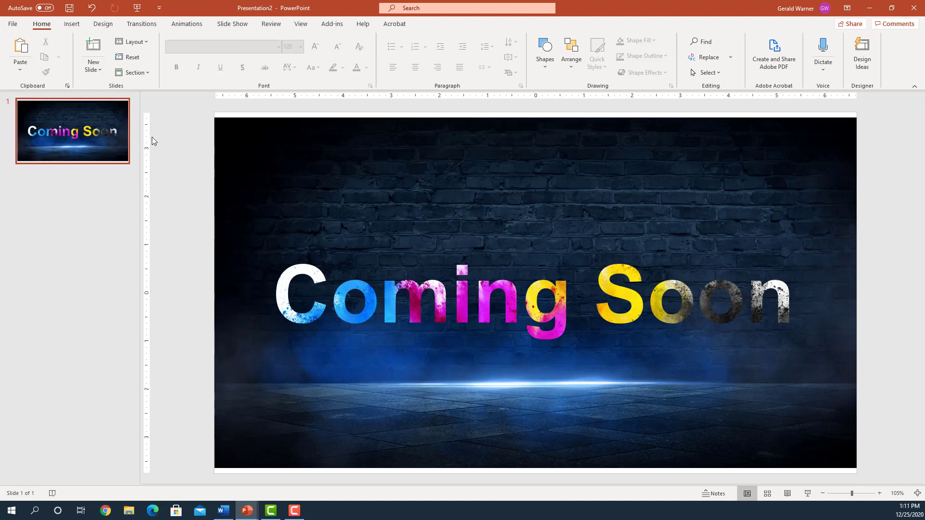
pyautogui.moveTo(176, 139)
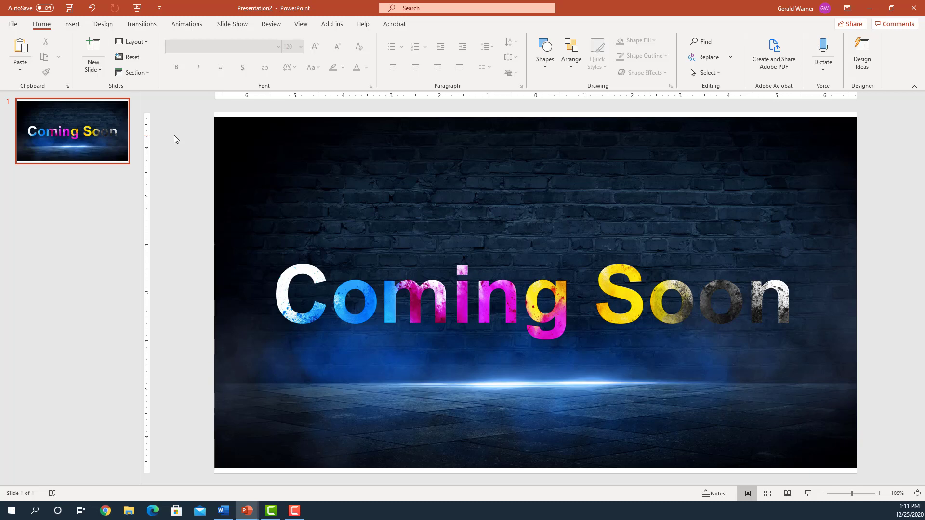